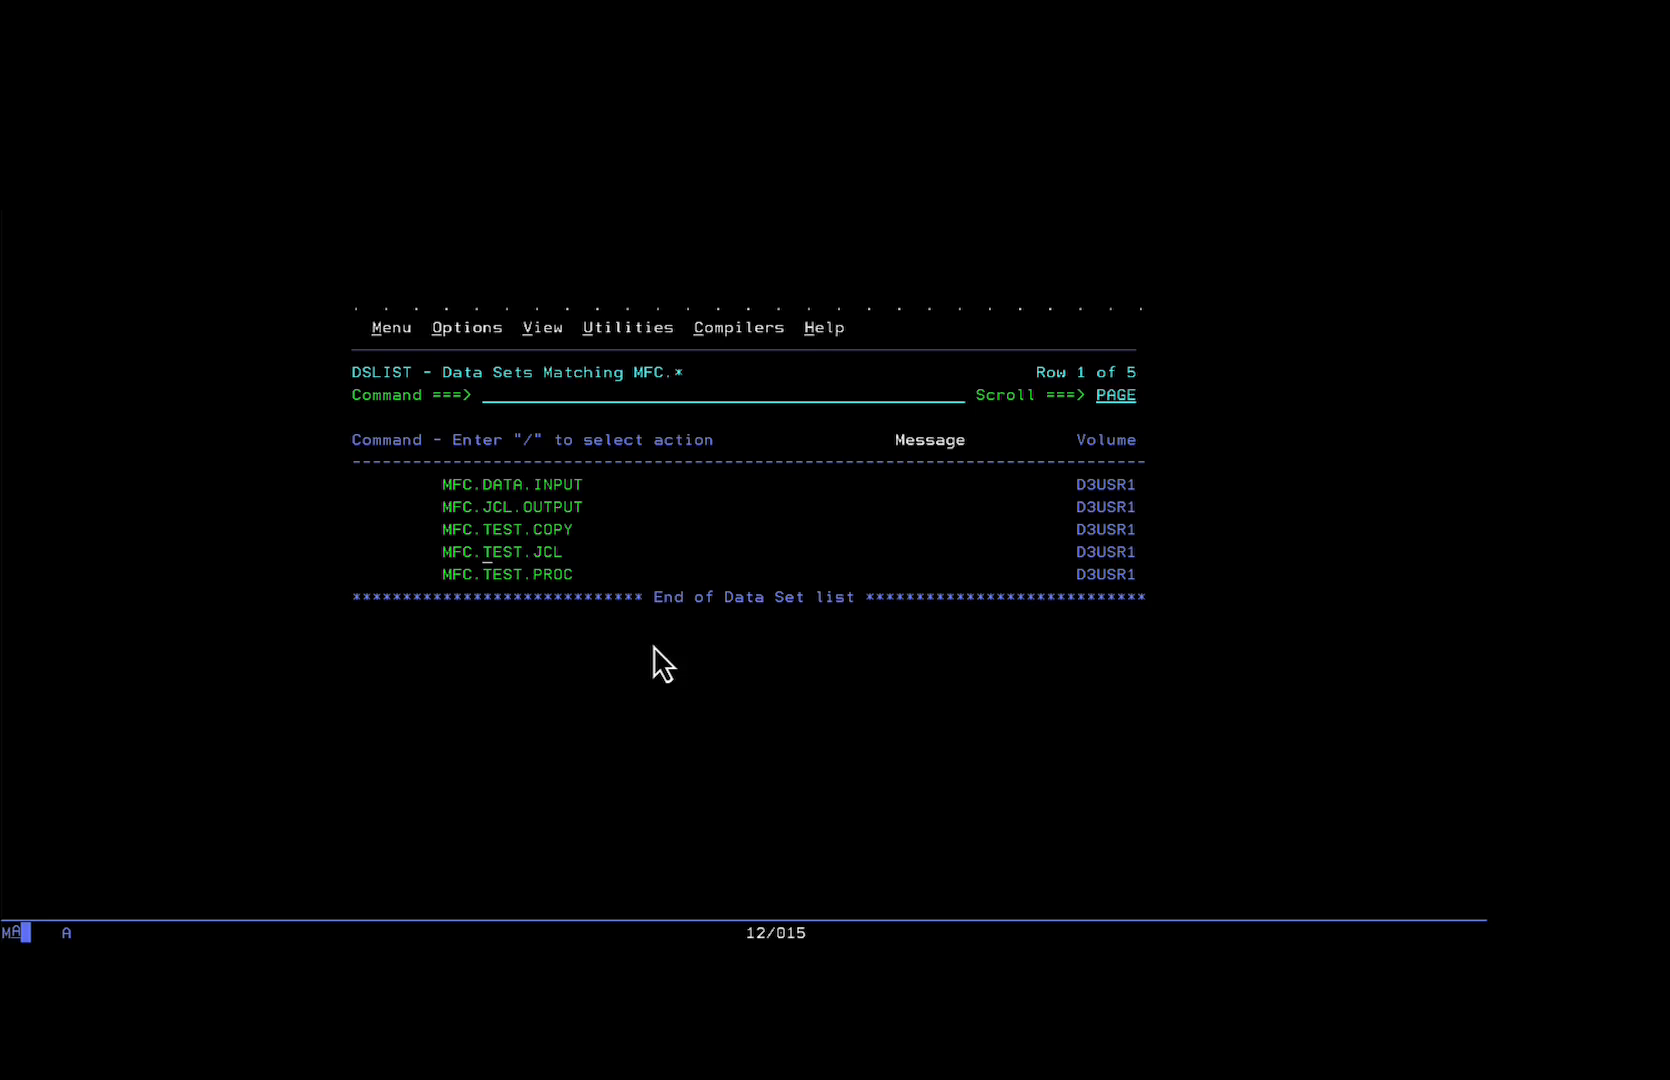
pyautogui.moveTo(608, 526)
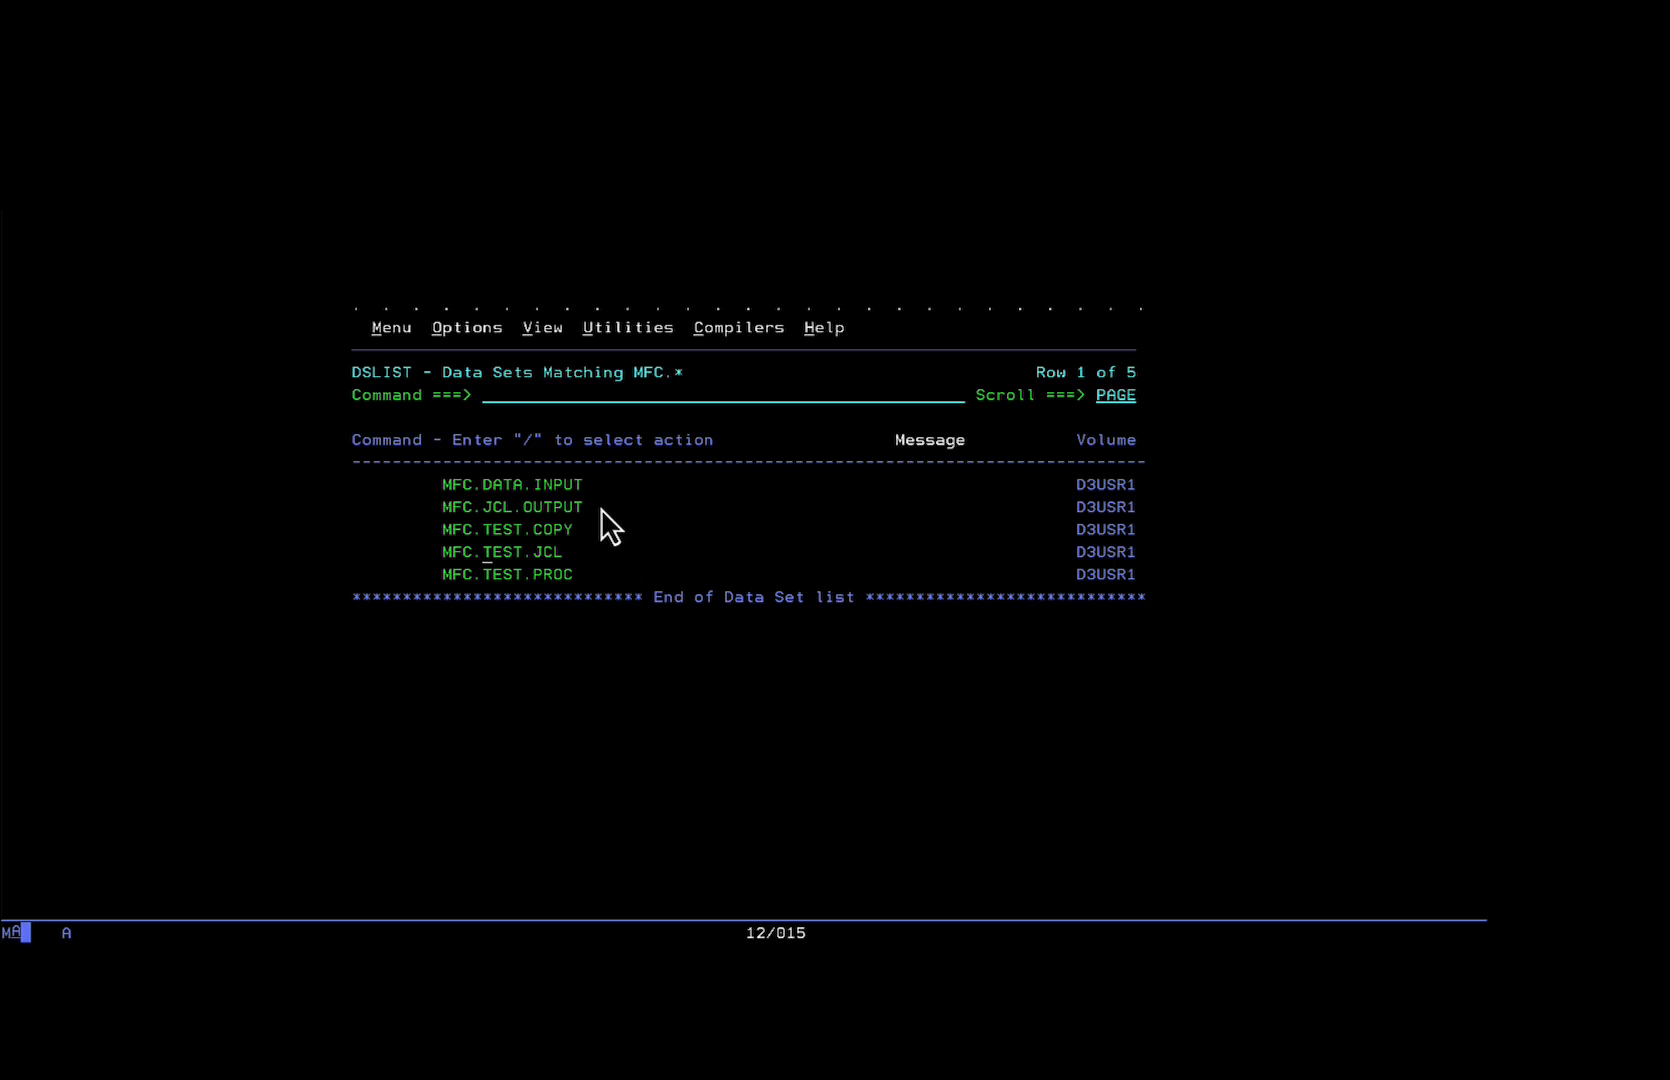
pyautogui.moveTo(452, 512)
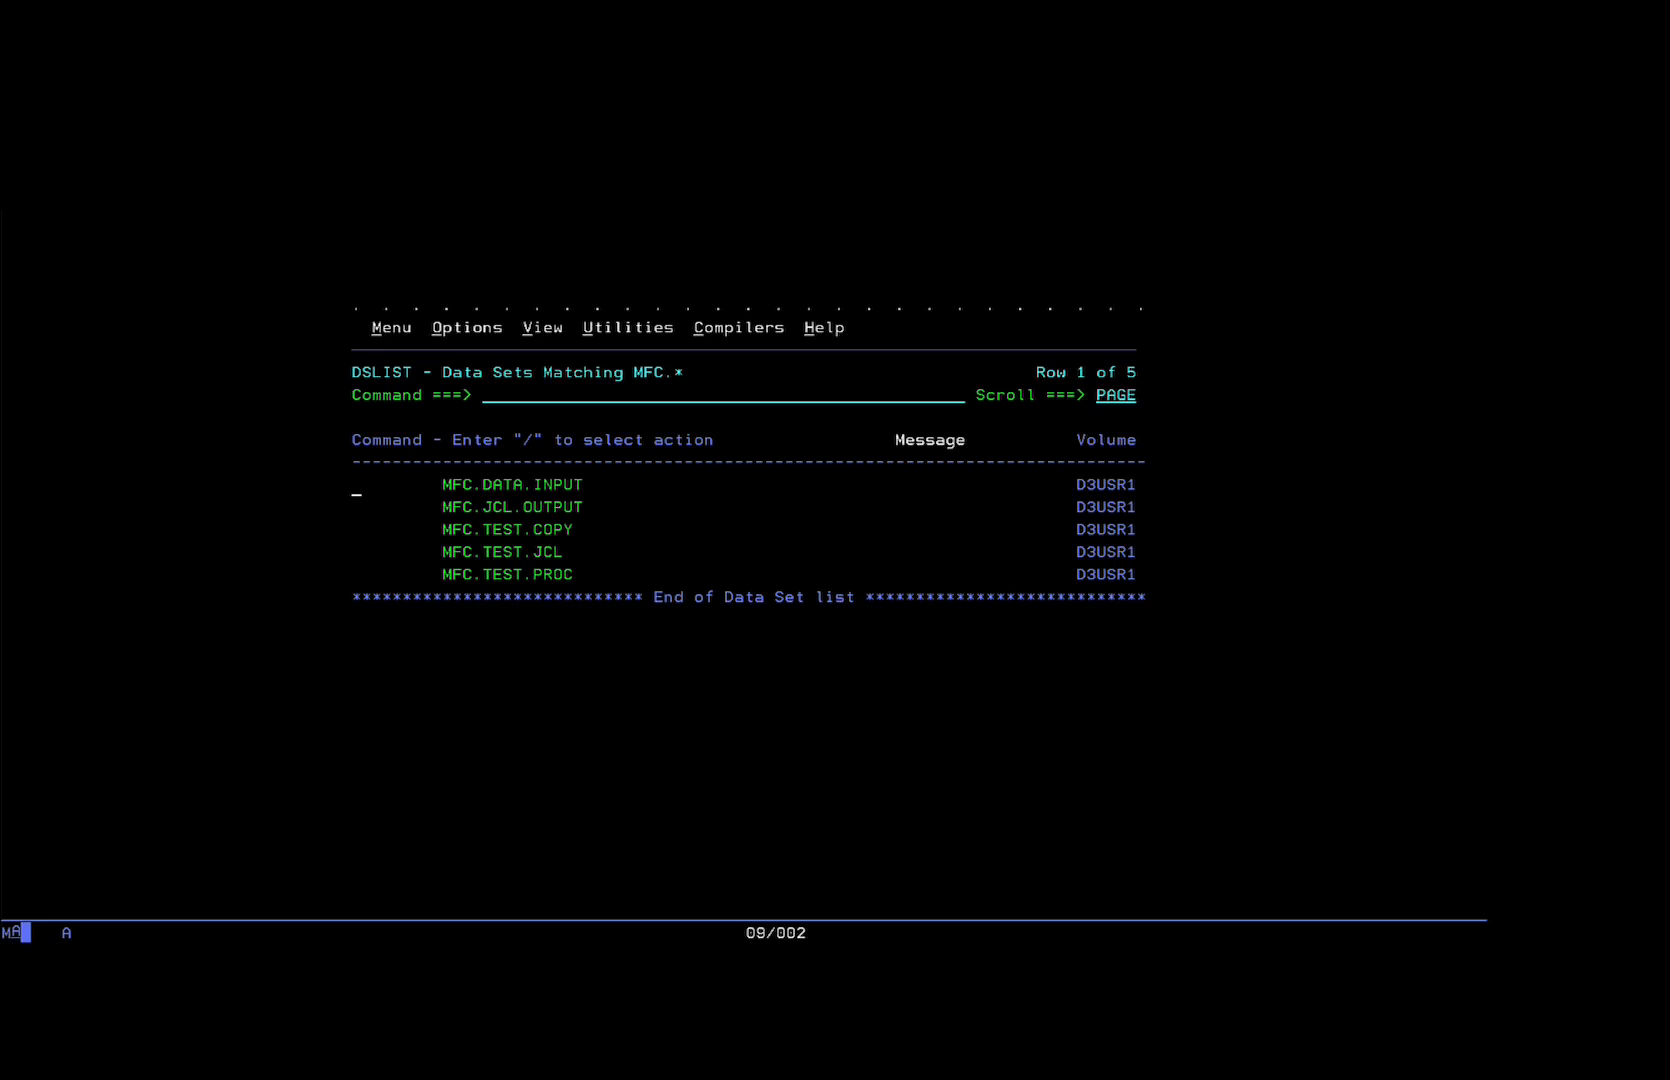
# - Mark MFC.DATA.INPUT with the V line command in the MFC.* data set list
pyautogui.write('v')
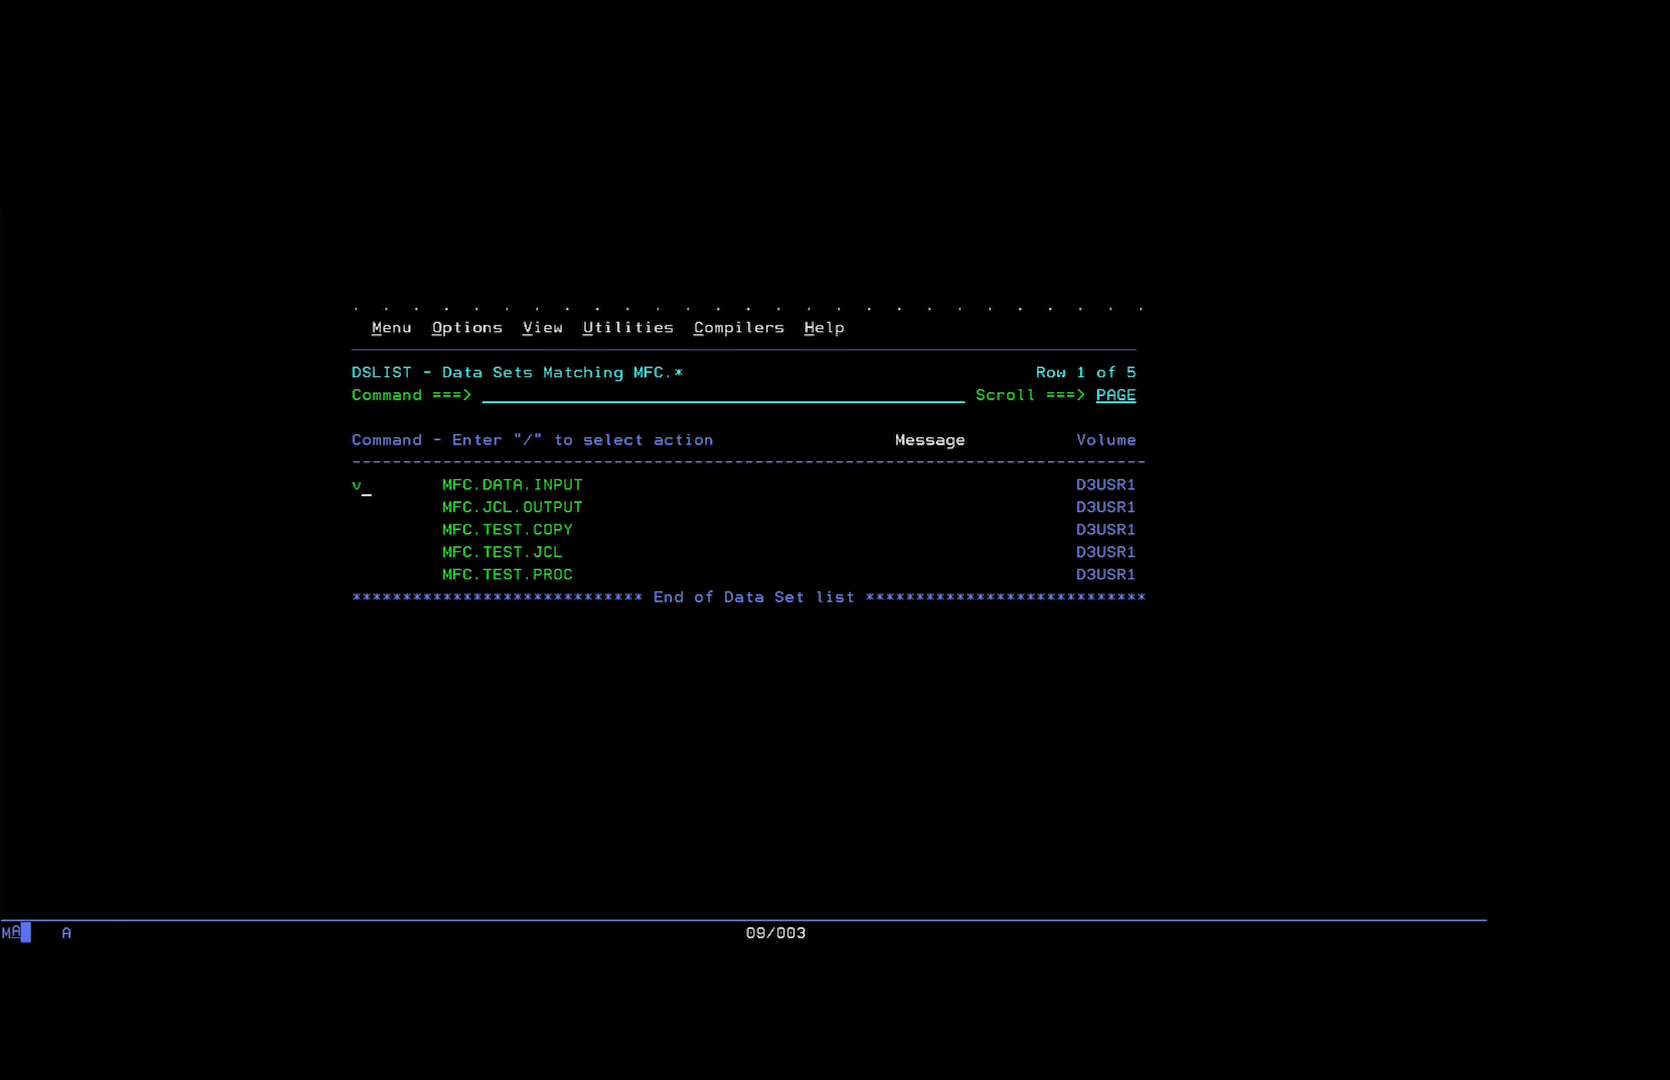
# - Run the V line command to view MFC.DATA.INPUT's order records from BATTERY to WIRES
pyautogui.press('Enter')
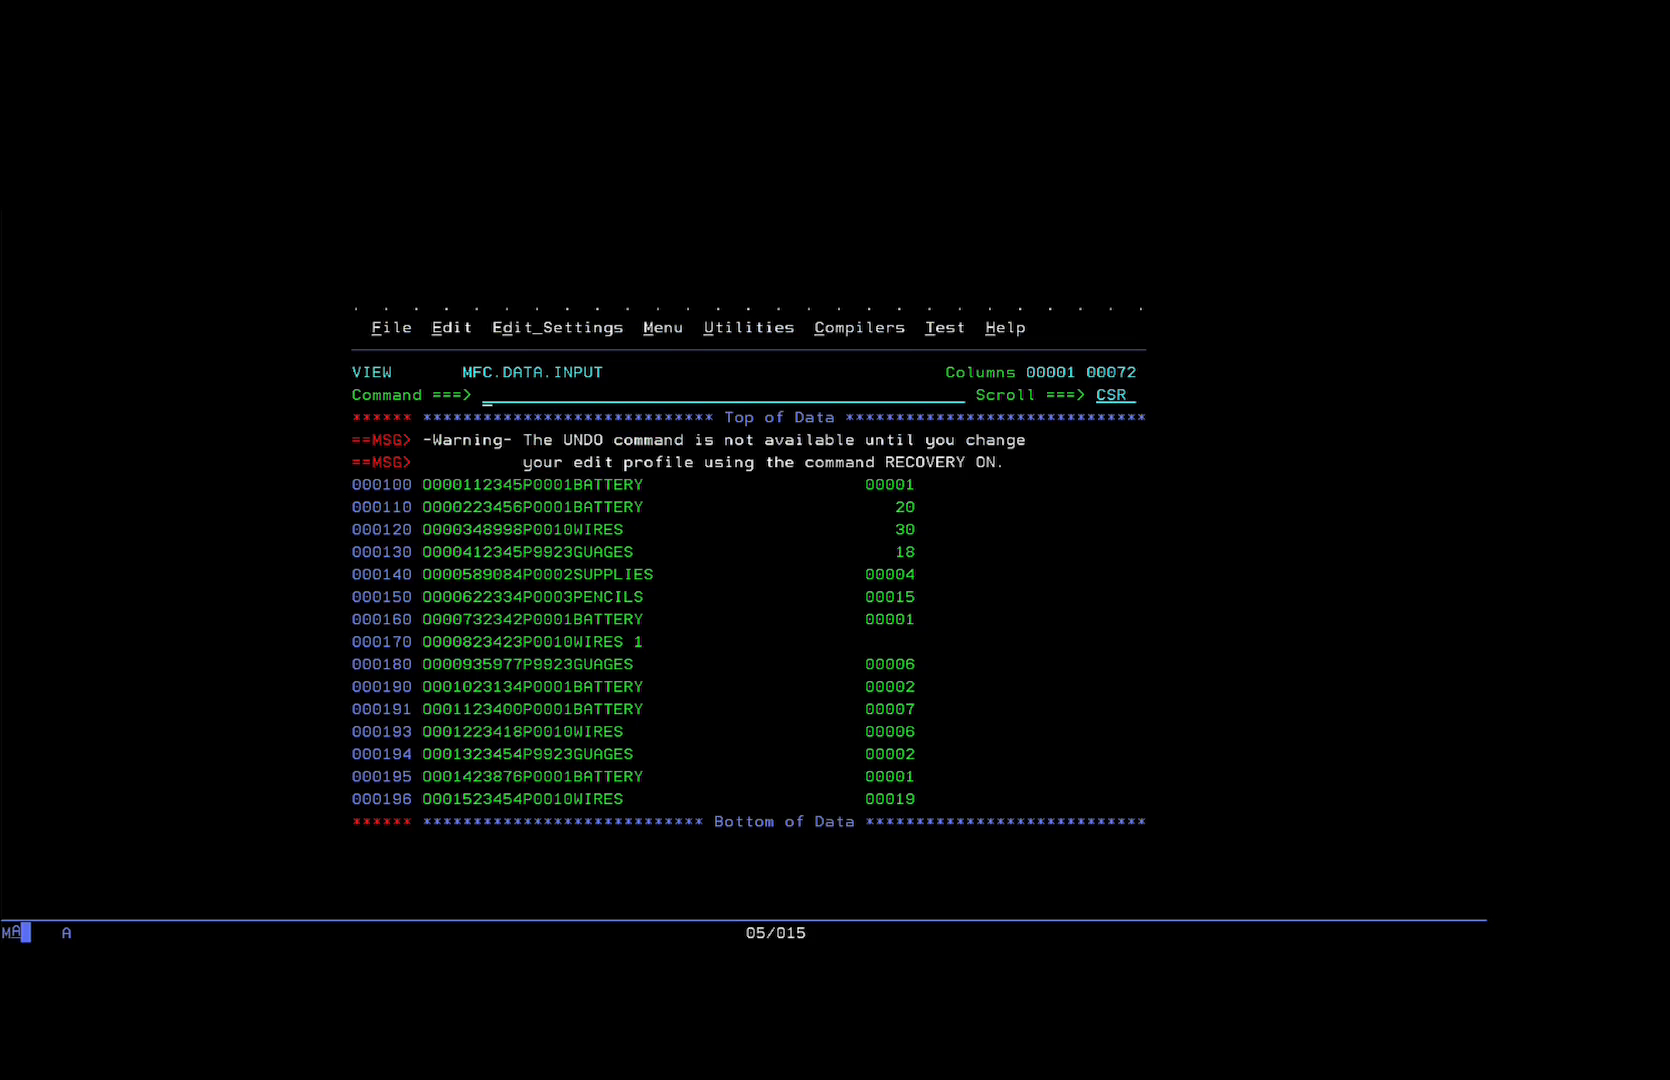
pyautogui.moveTo(426, 506)
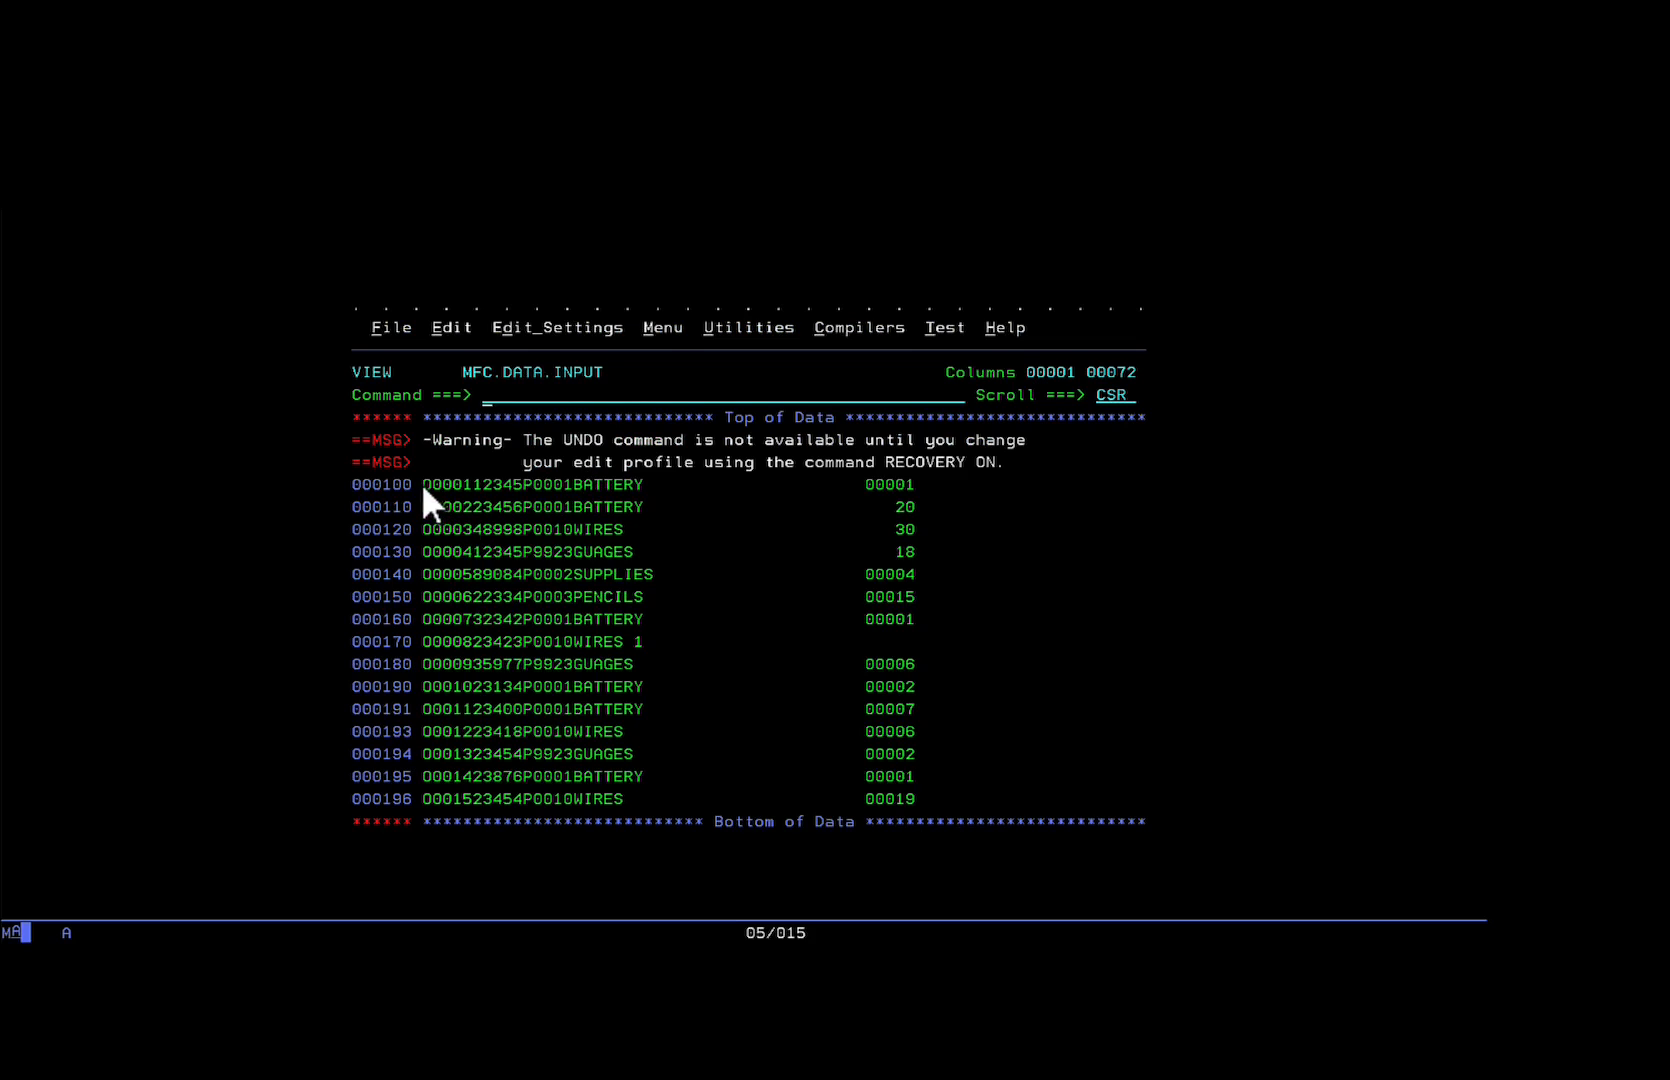
pyautogui.moveTo(686, 552)
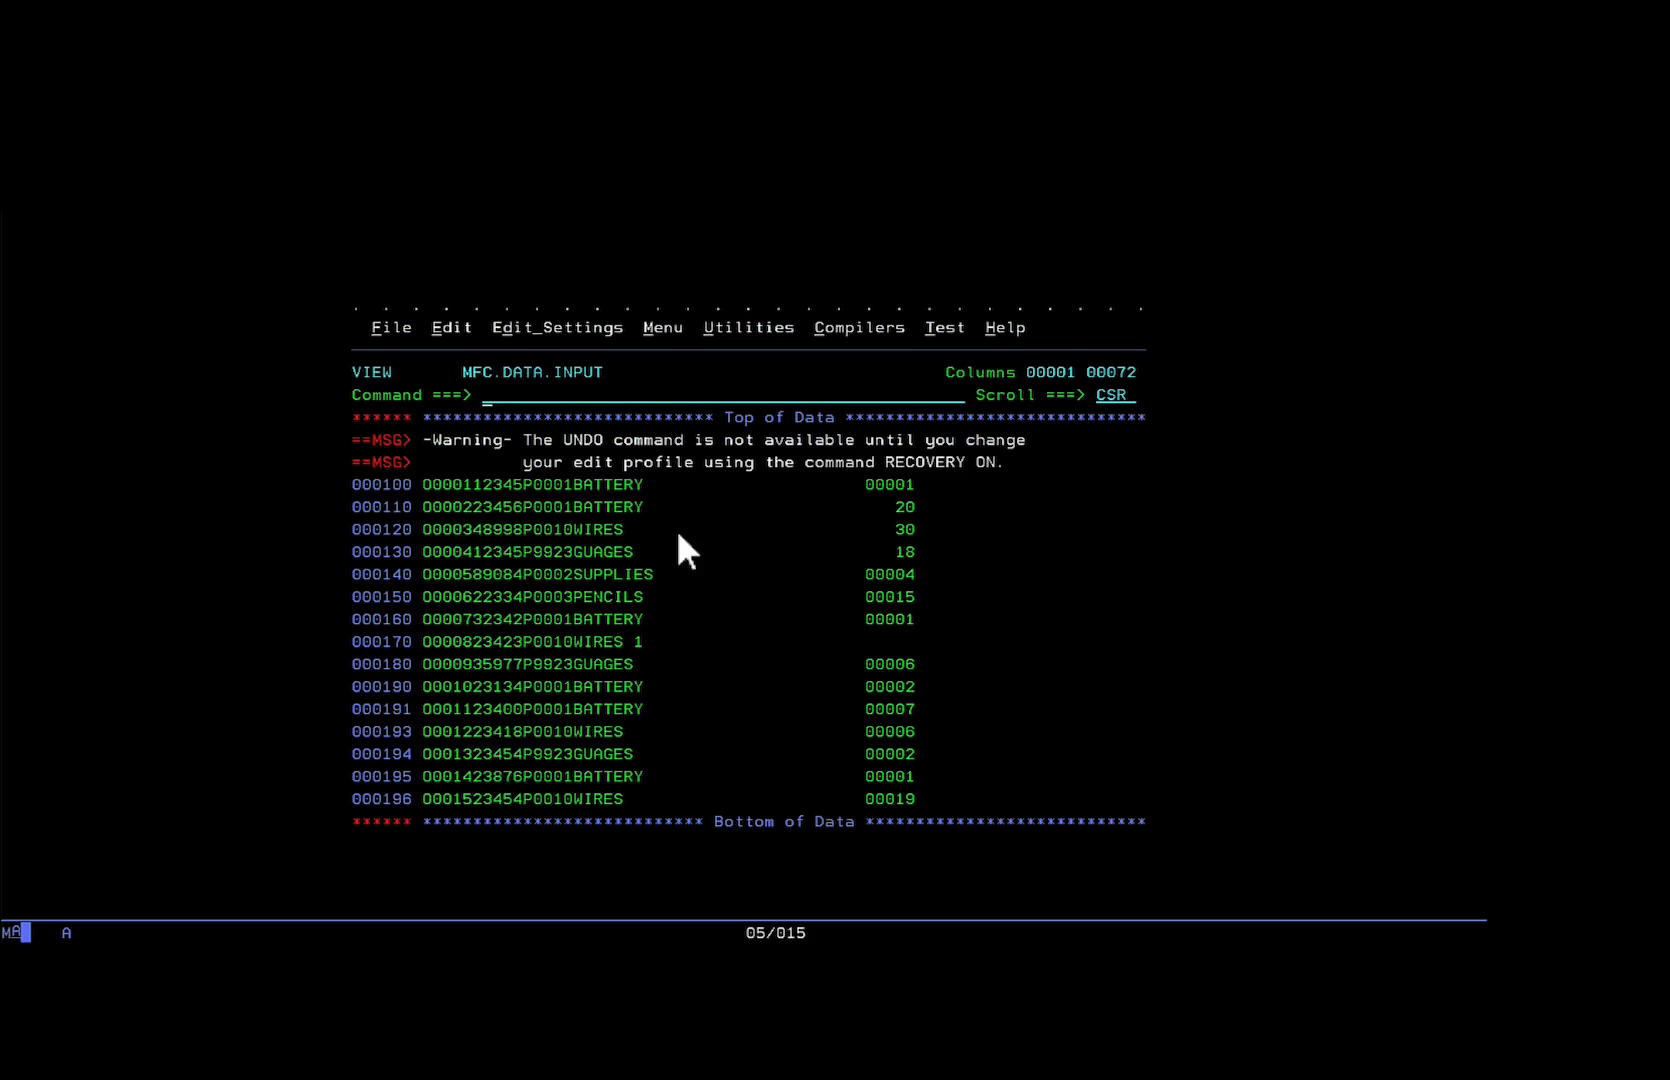
pyautogui.moveTo(660, 500)
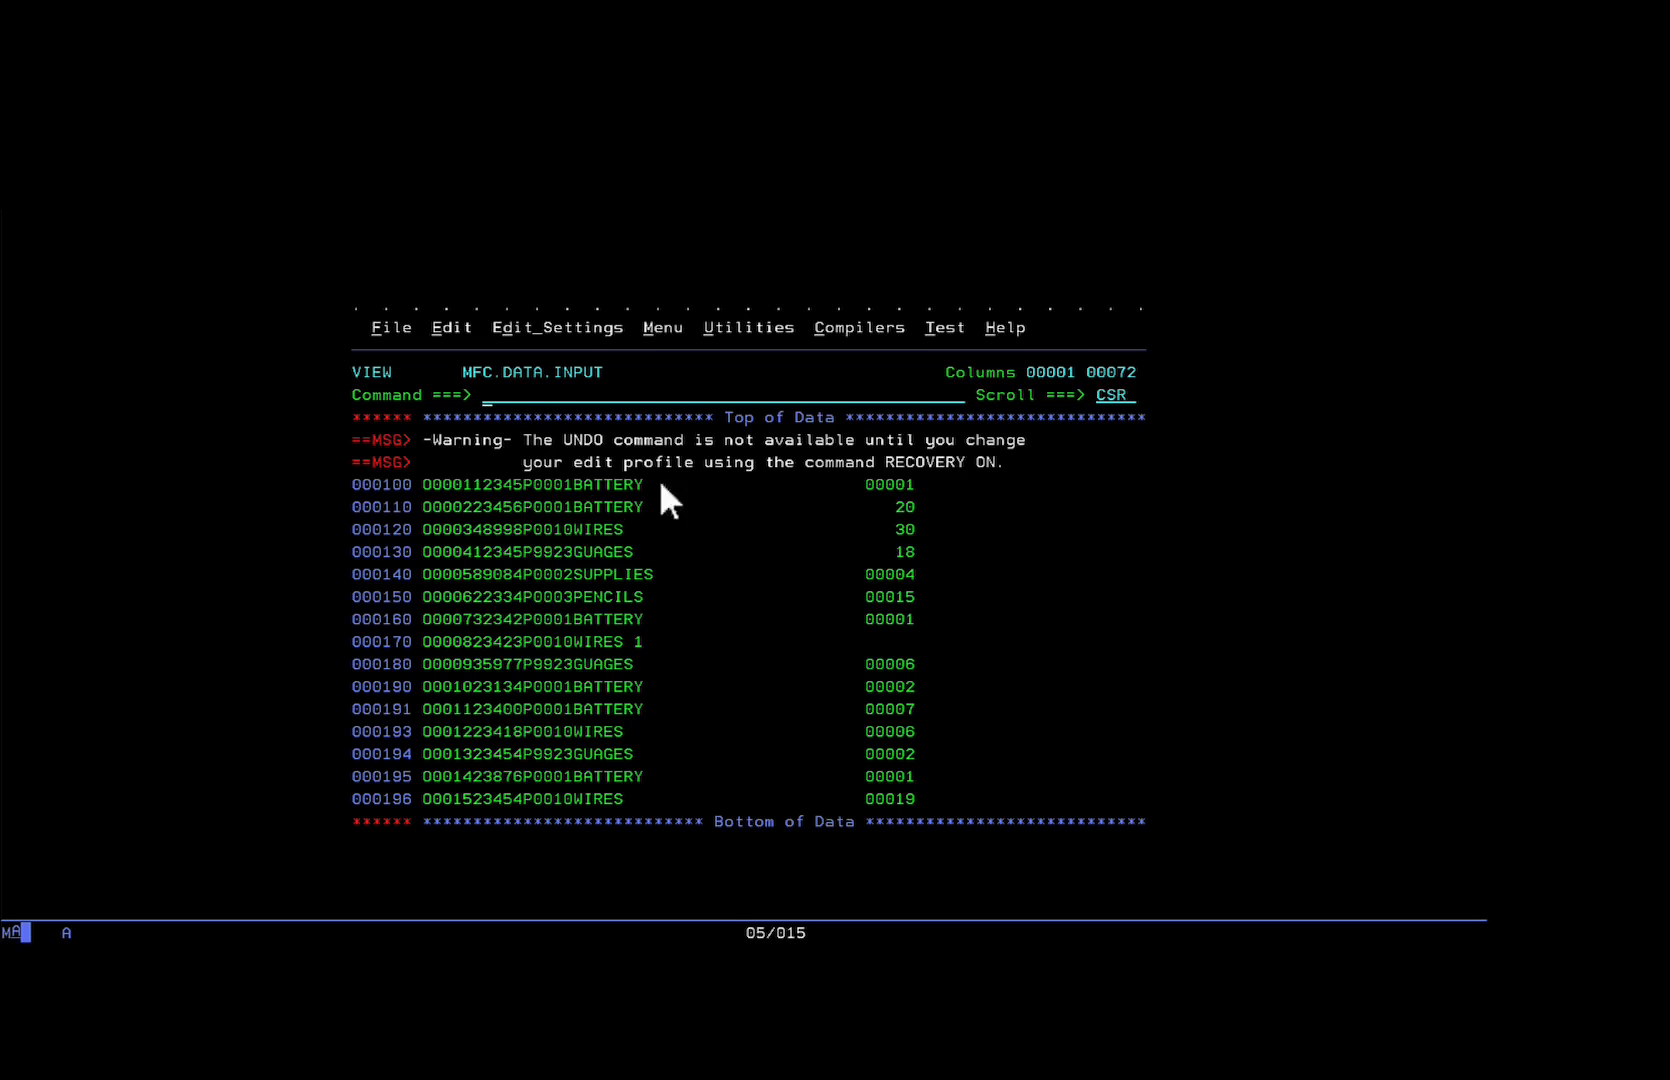
pyautogui.moveTo(974, 624)
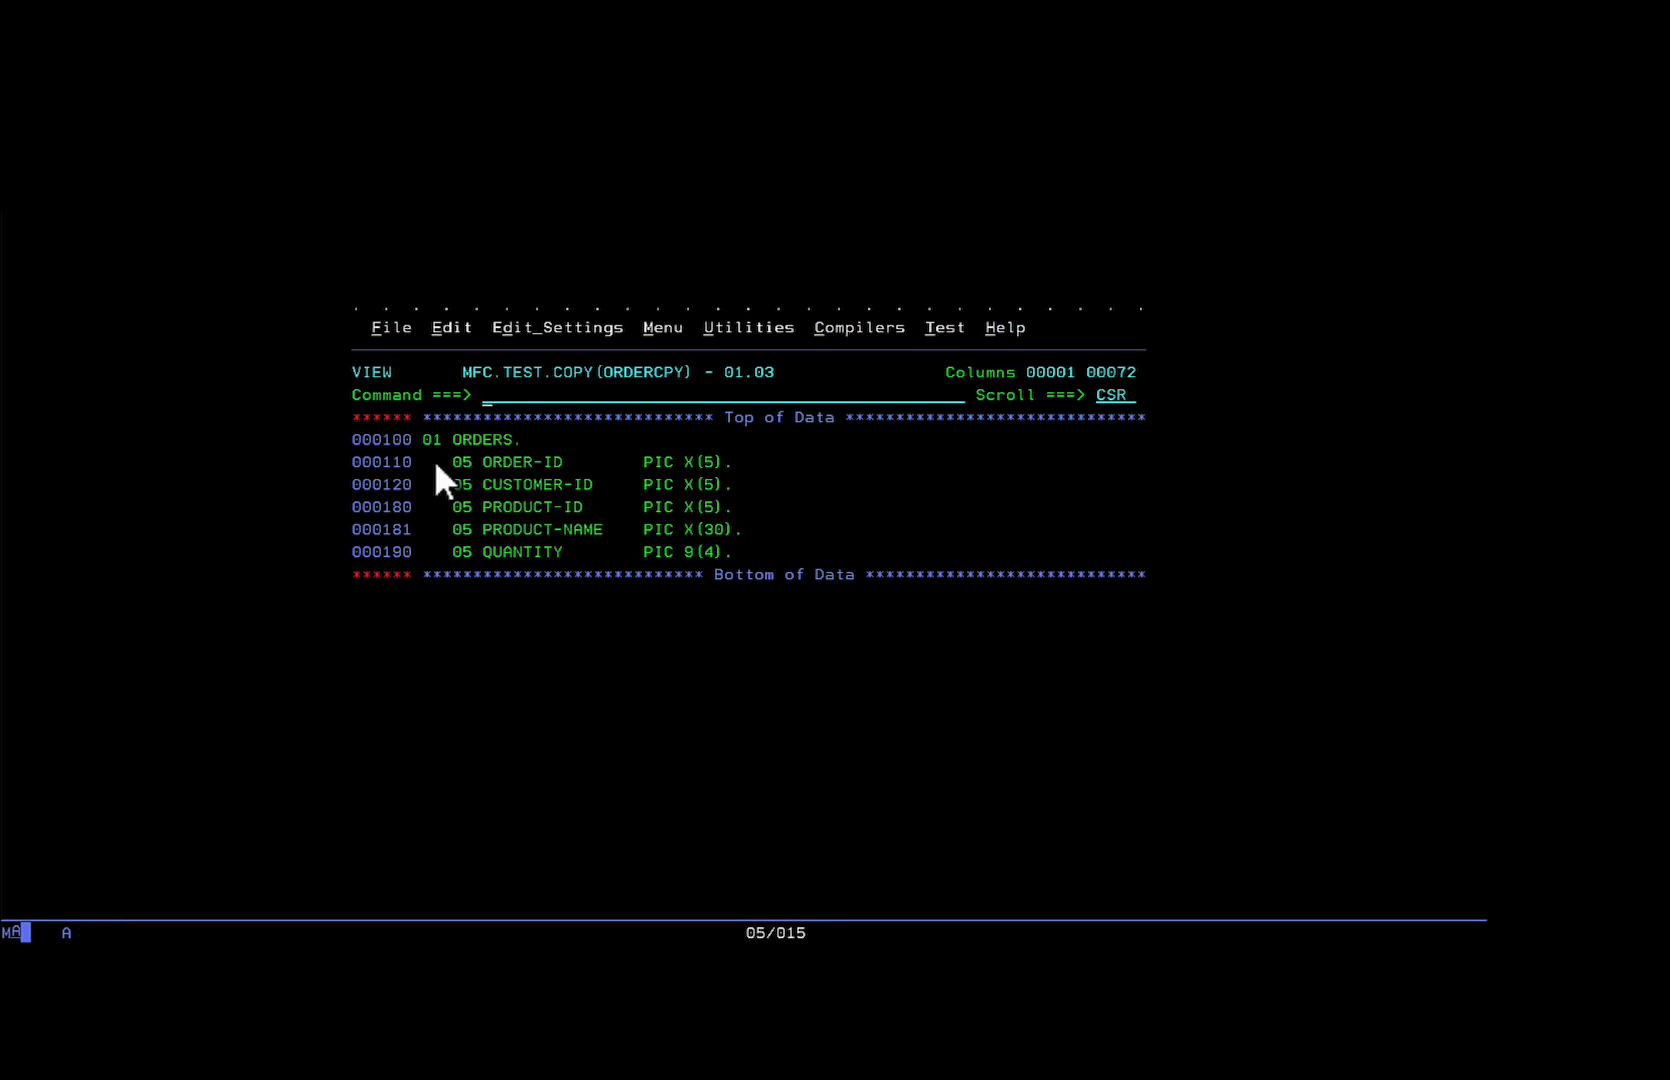
pyautogui.moveTo(512, 488)
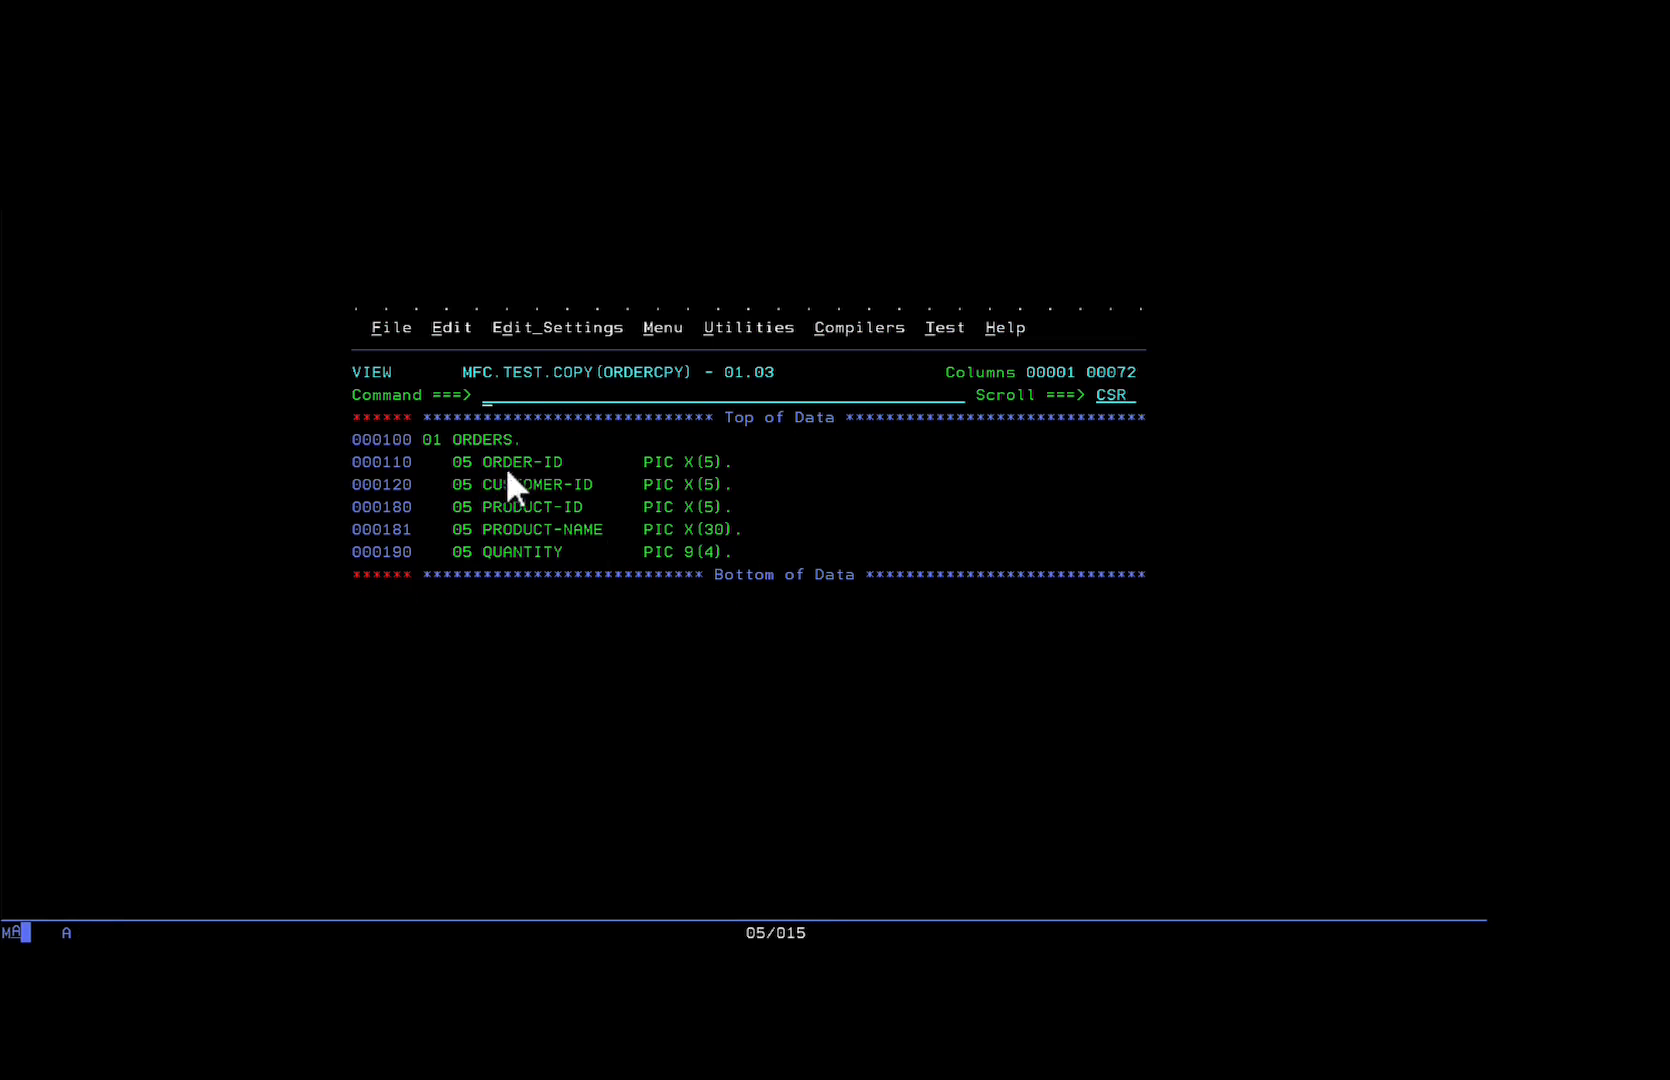
pyautogui.moveTo(560, 500)
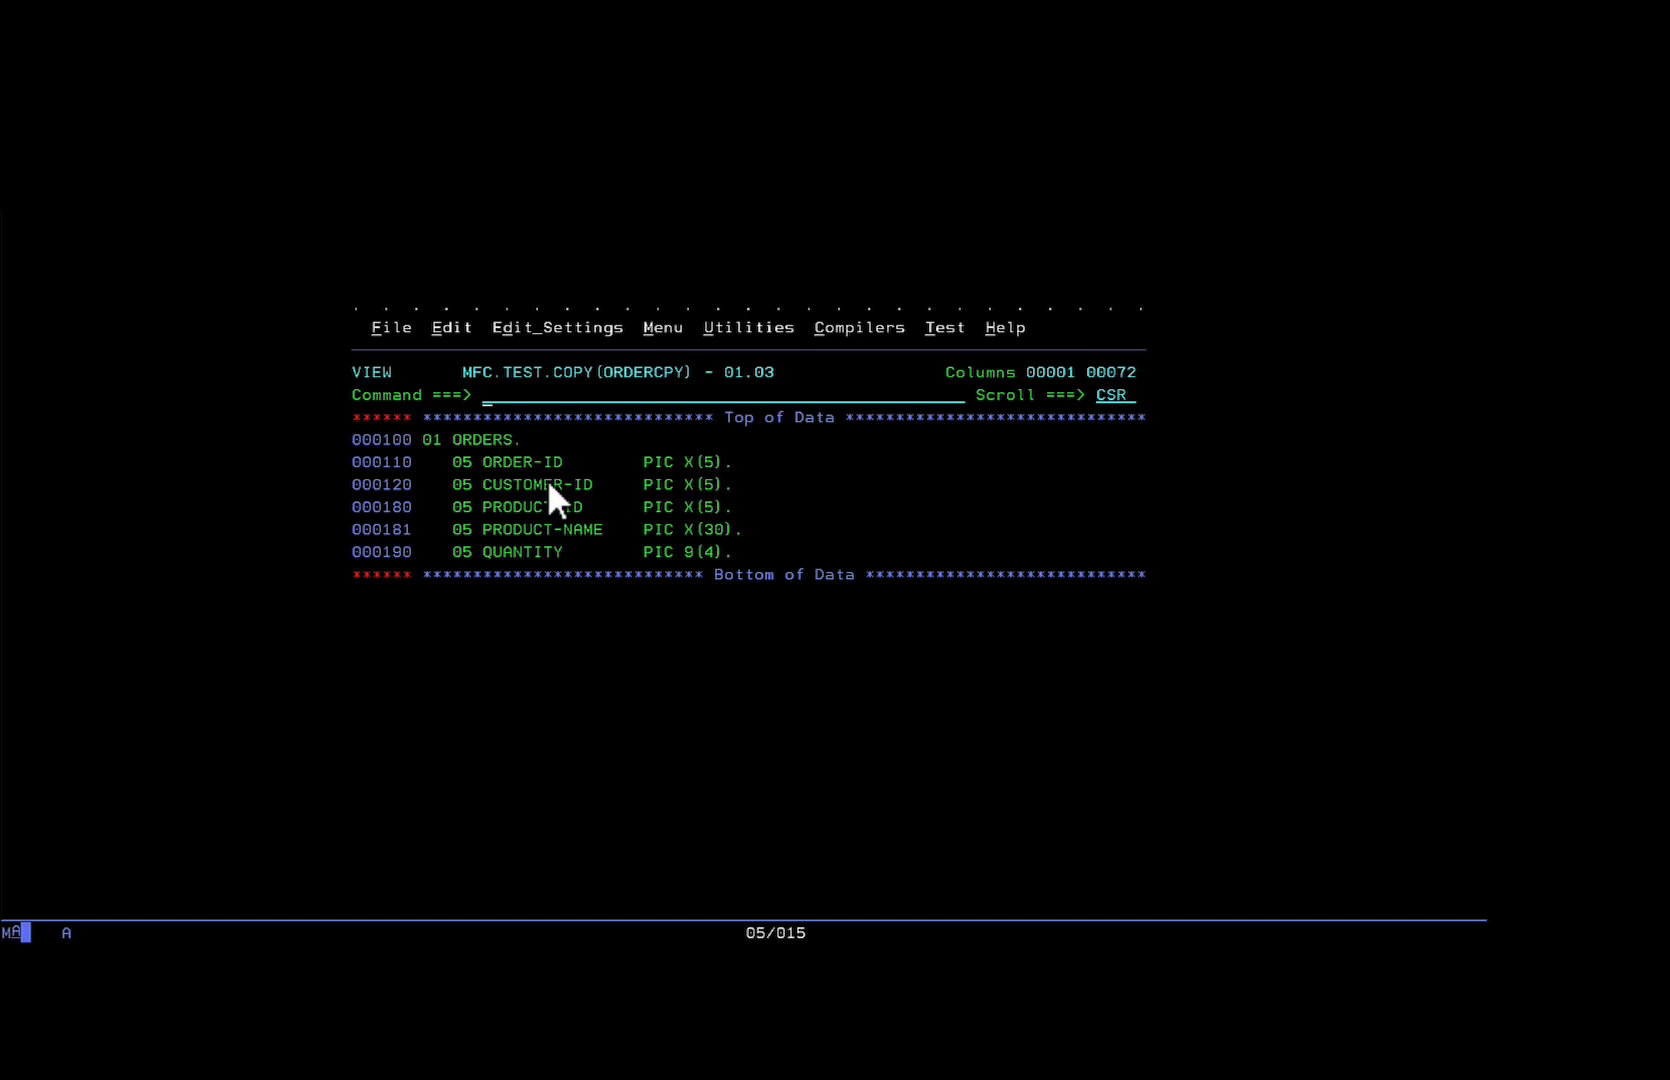
pyautogui.moveTo(652, 538)
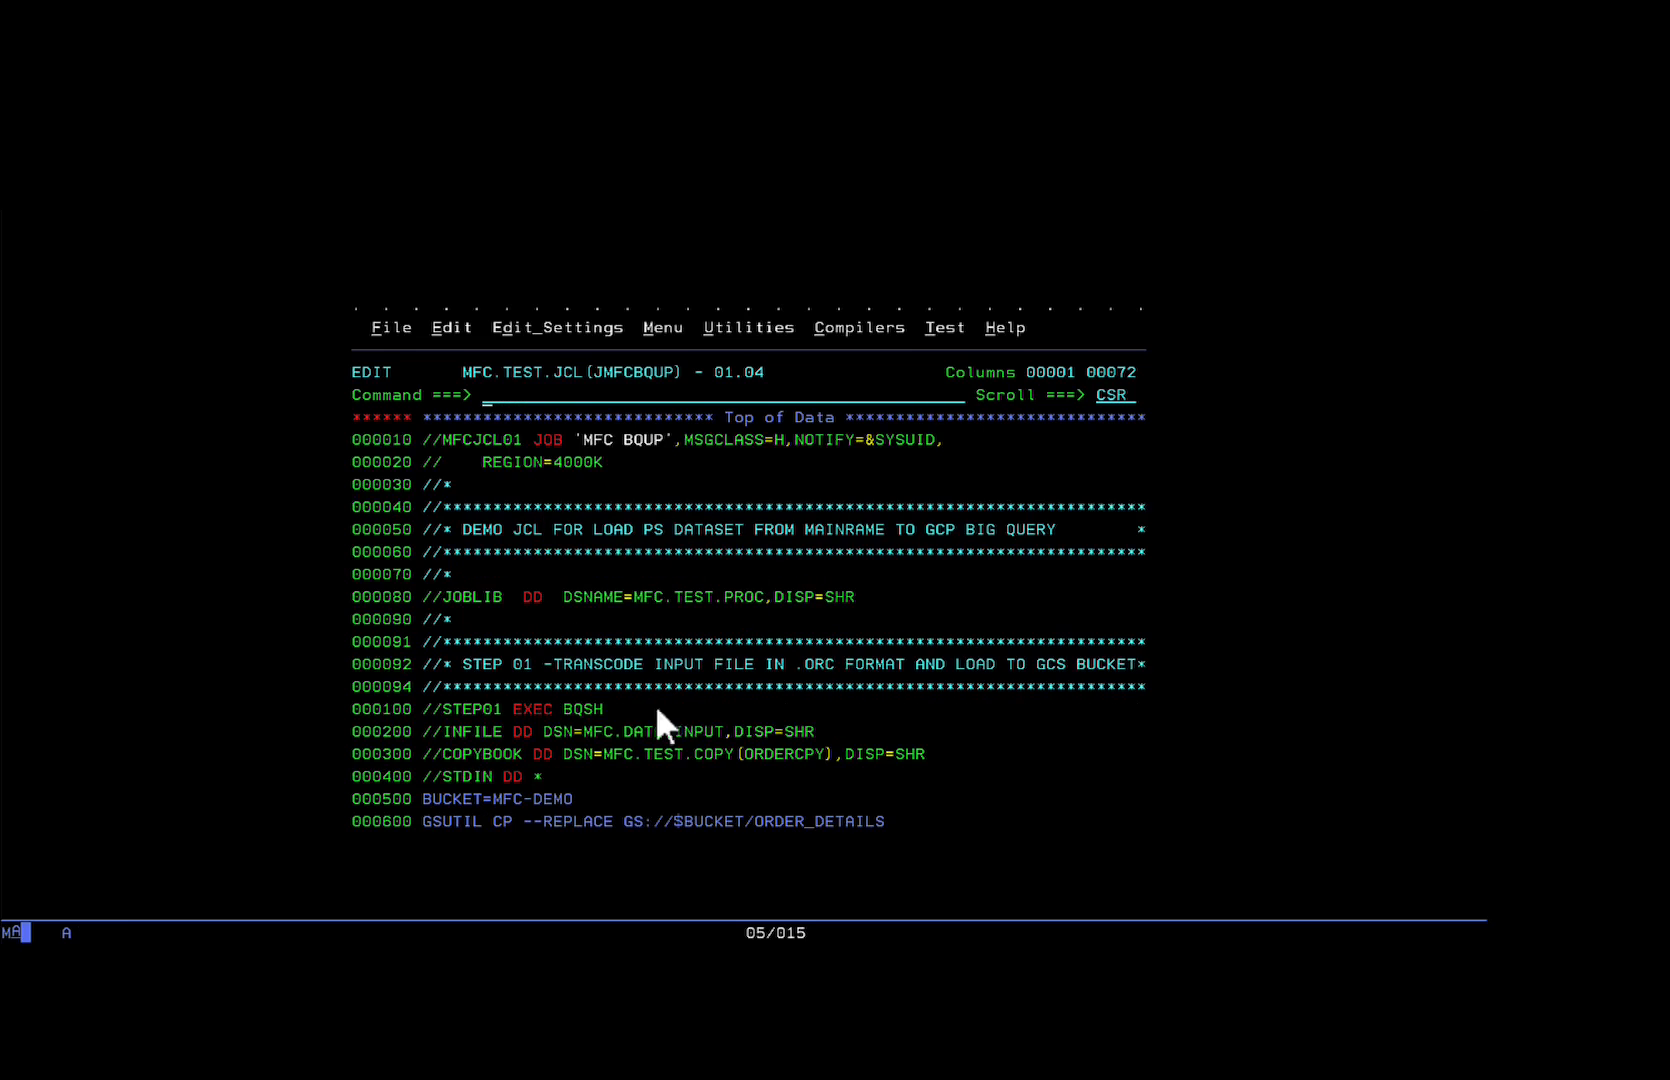
pyautogui.moveTo(974, 698)
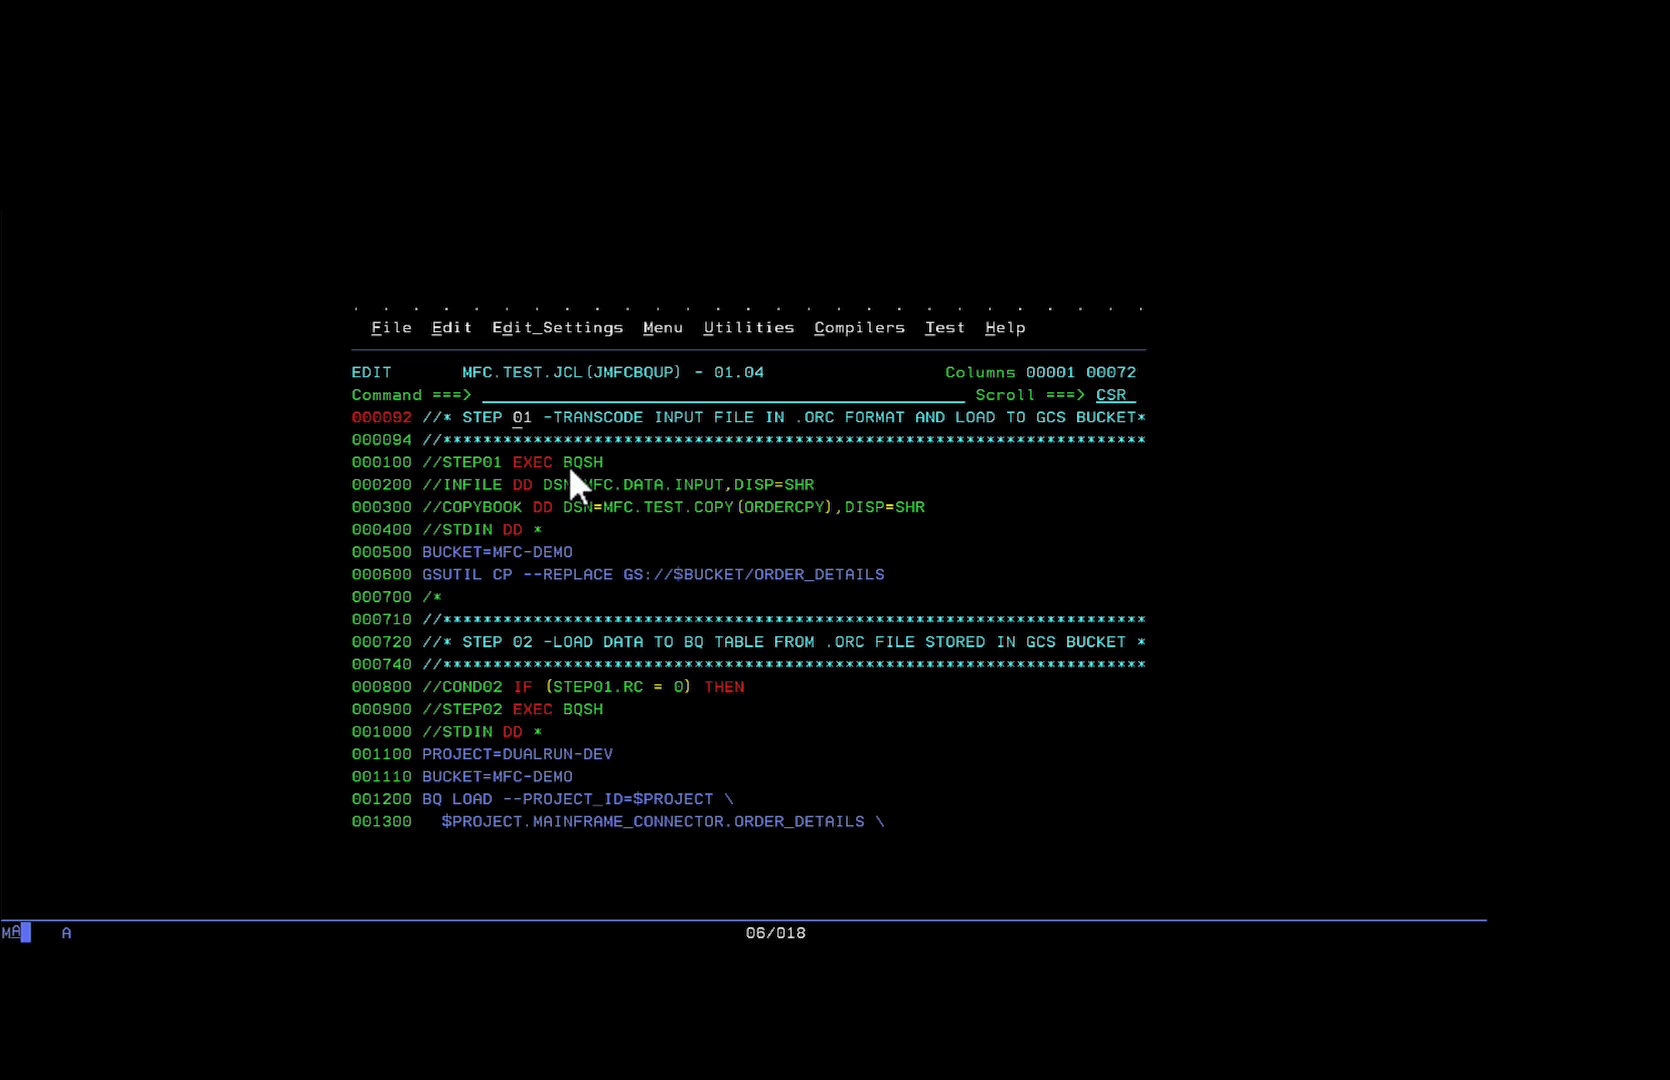
pyautogui.moveTo(636, 506)
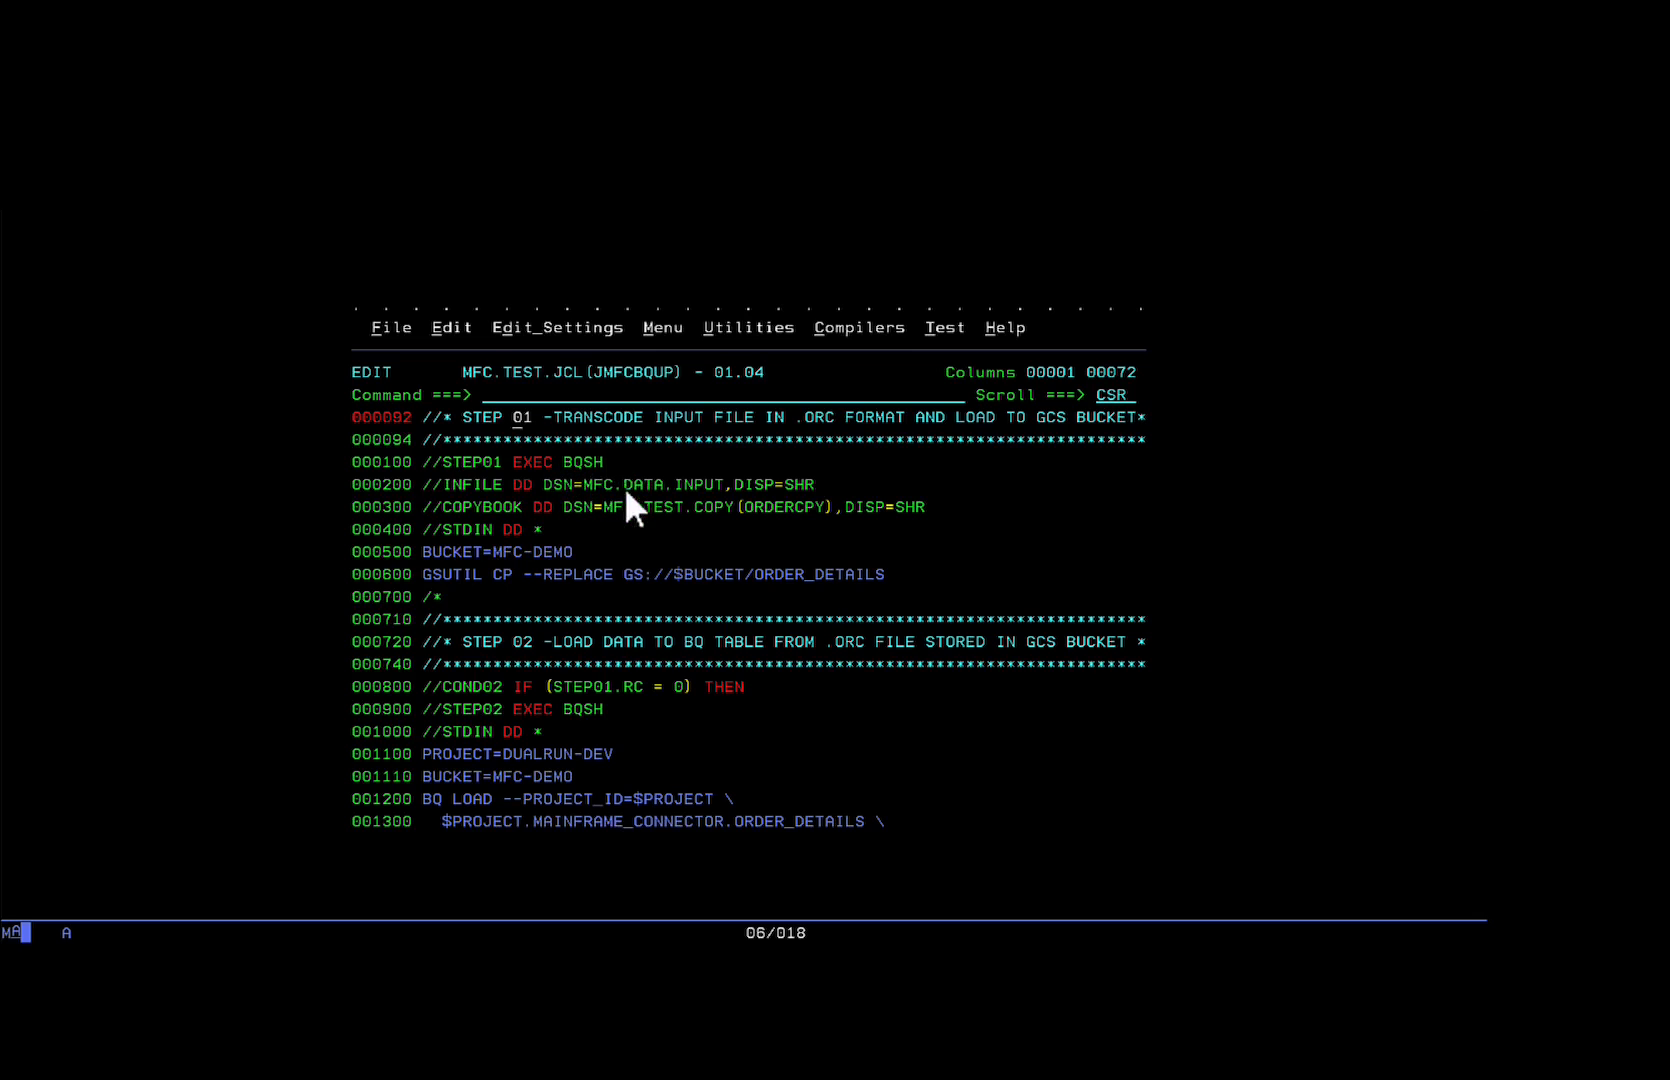
pyautogui.moveTo(780, 542)
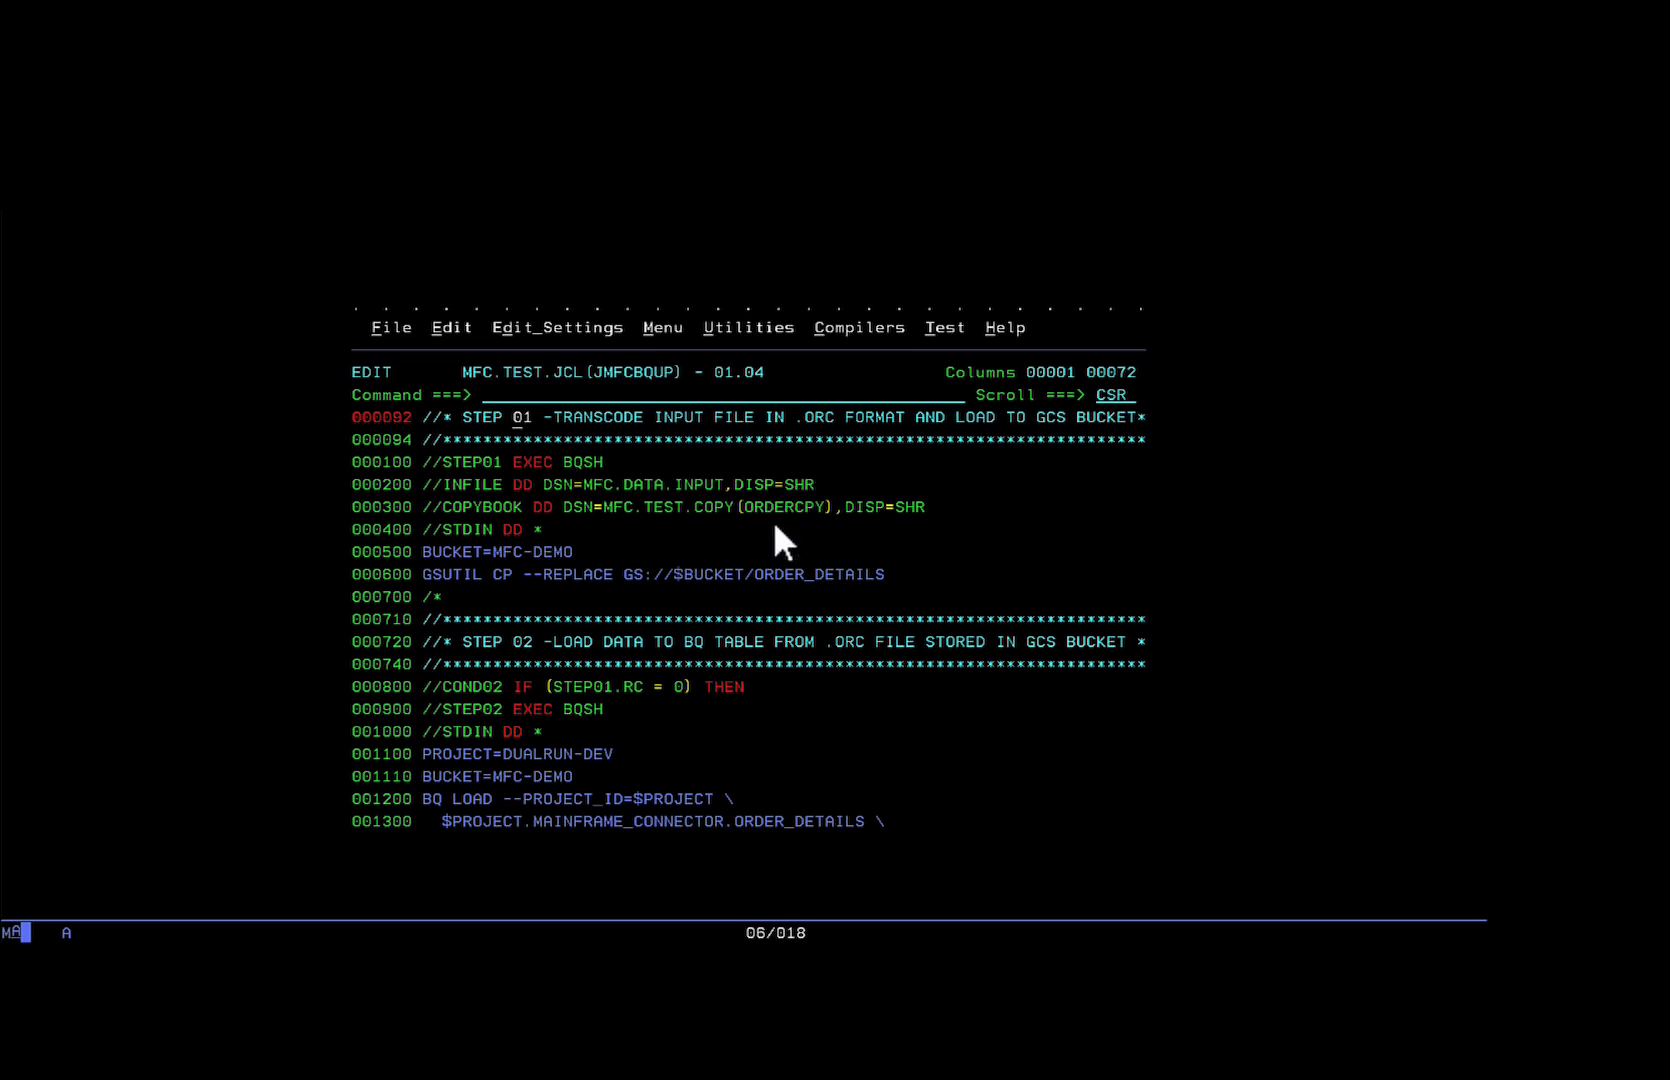
pyautogui.moveTo(686, 528)
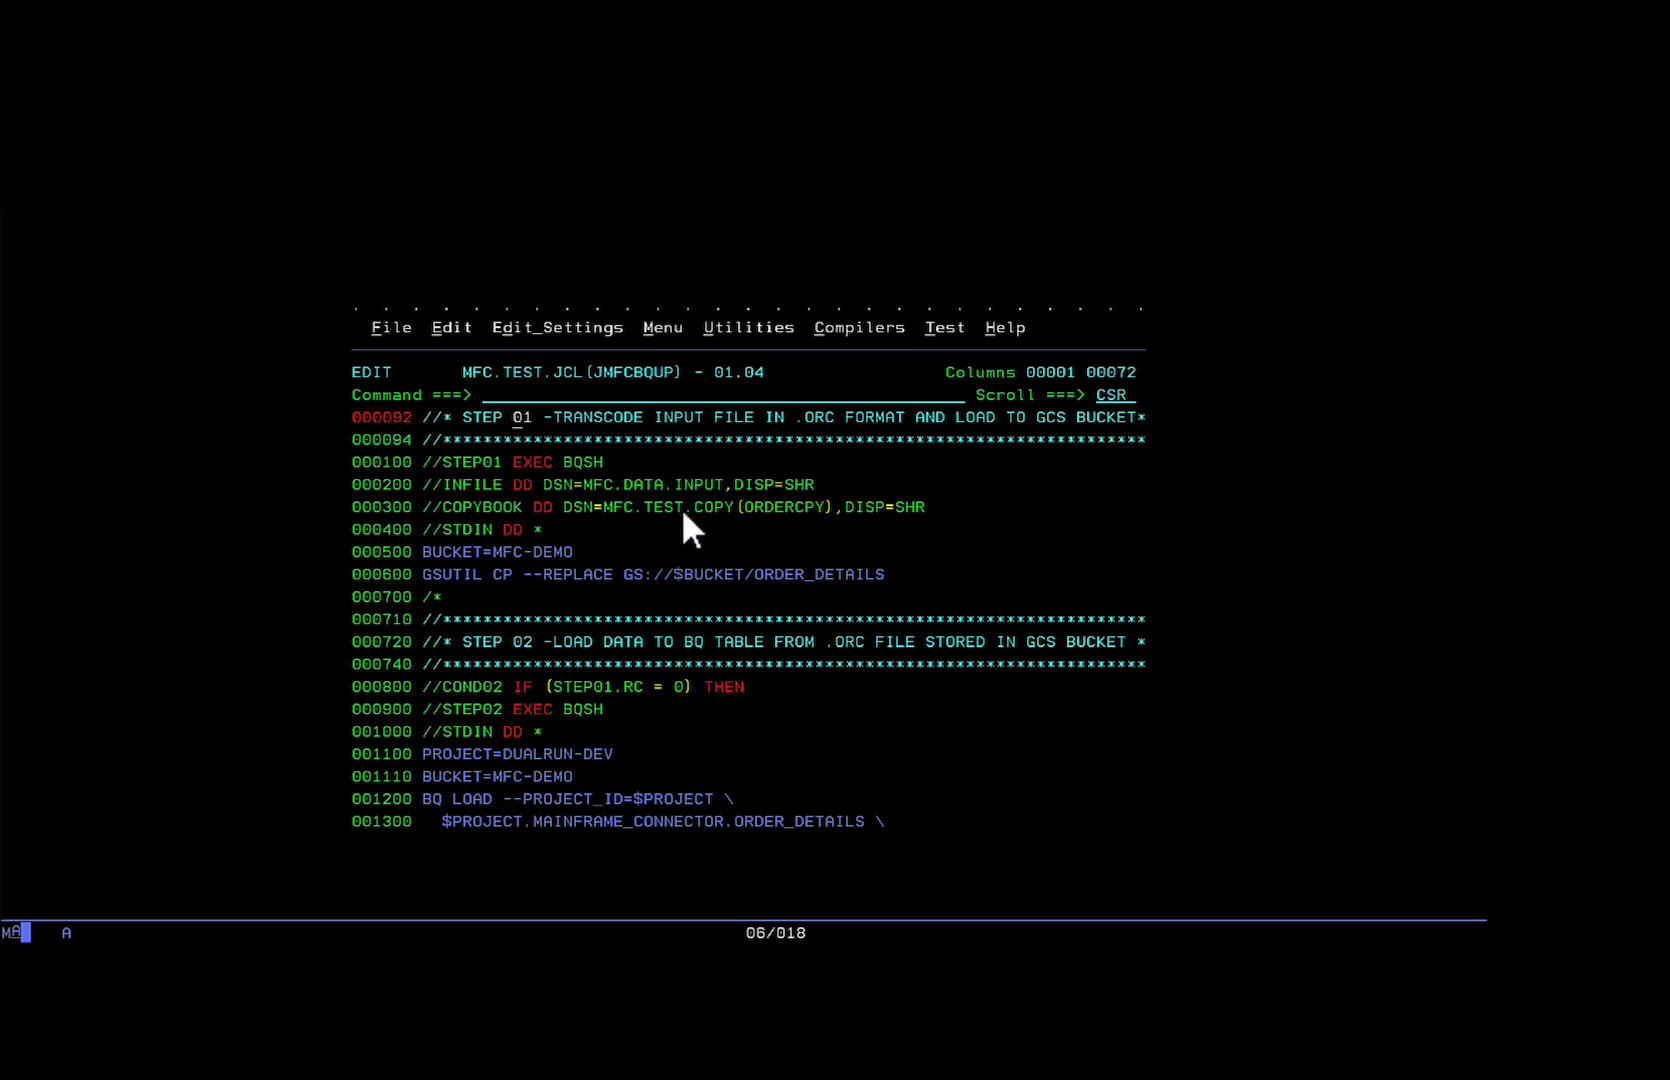
pyautogui.moveTo(650, 616)
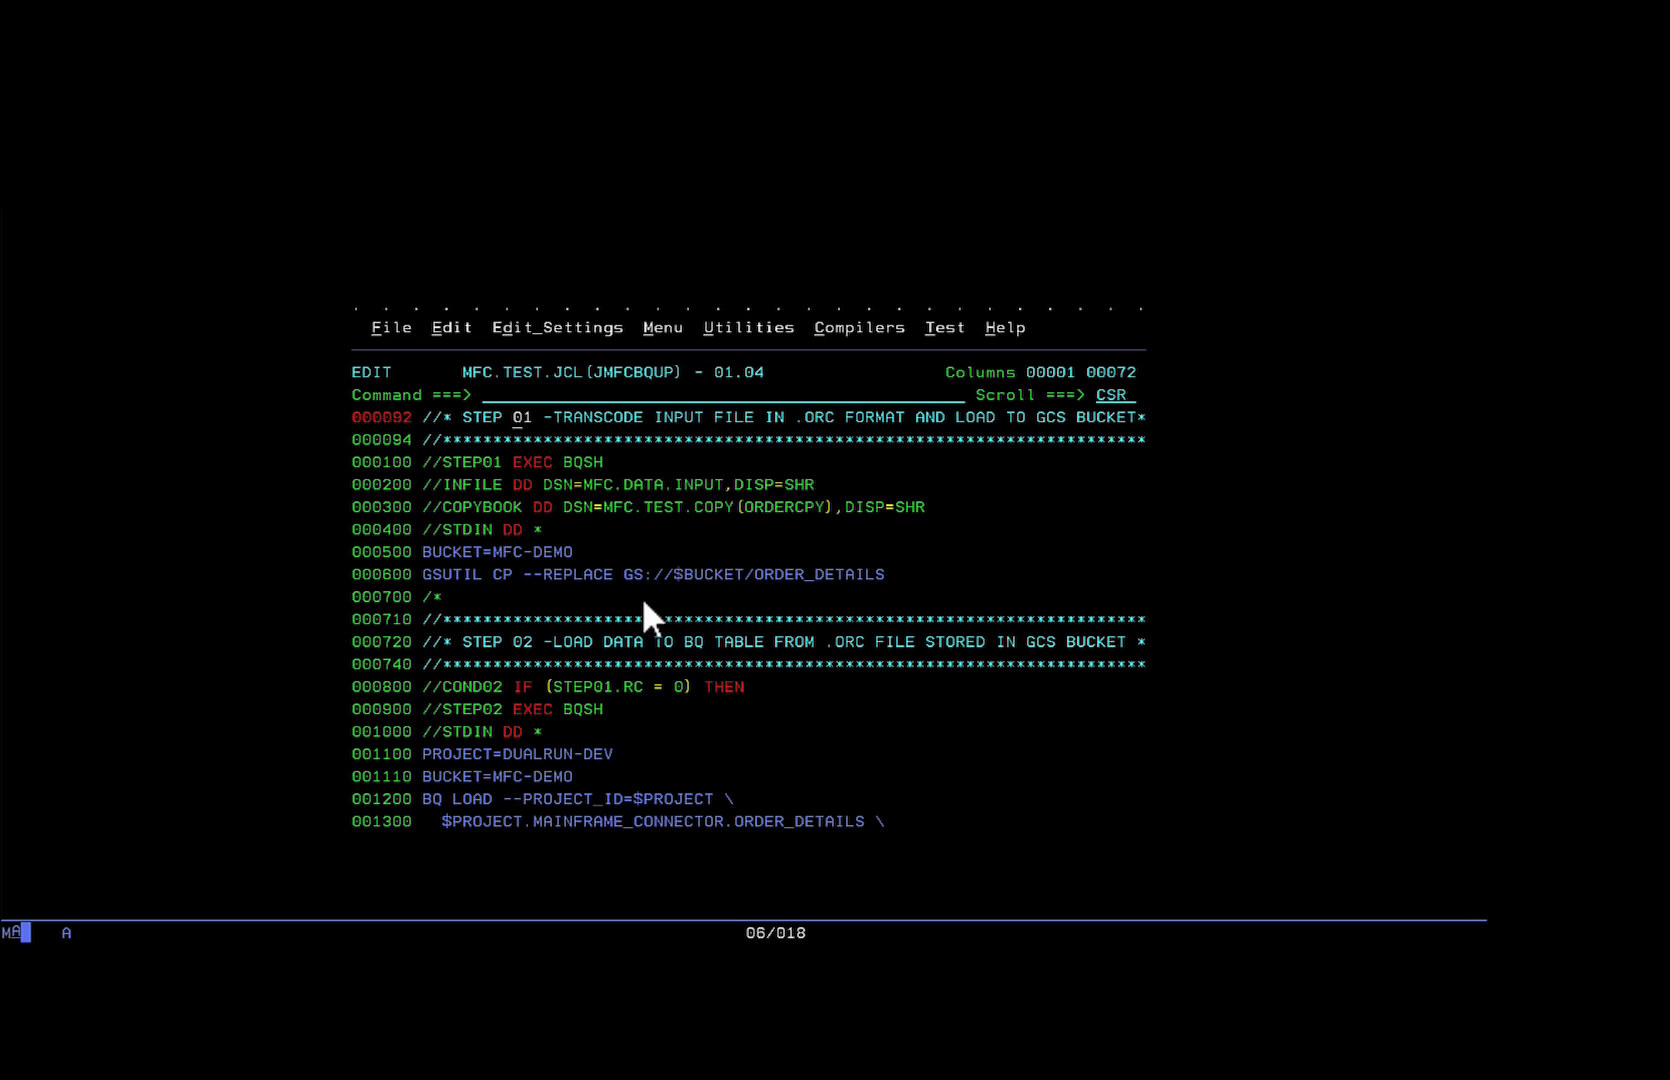
pyautogui.moveTo(756, 592)
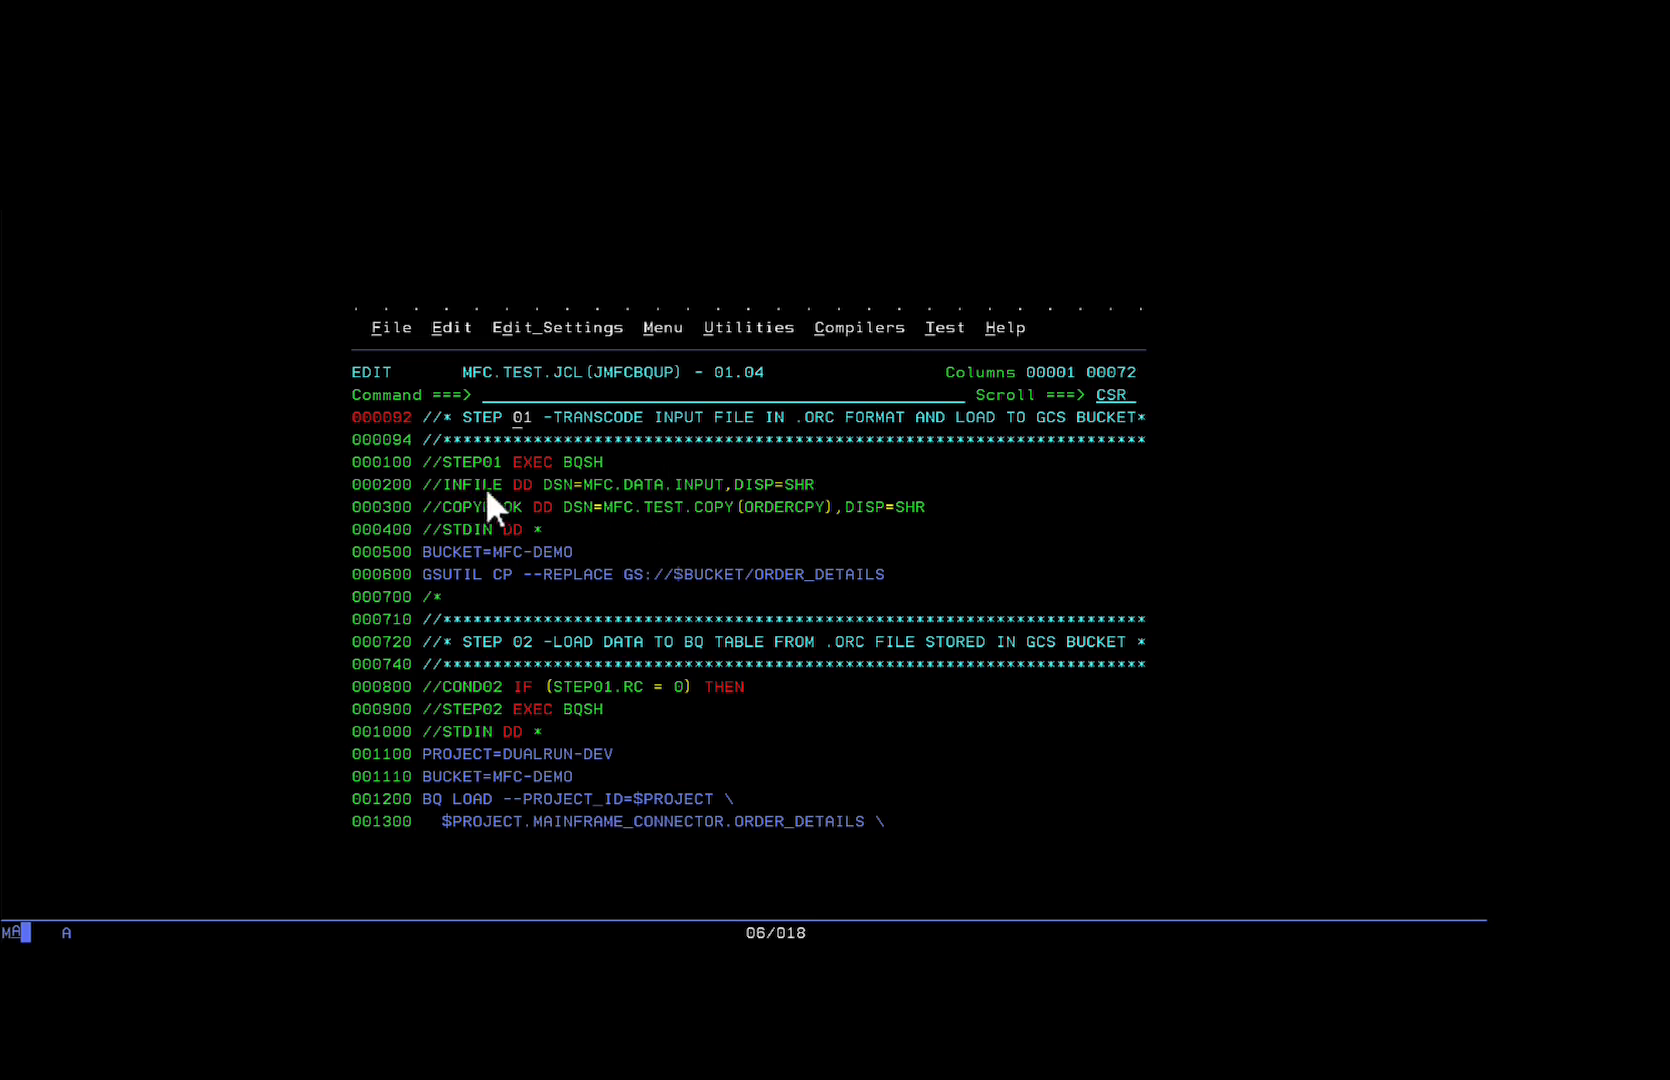
pyautogui.moveTo(582, 518)
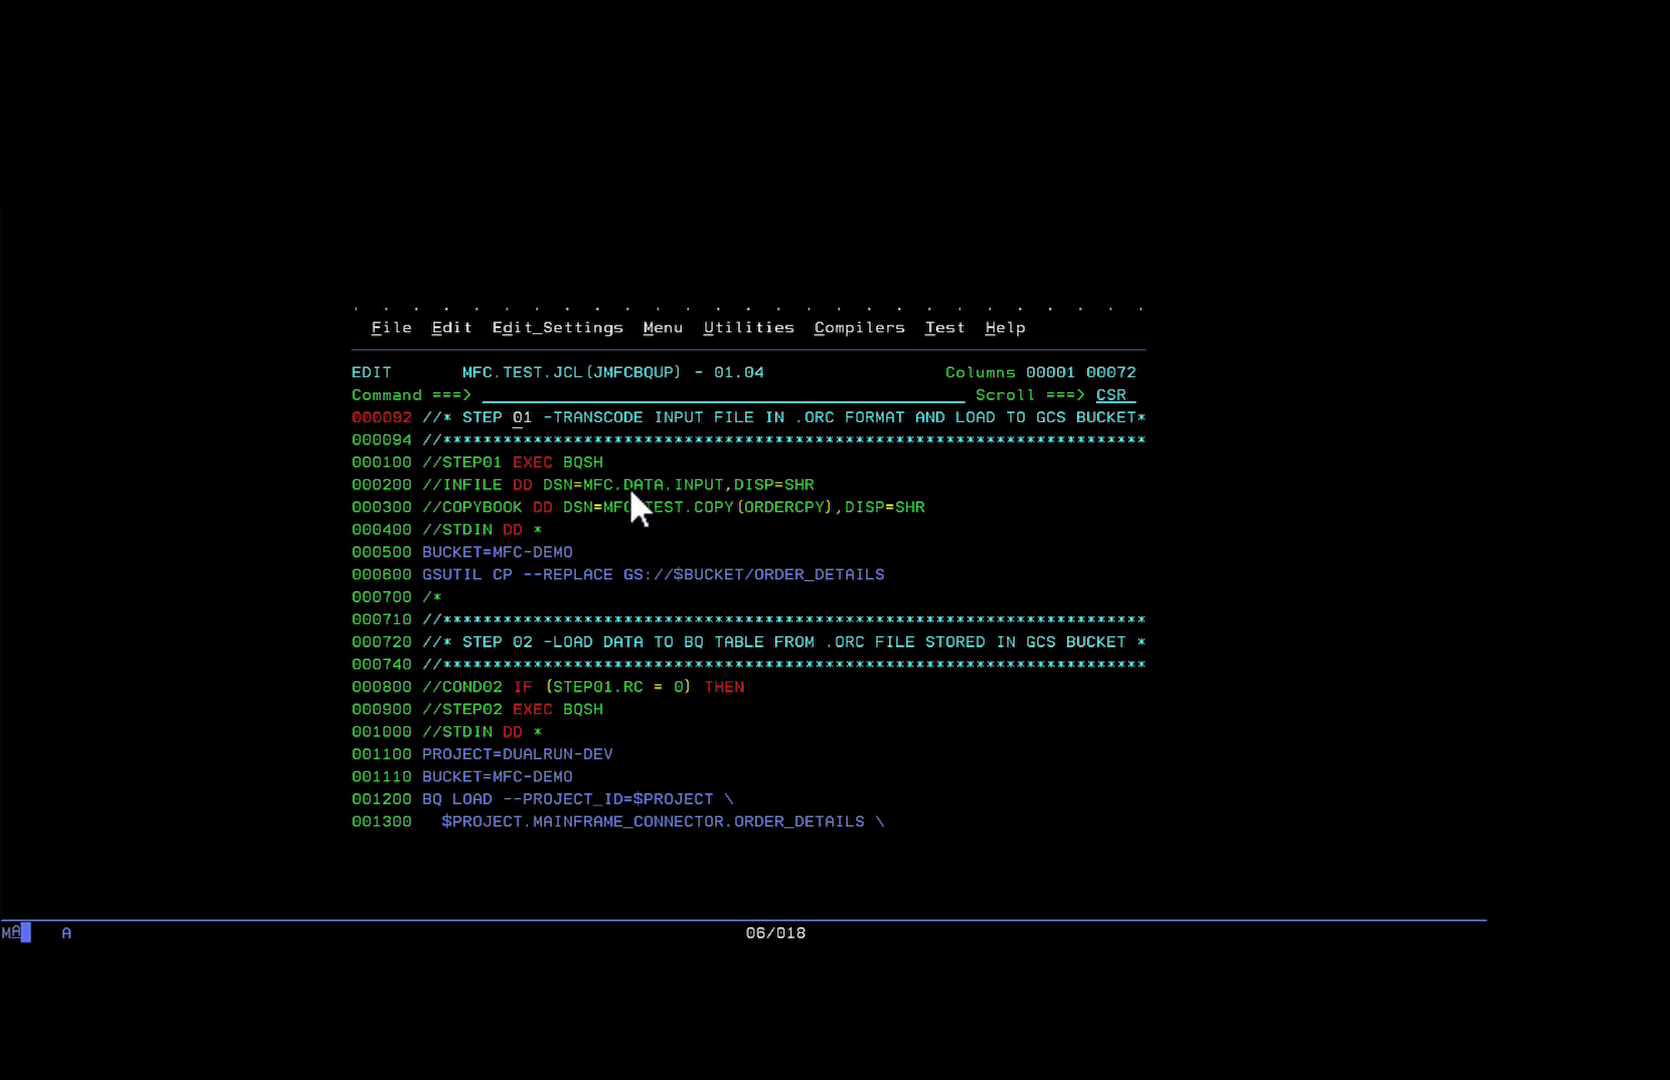
pyautogui.moveTo(722, 522)
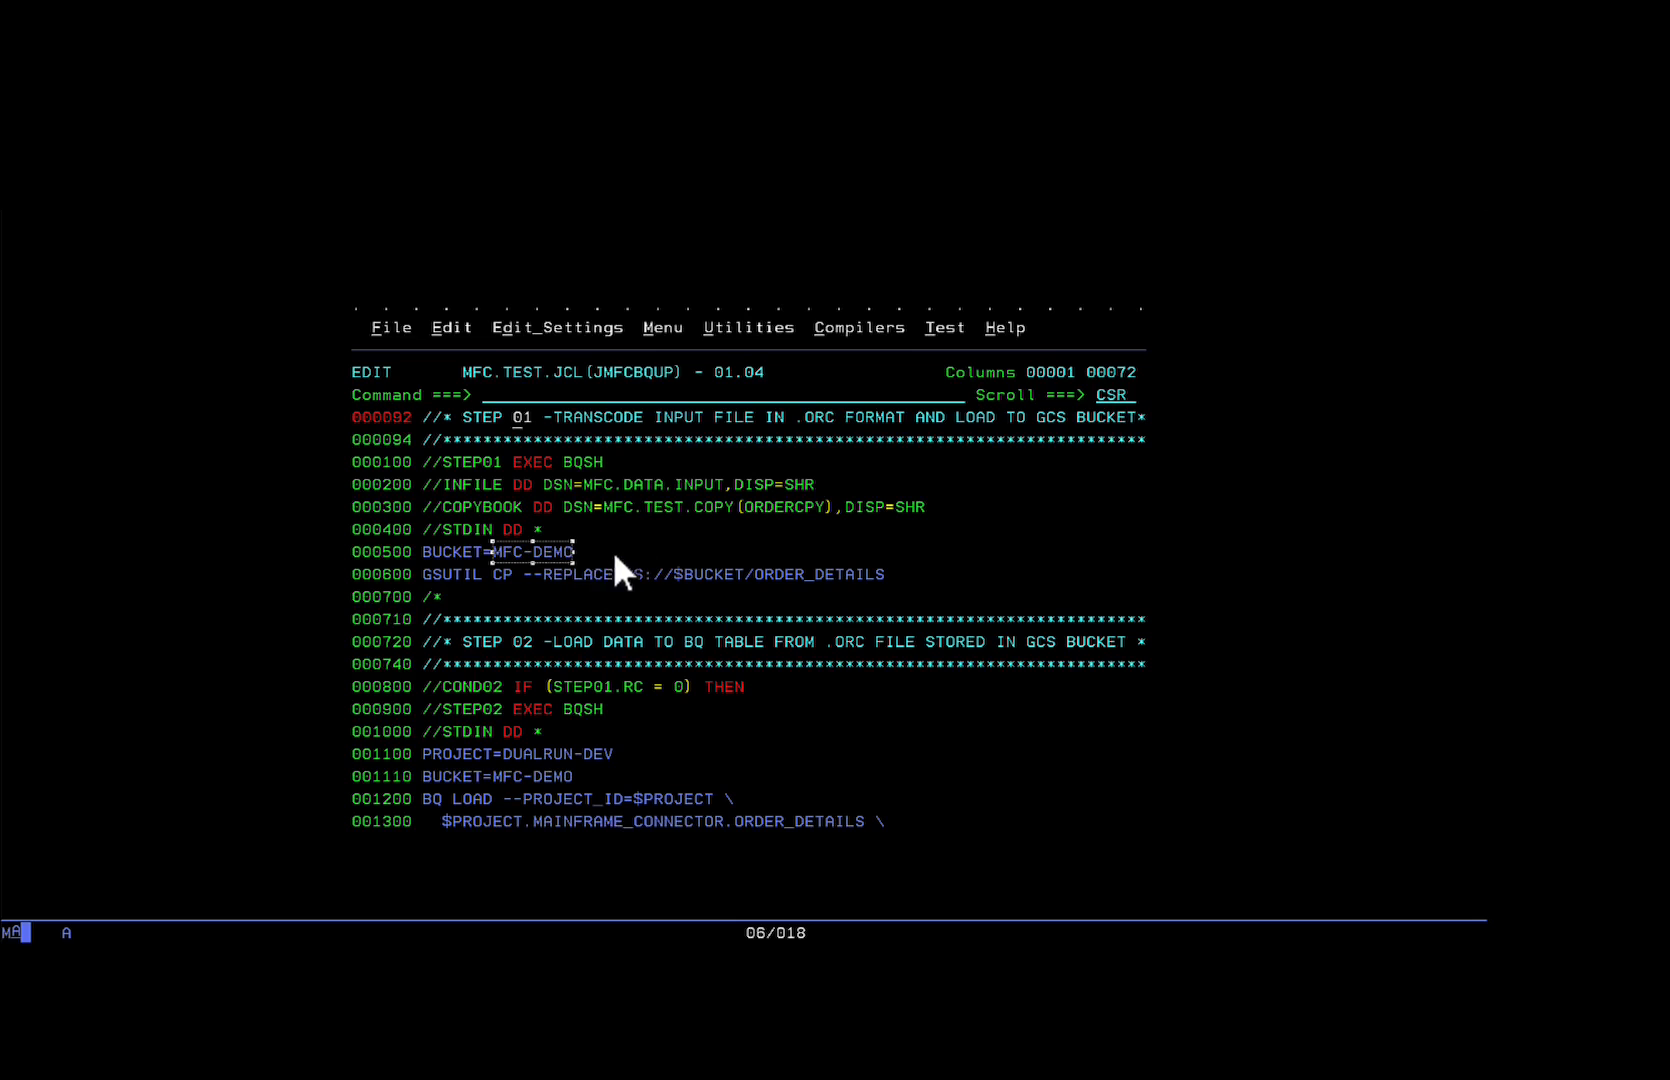
pyautogui.moveTo(612, 574)
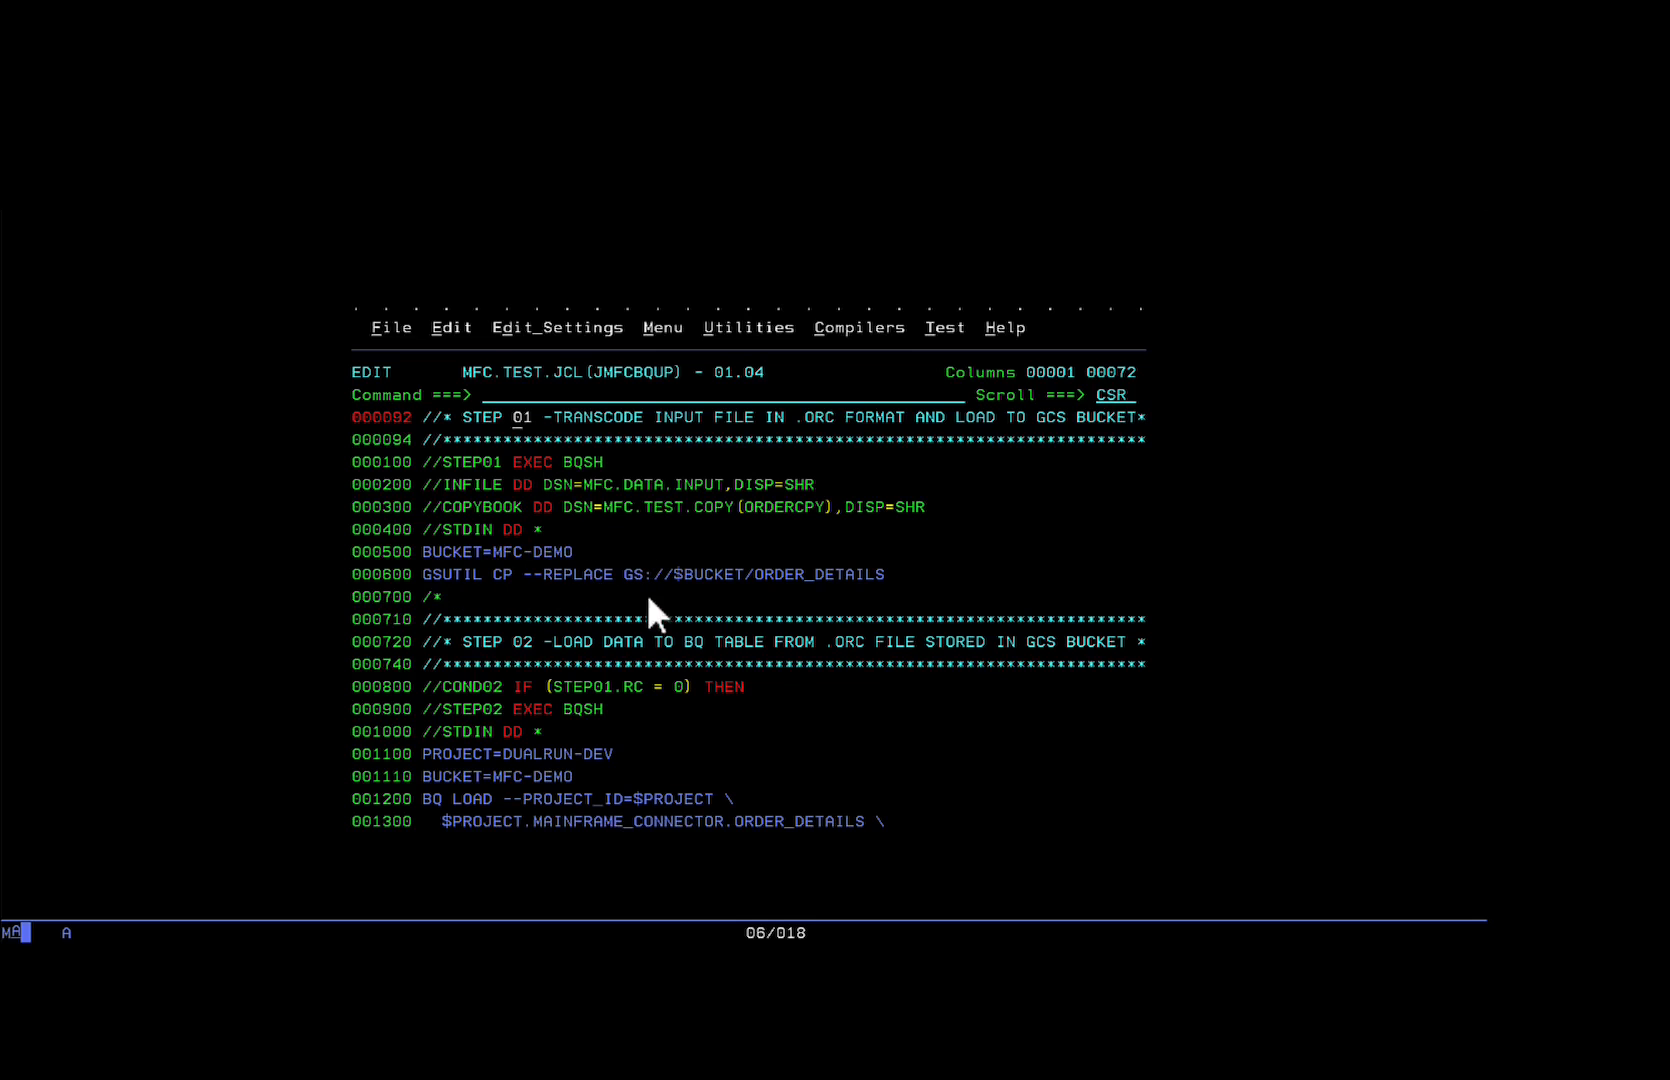
pyautogui.moveTo(916, 608)
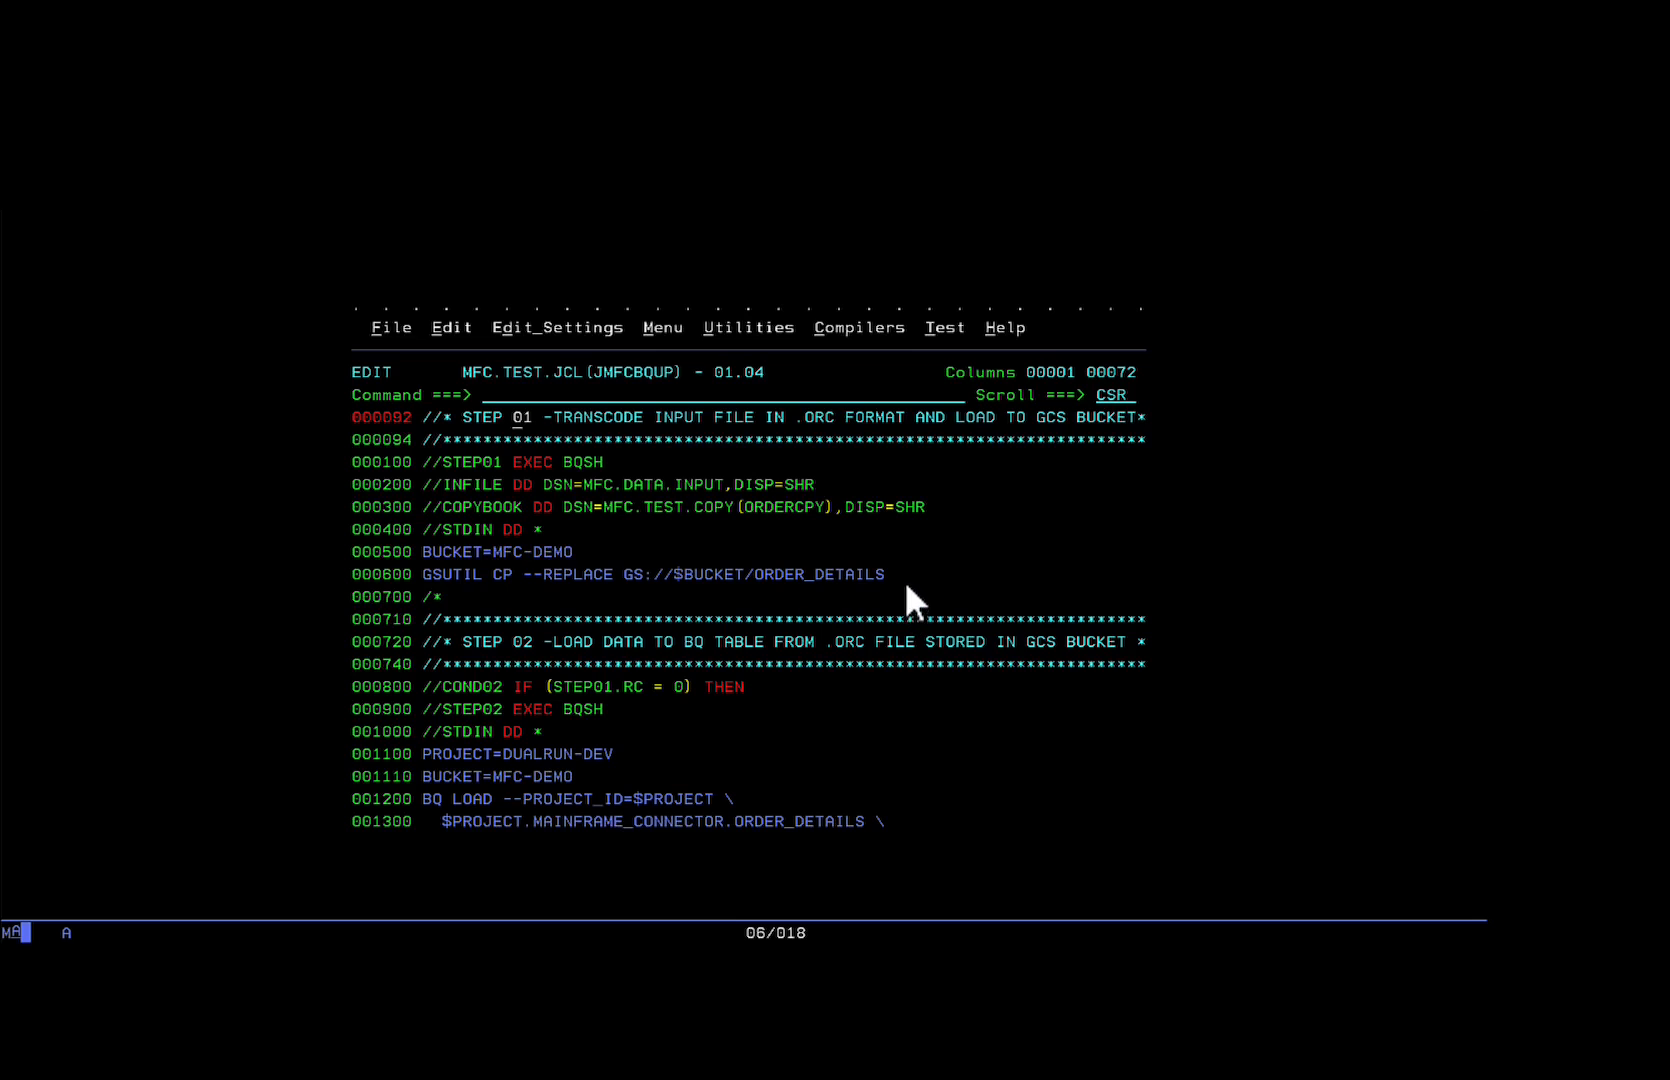
pyautogui.moveTo(762, 612)
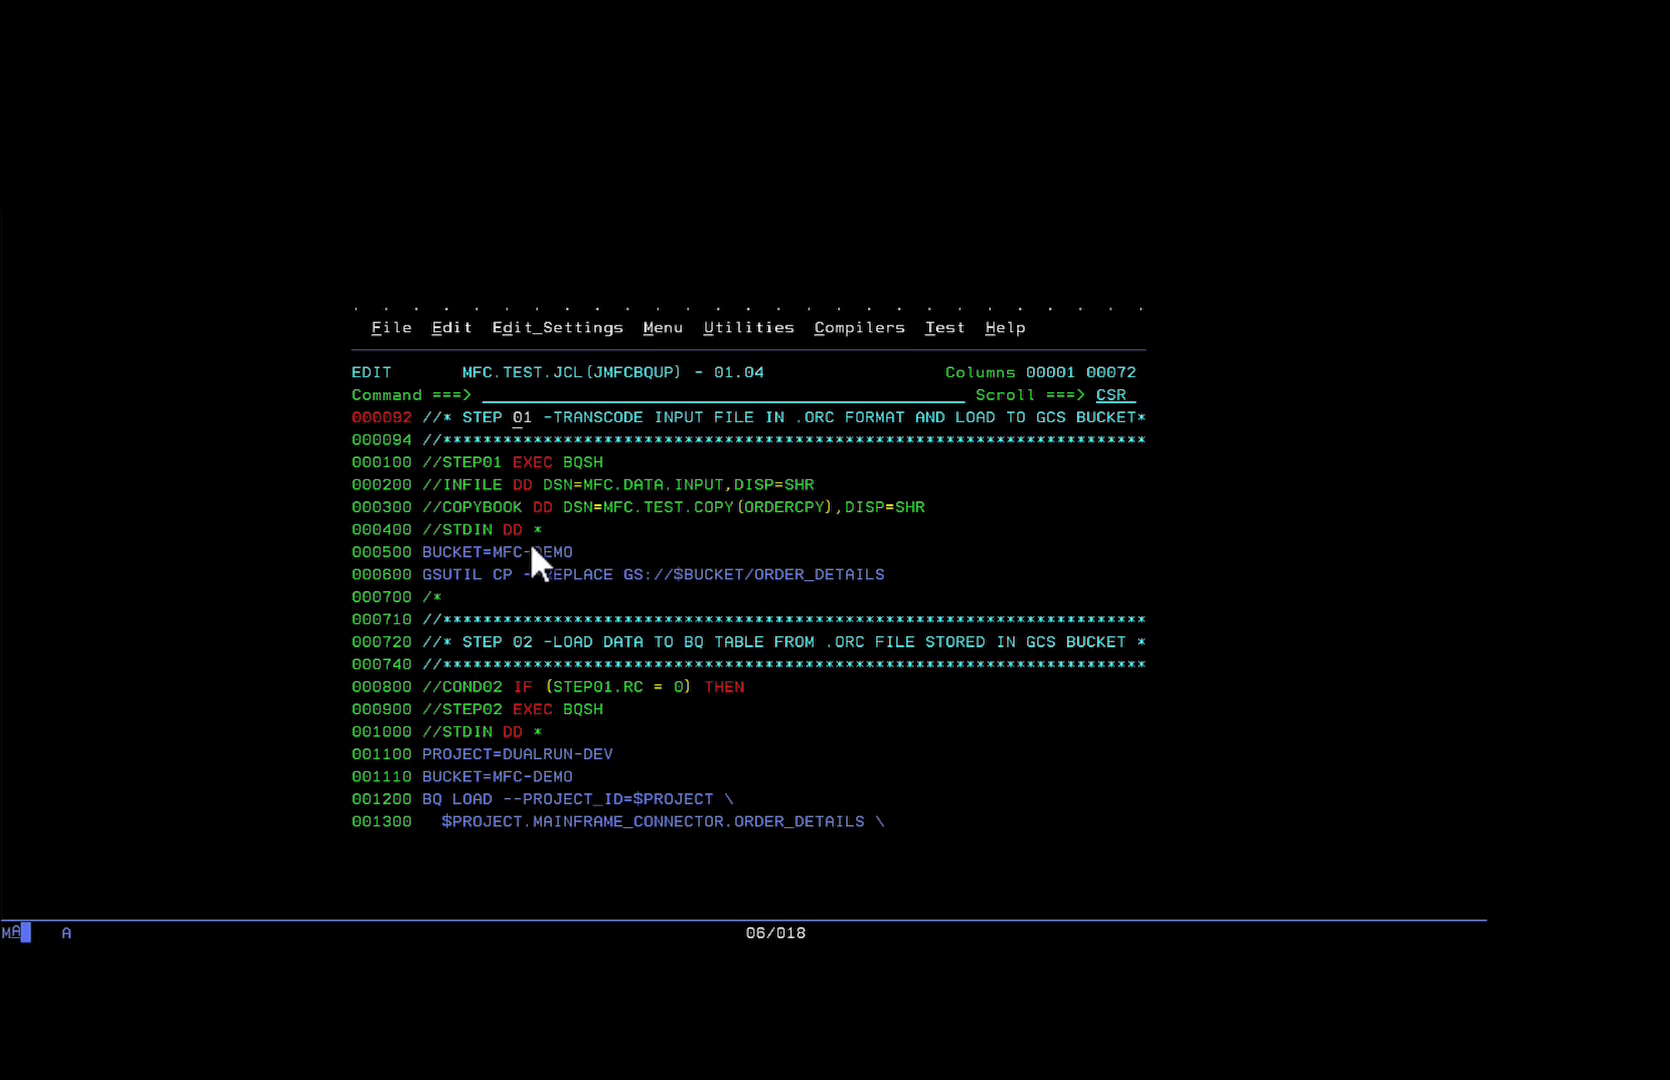
pyautogui.moveTo(920, 608)
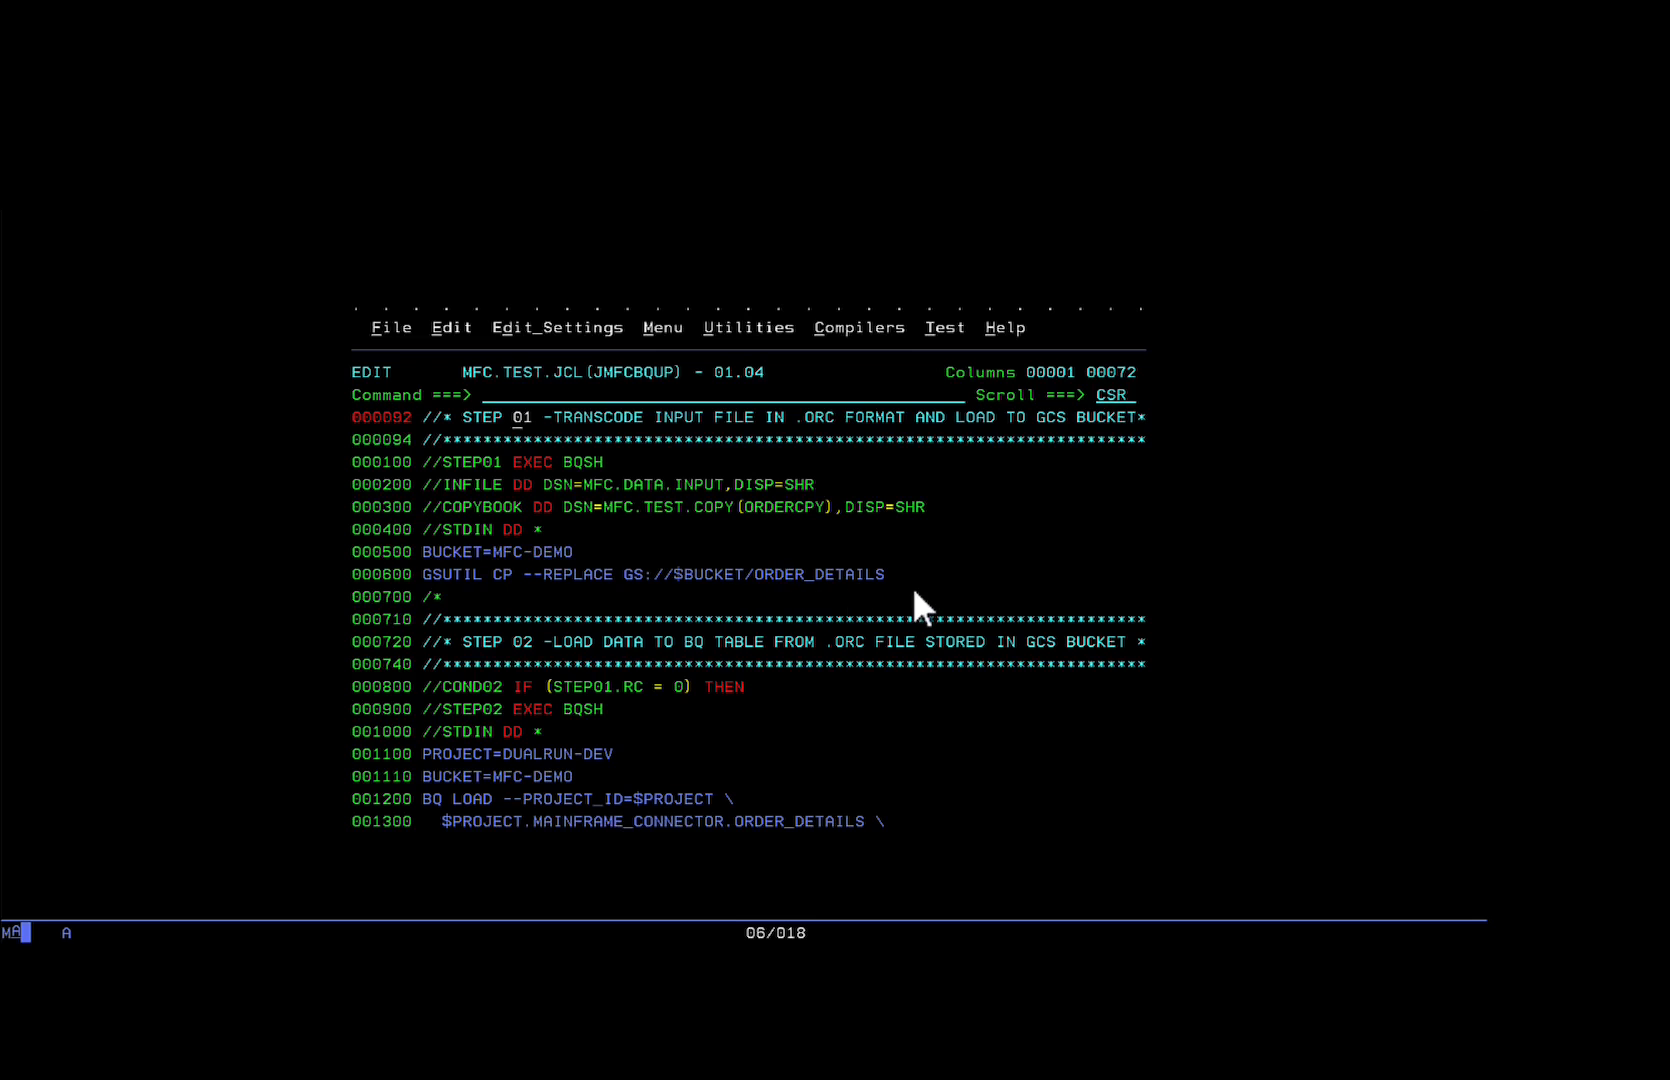
pyautogui.moveTo(670, 680)
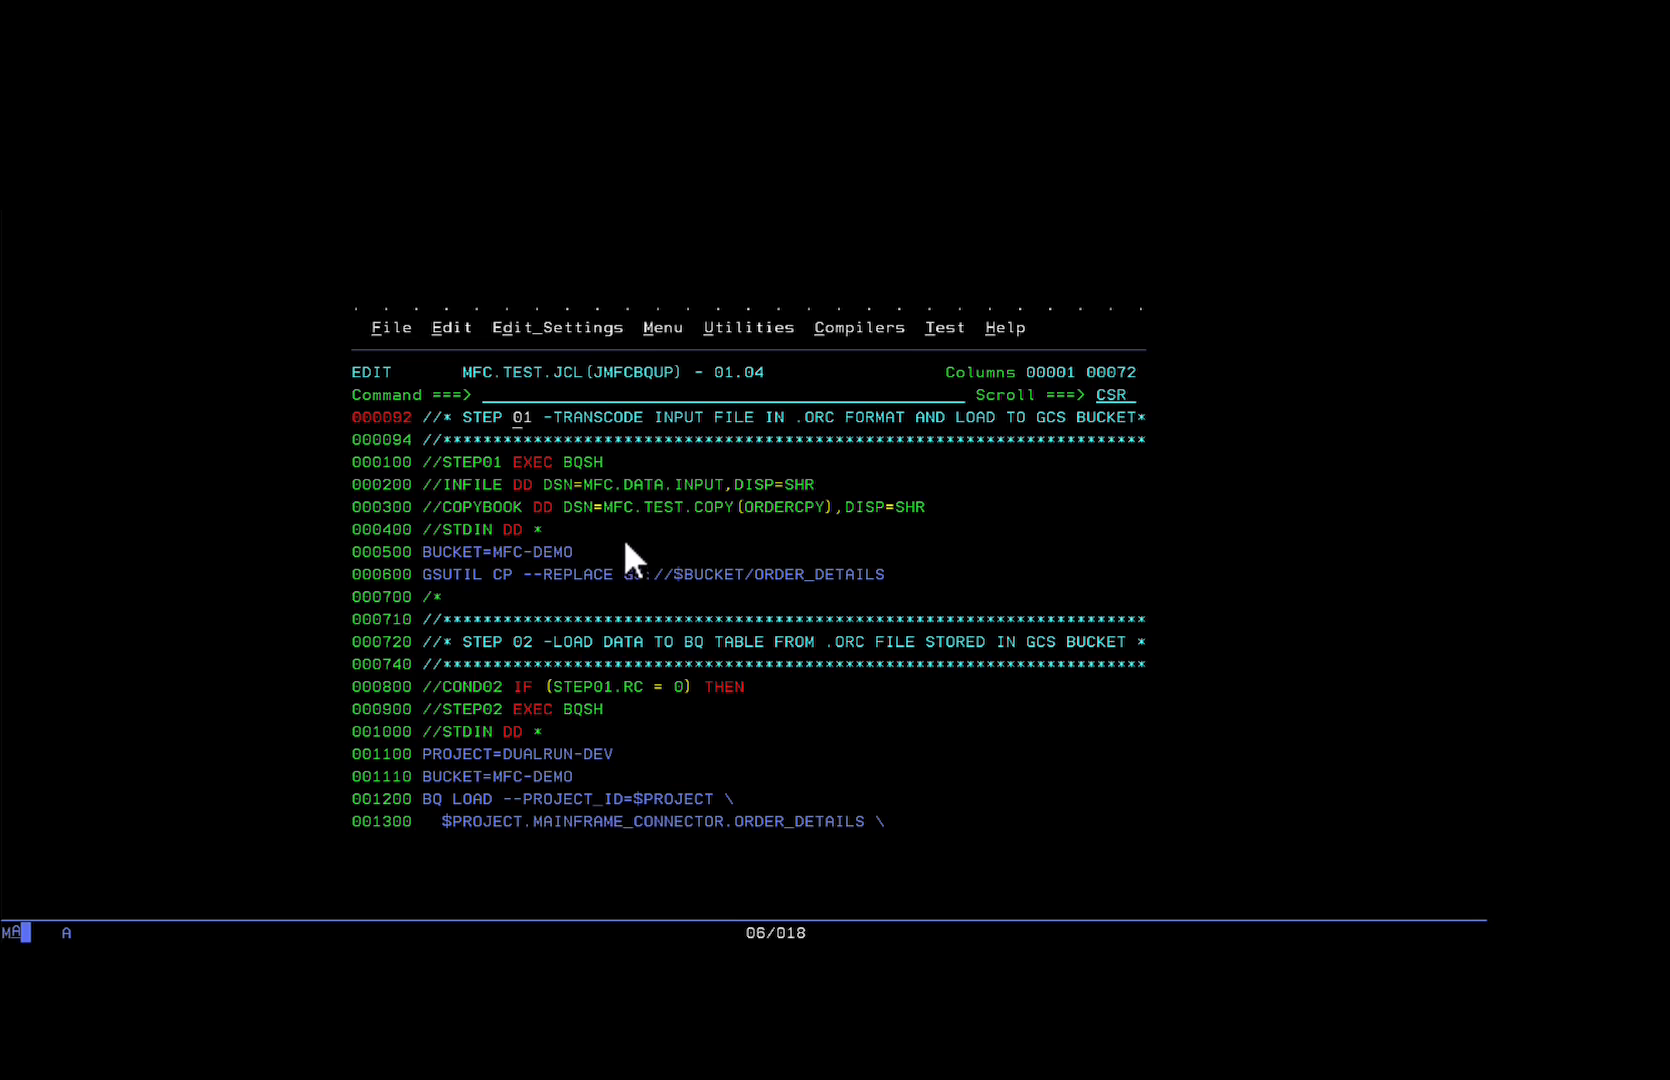
pyautogui.moveTo(604, 498)
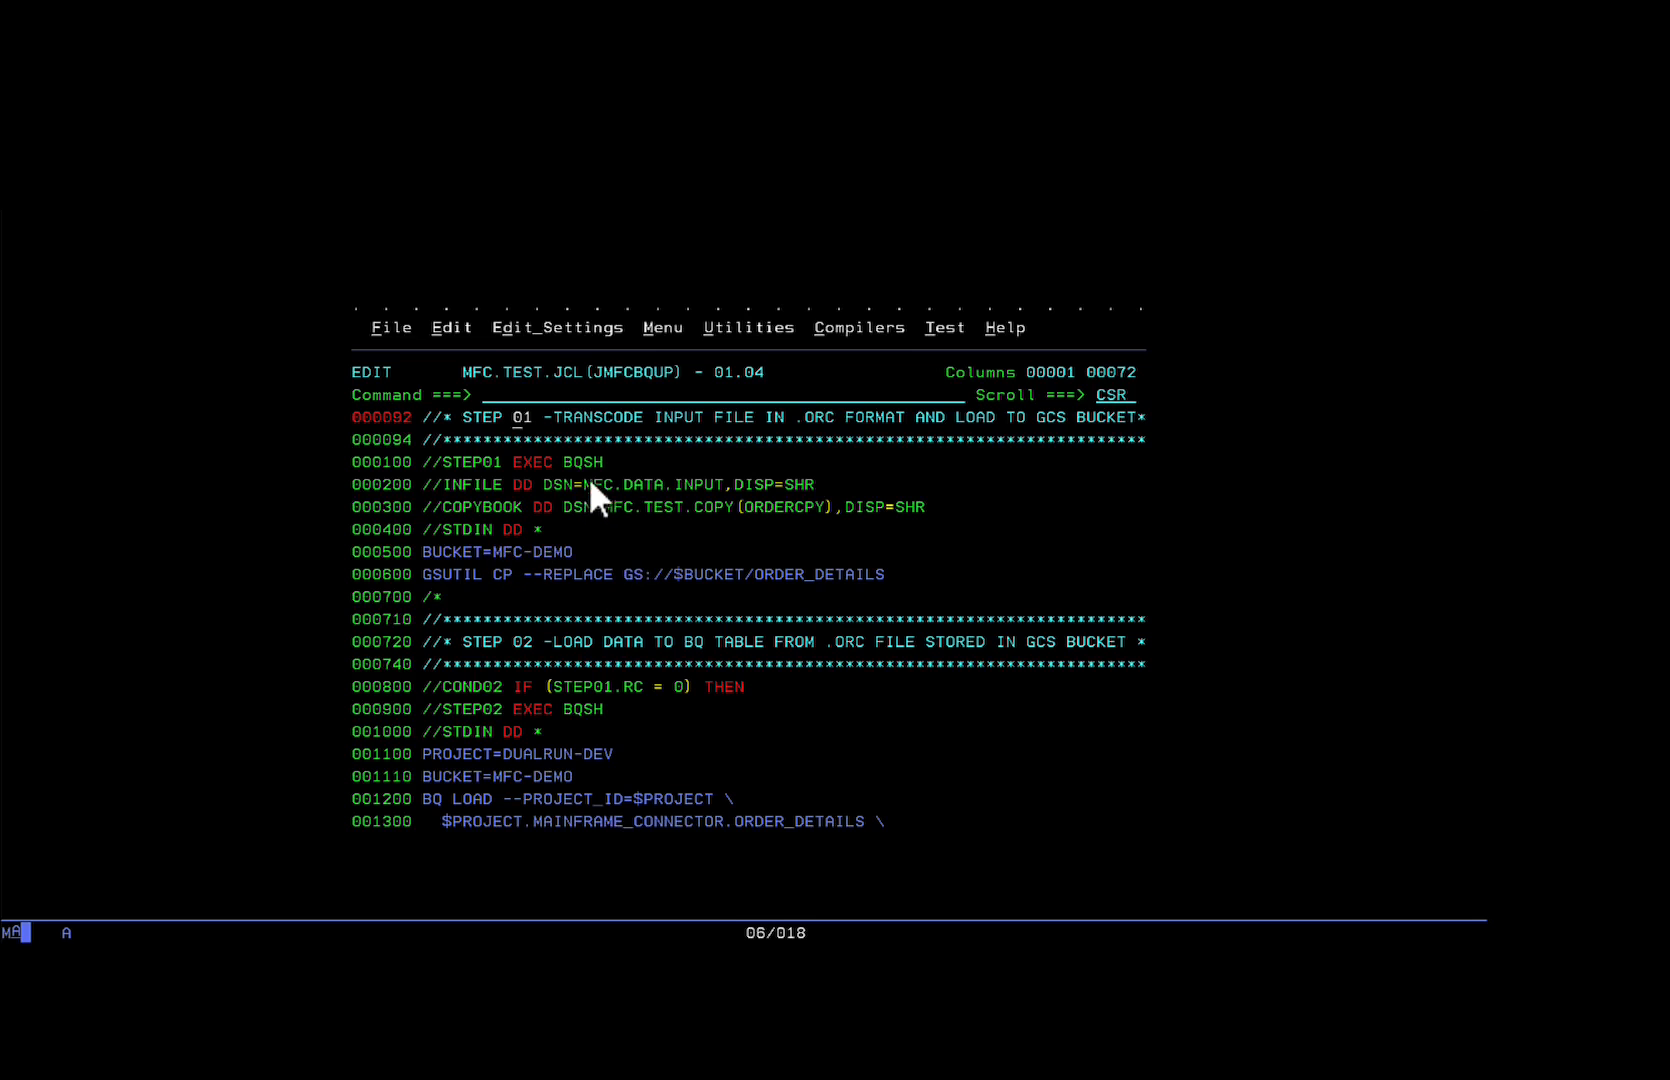
pyautogui.moveTo(750, 592)
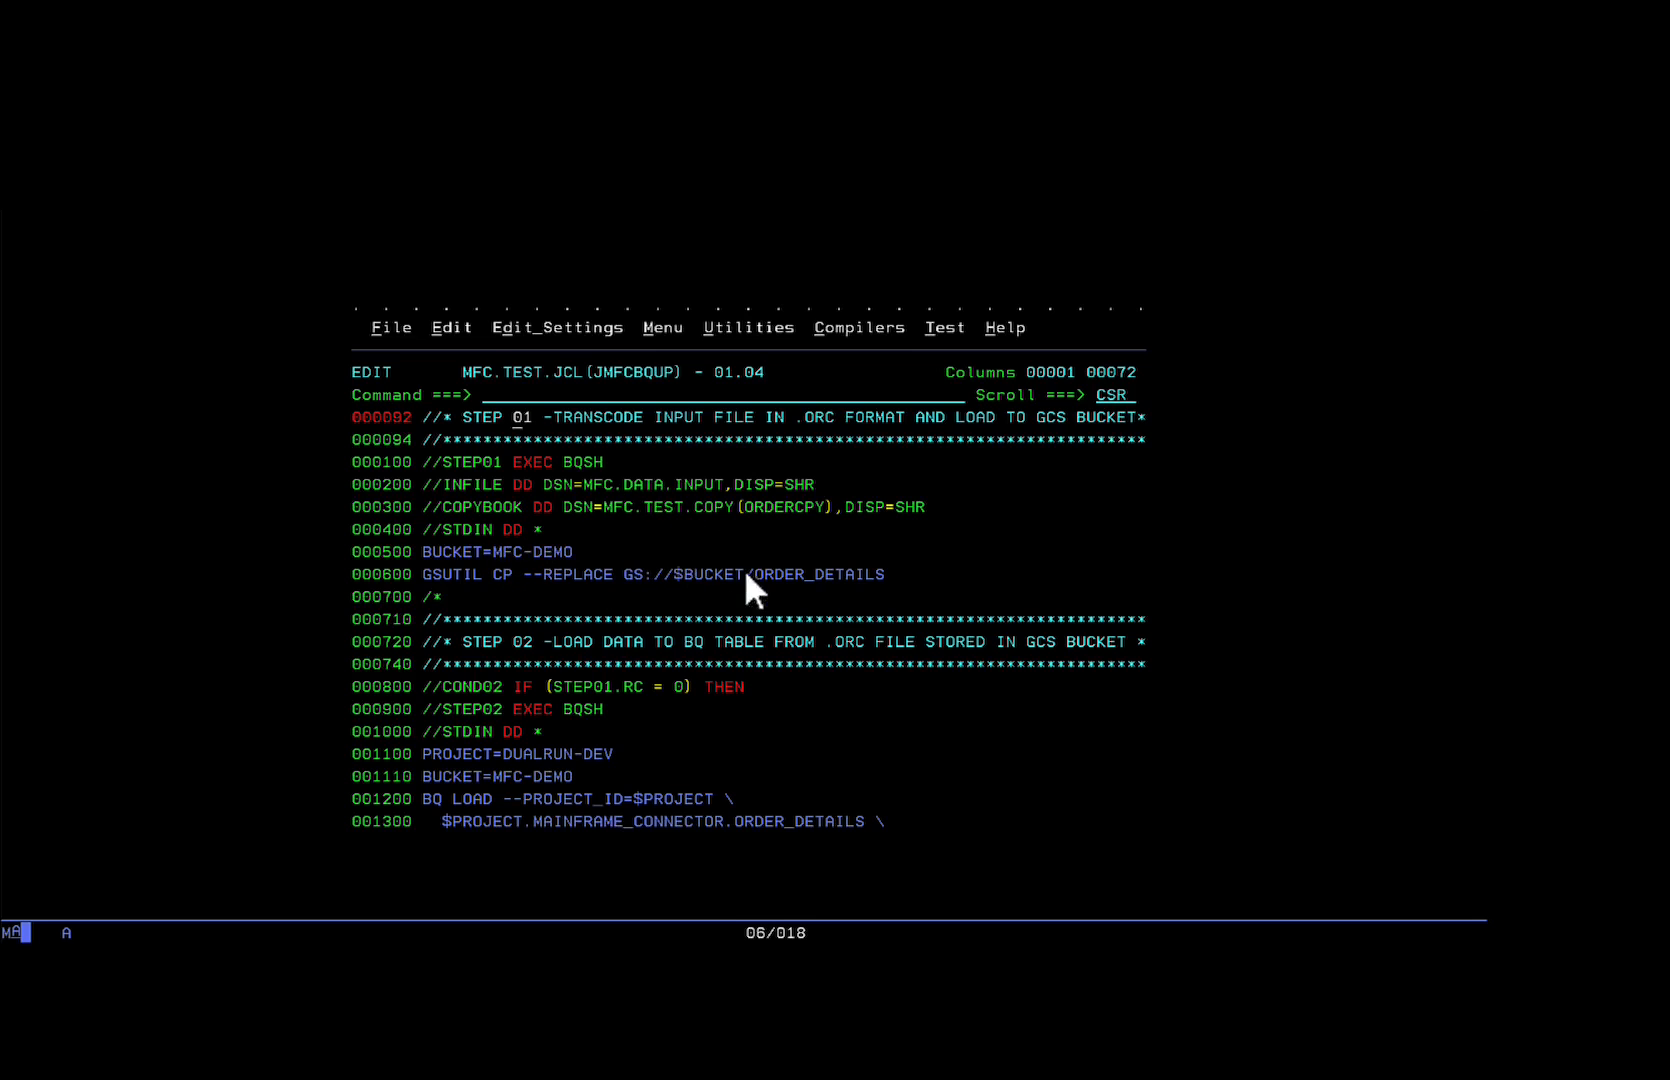
pyautogui.moveTo(750, 530)
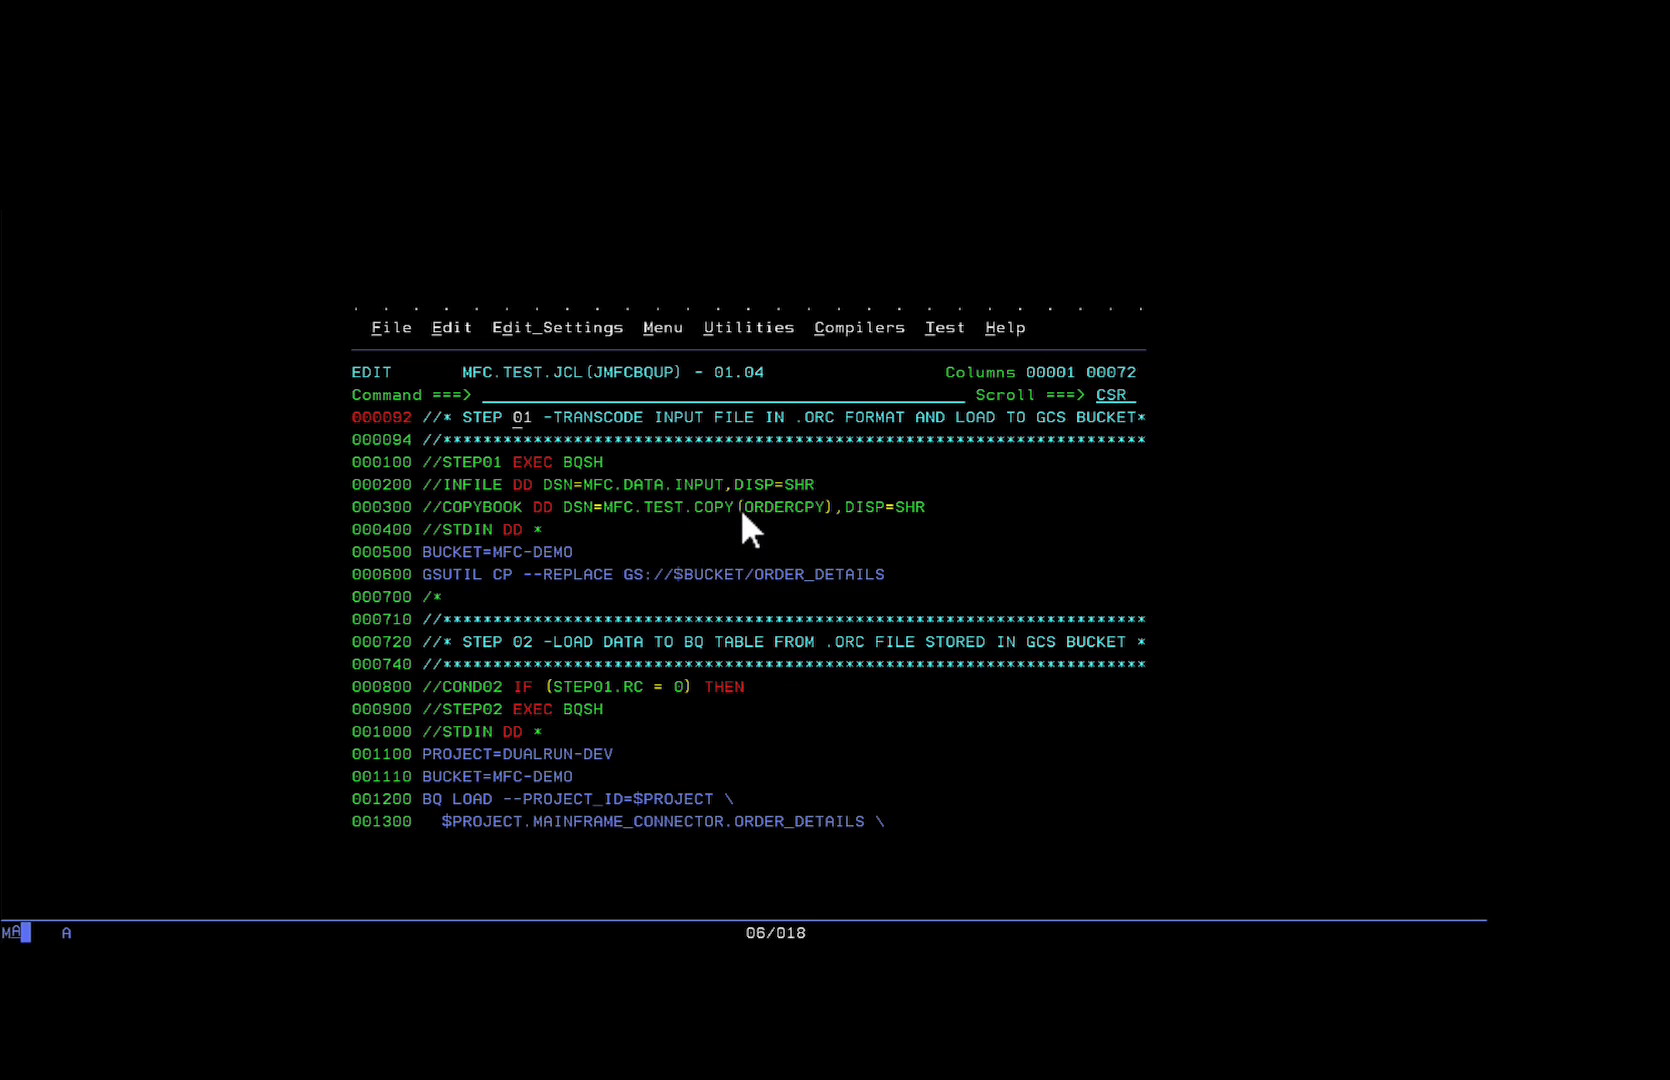
pyautogui.moveTo(682, 560)
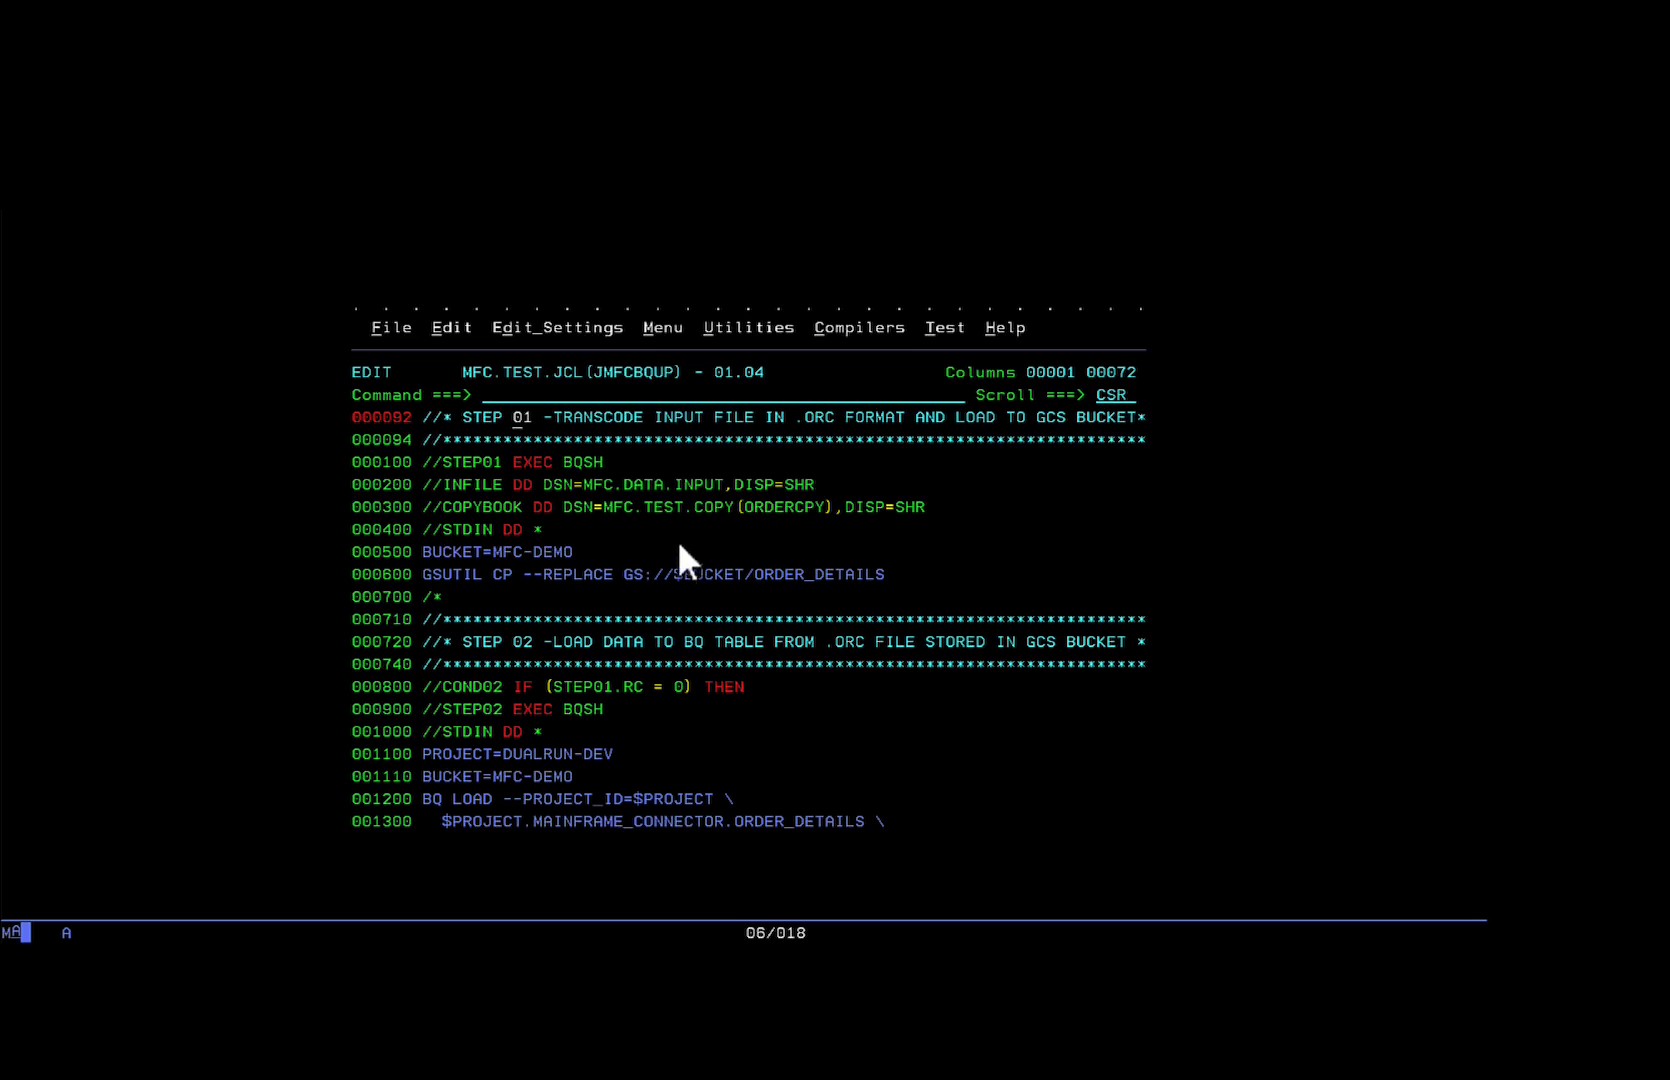
pyautogui.moveTo(602, 698)
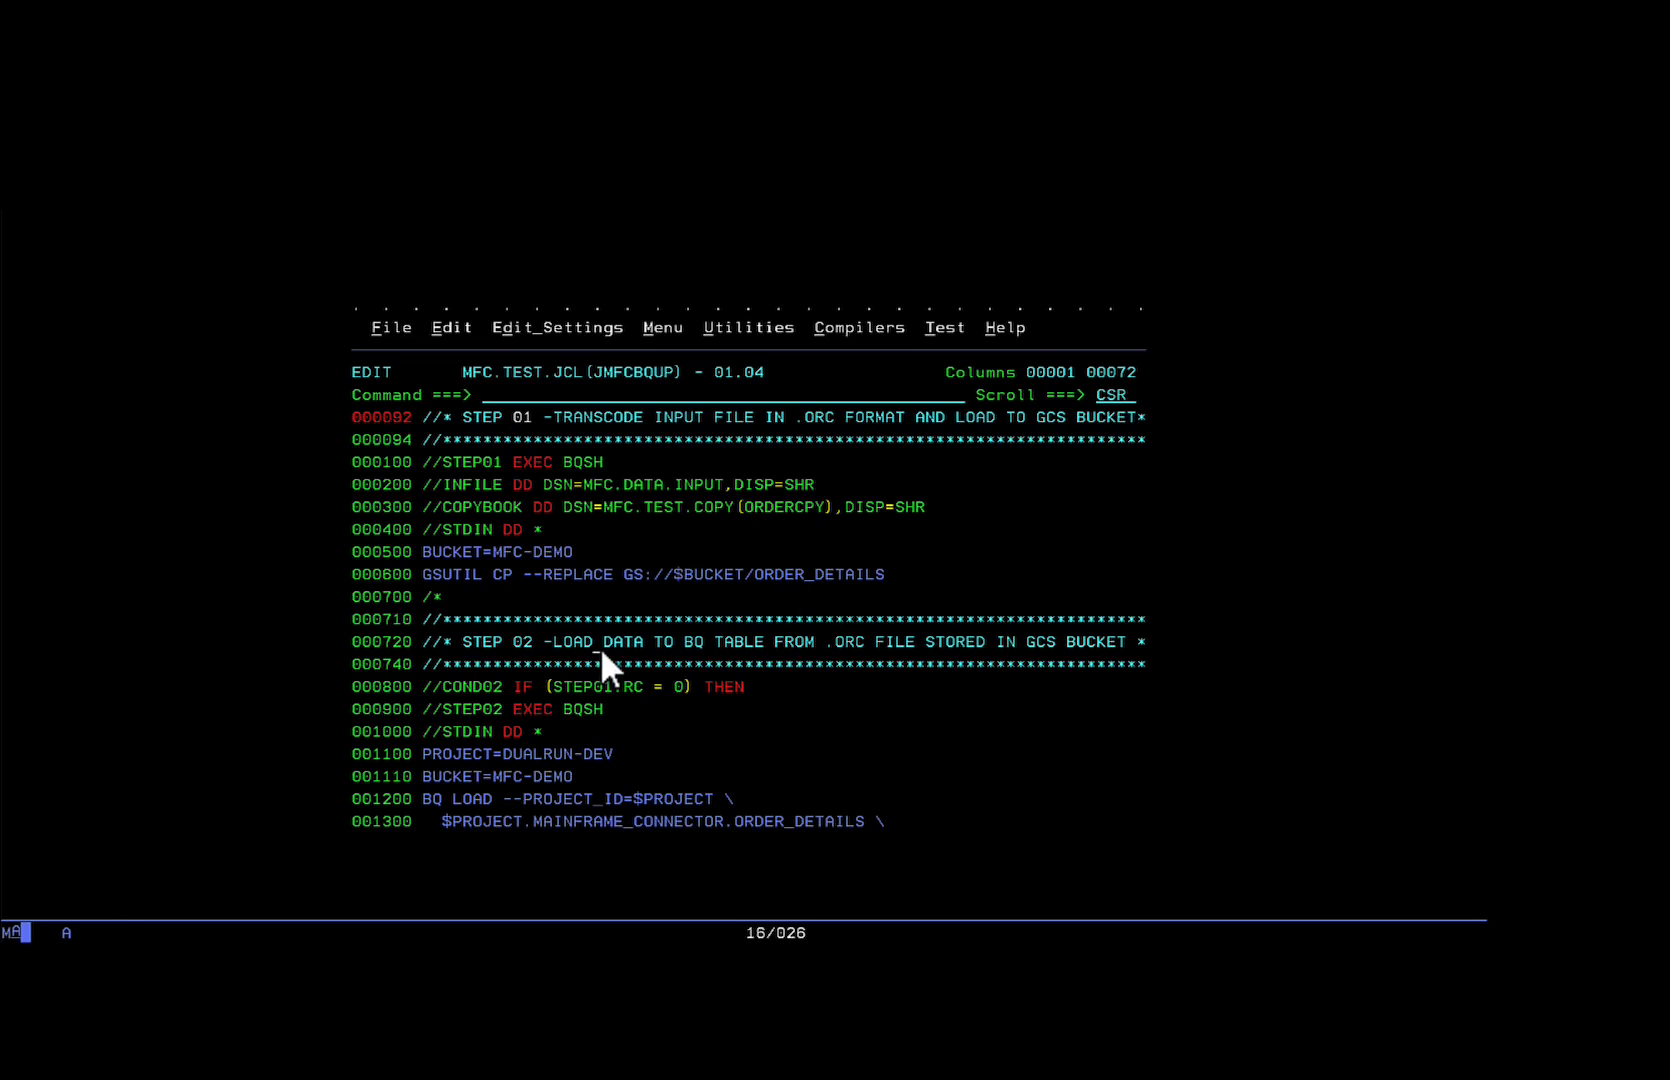
pyautogui.scroll(-3)
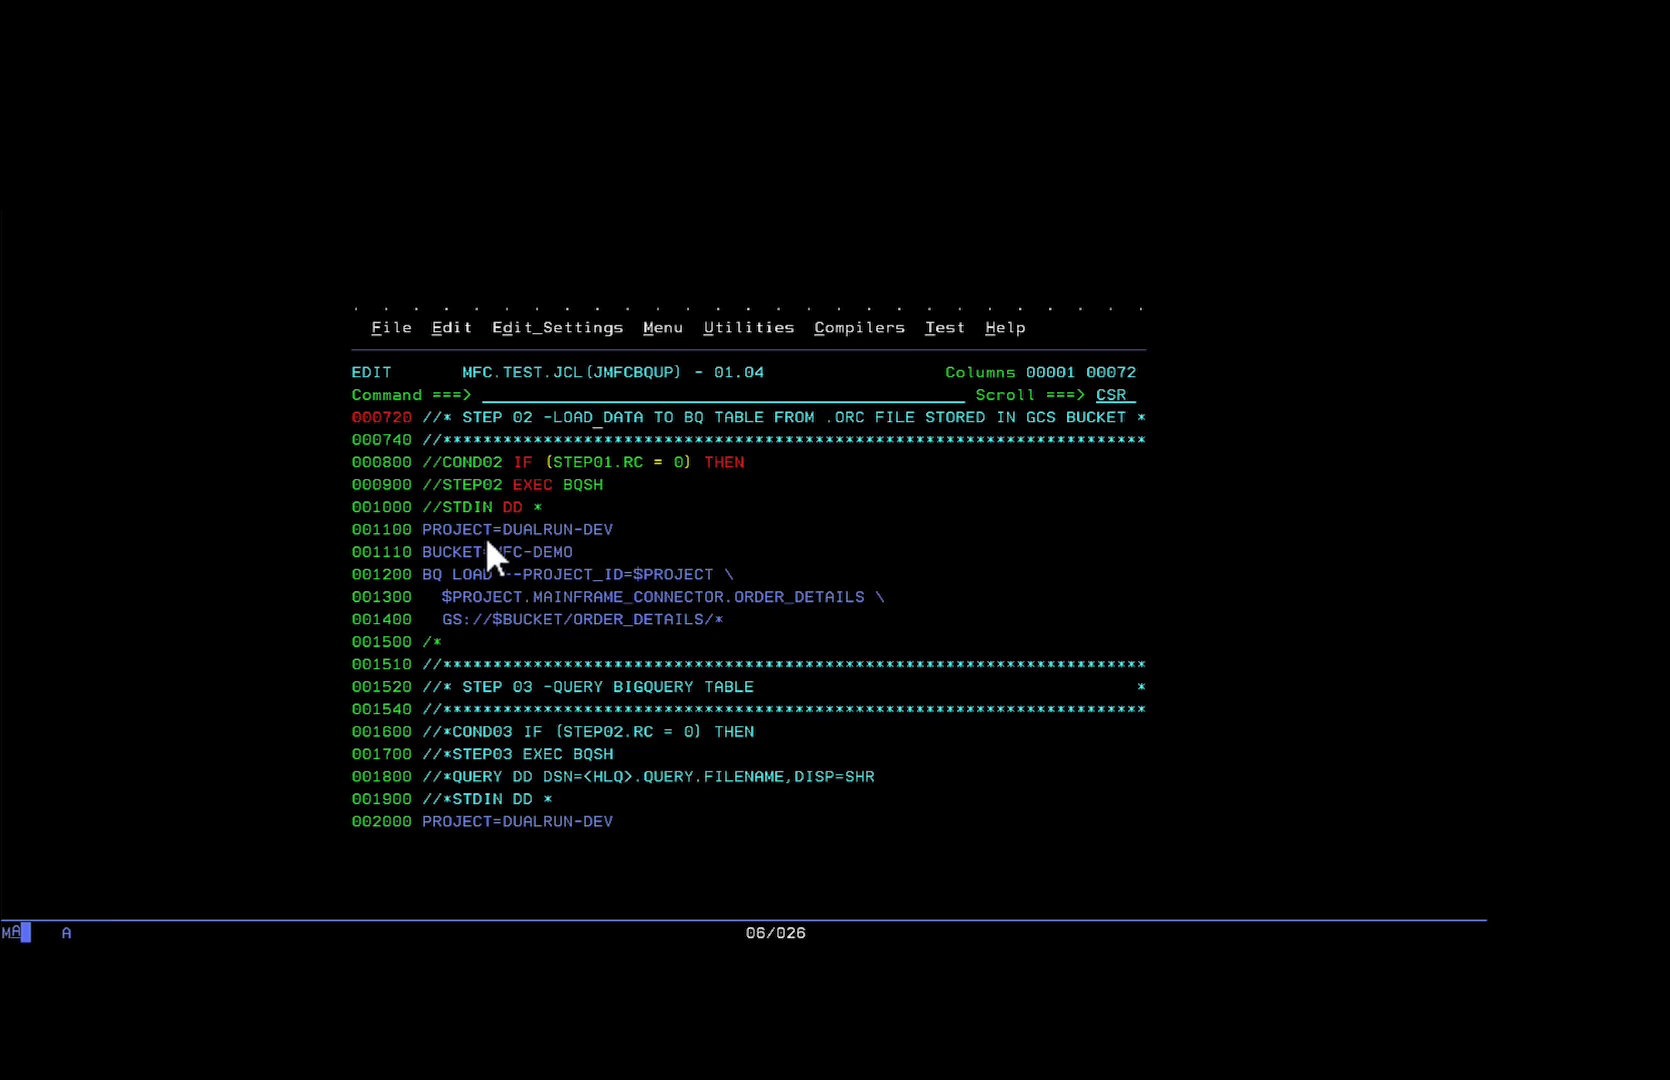
pyautogui.moveTo(616, 586)
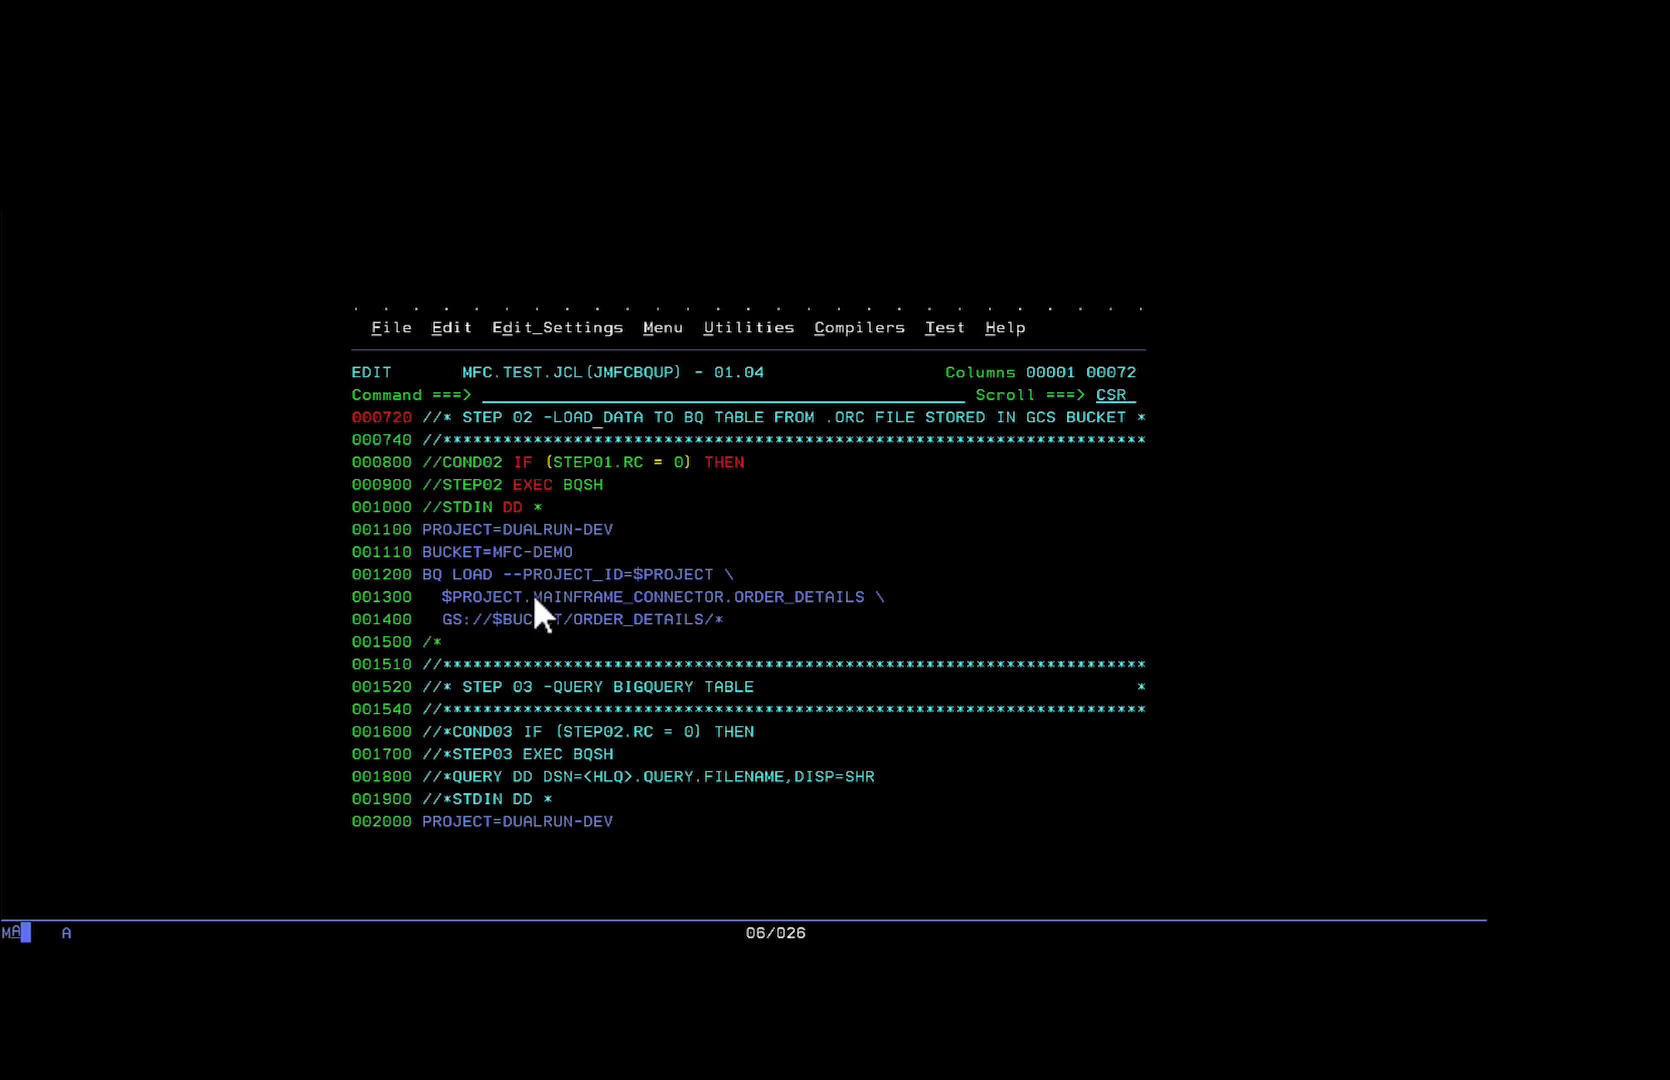
pyautogui.moveTo(814, 624)
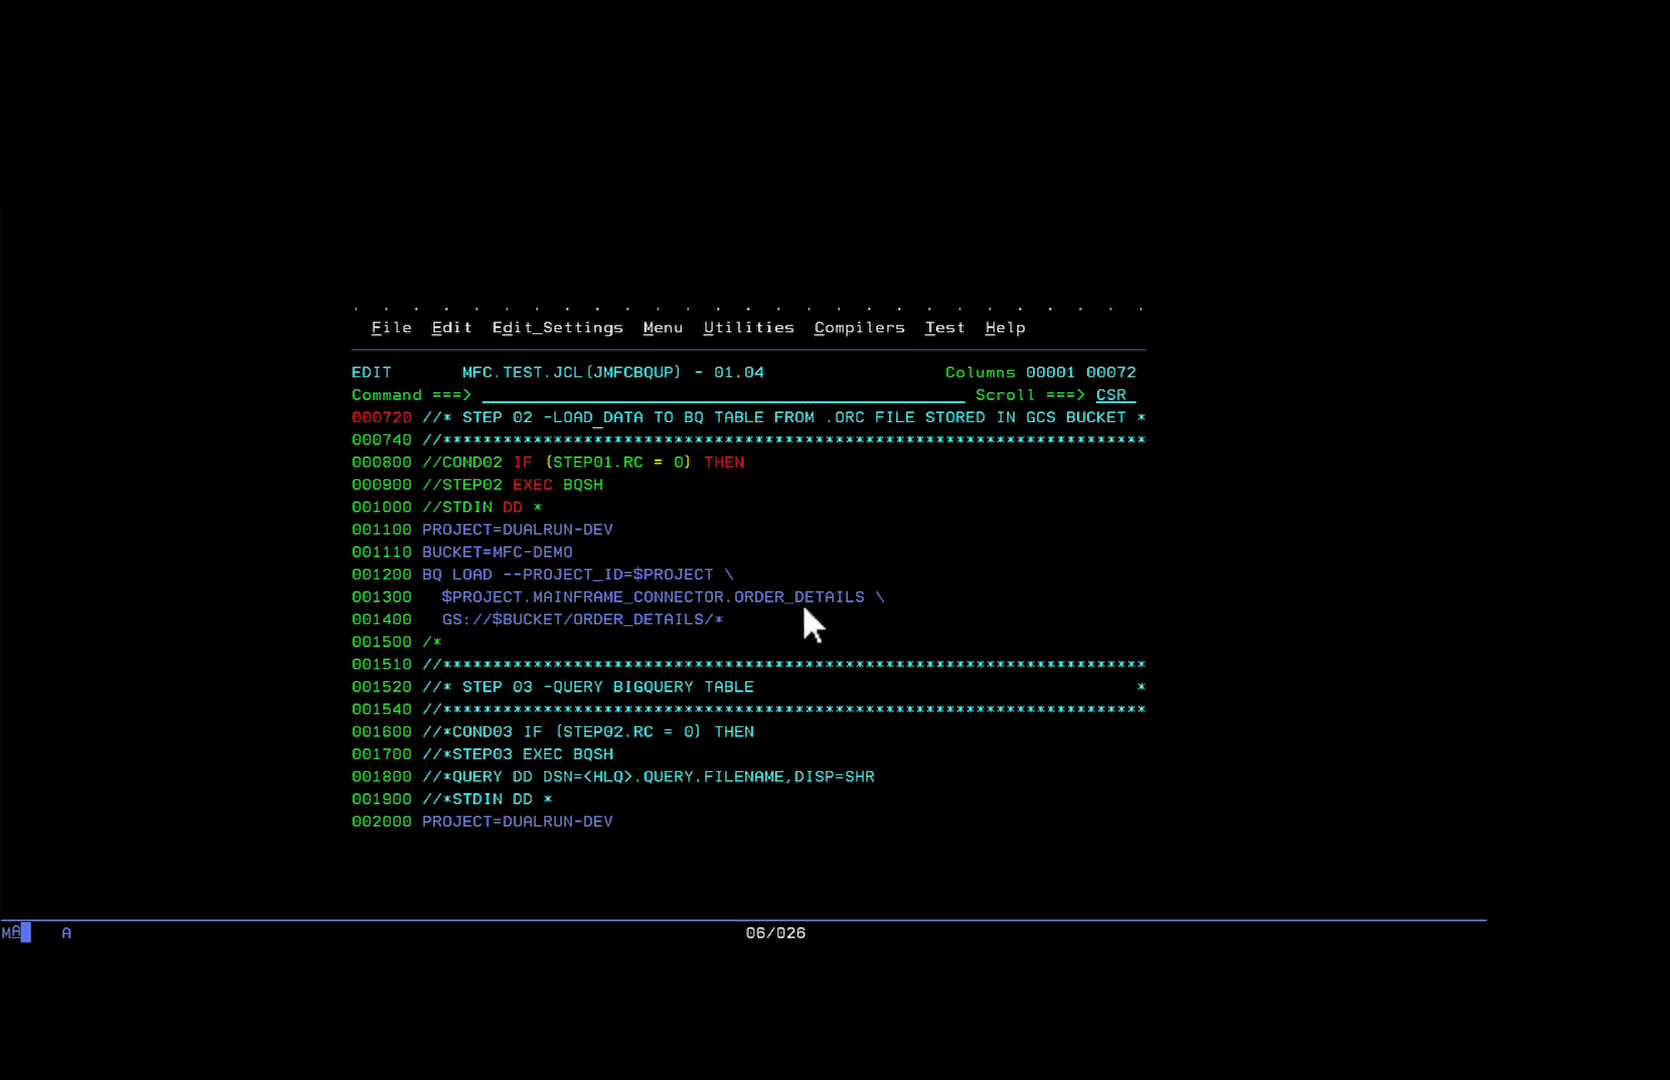
pyautogui.moveTo(874, 634)
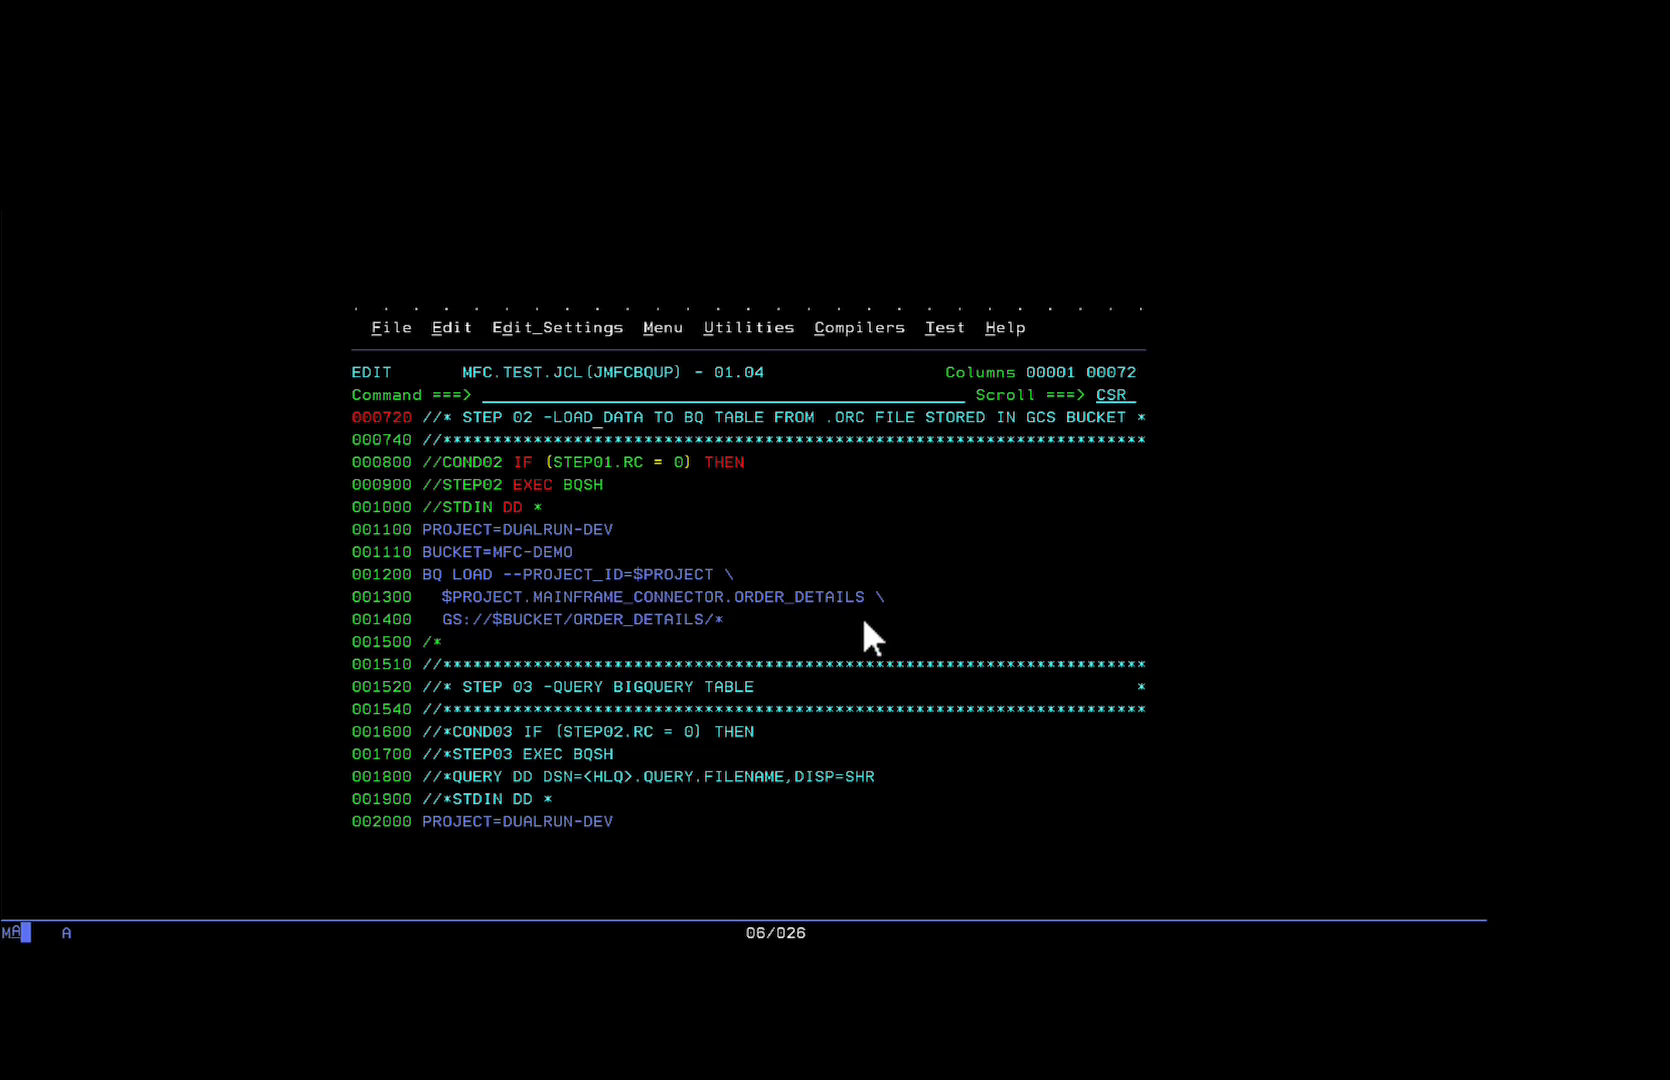
pyautogui.moveTo(842, 648)
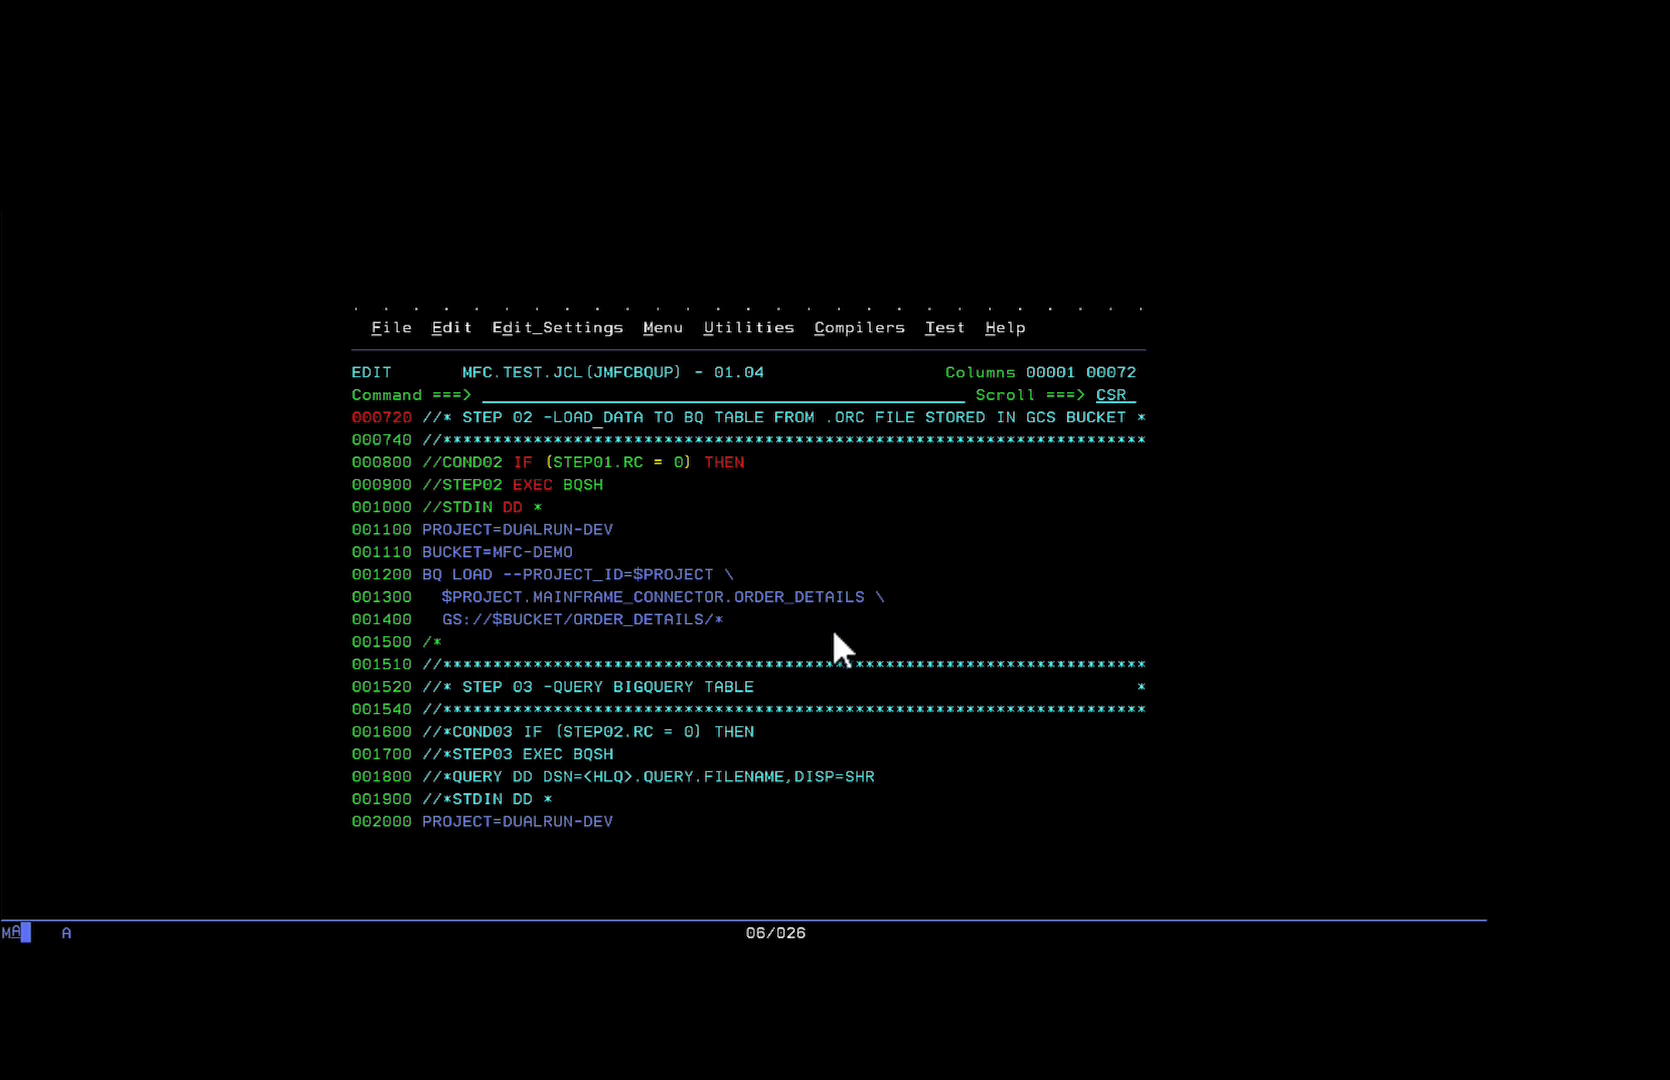
pyautogui.scroll(-3)
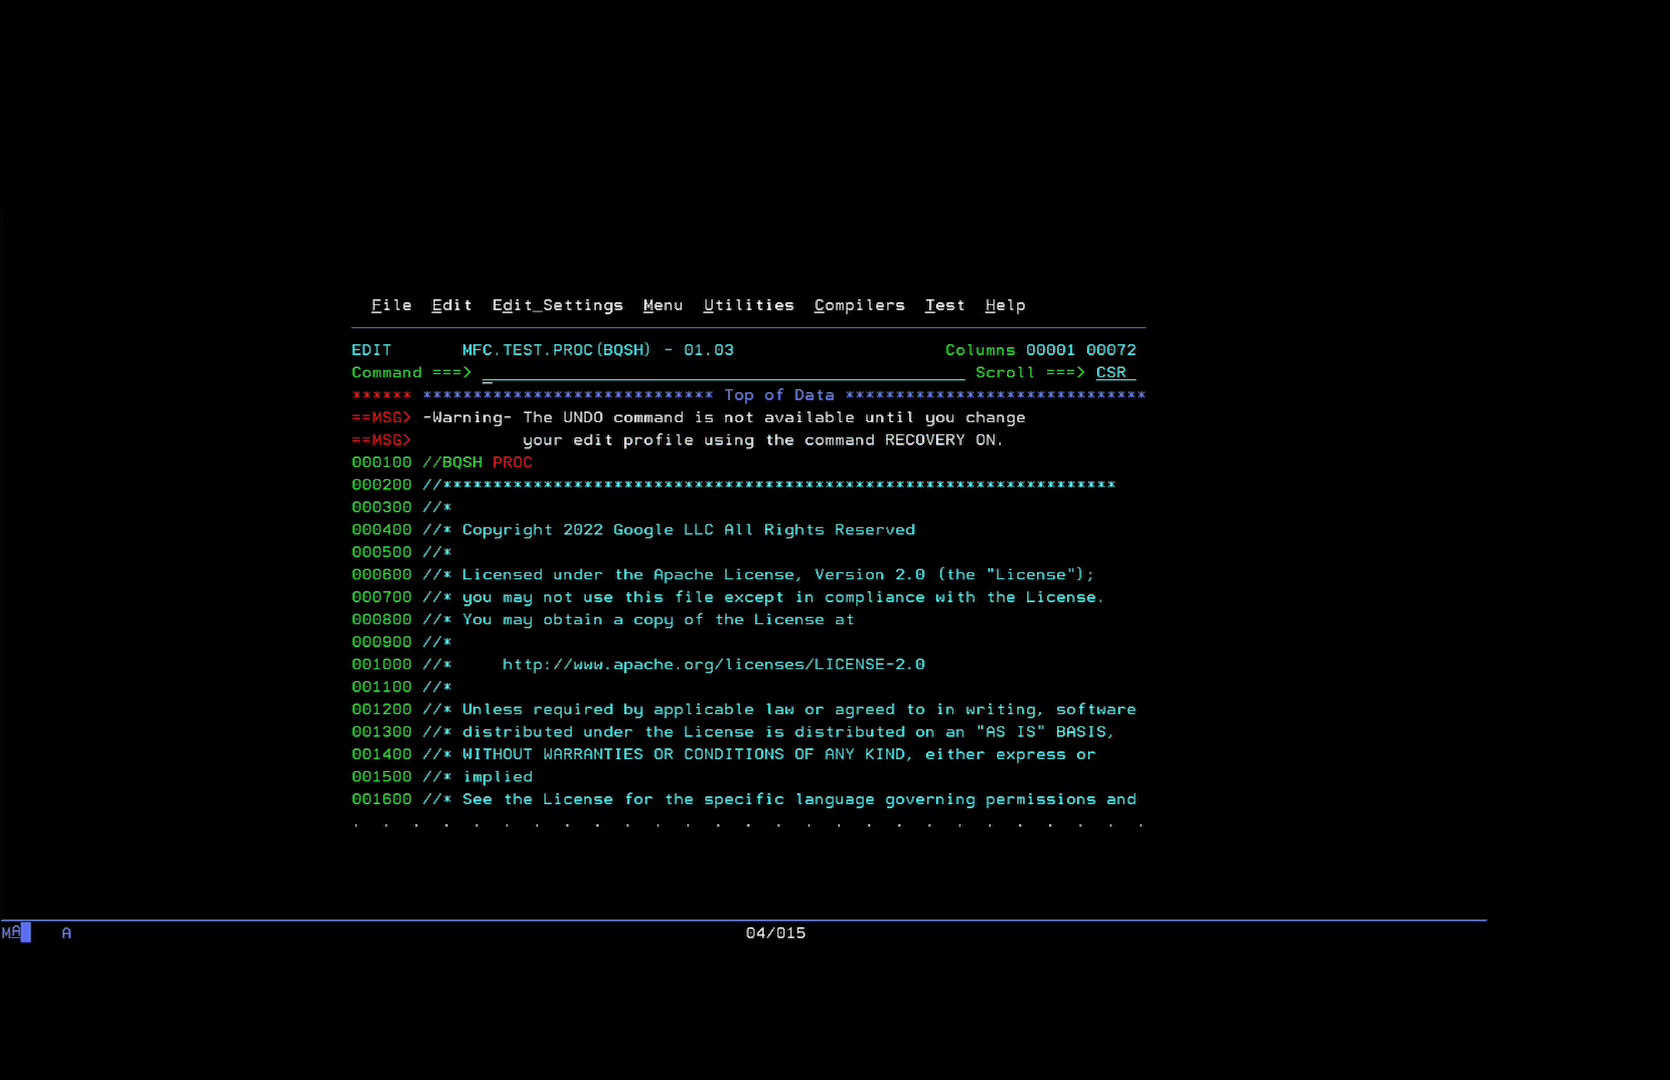
# - Scroll through BQSH's keyfile, classpath, Java and logging exports down to STEP03's BQ QUERY
pyautogui.scroll(-3)
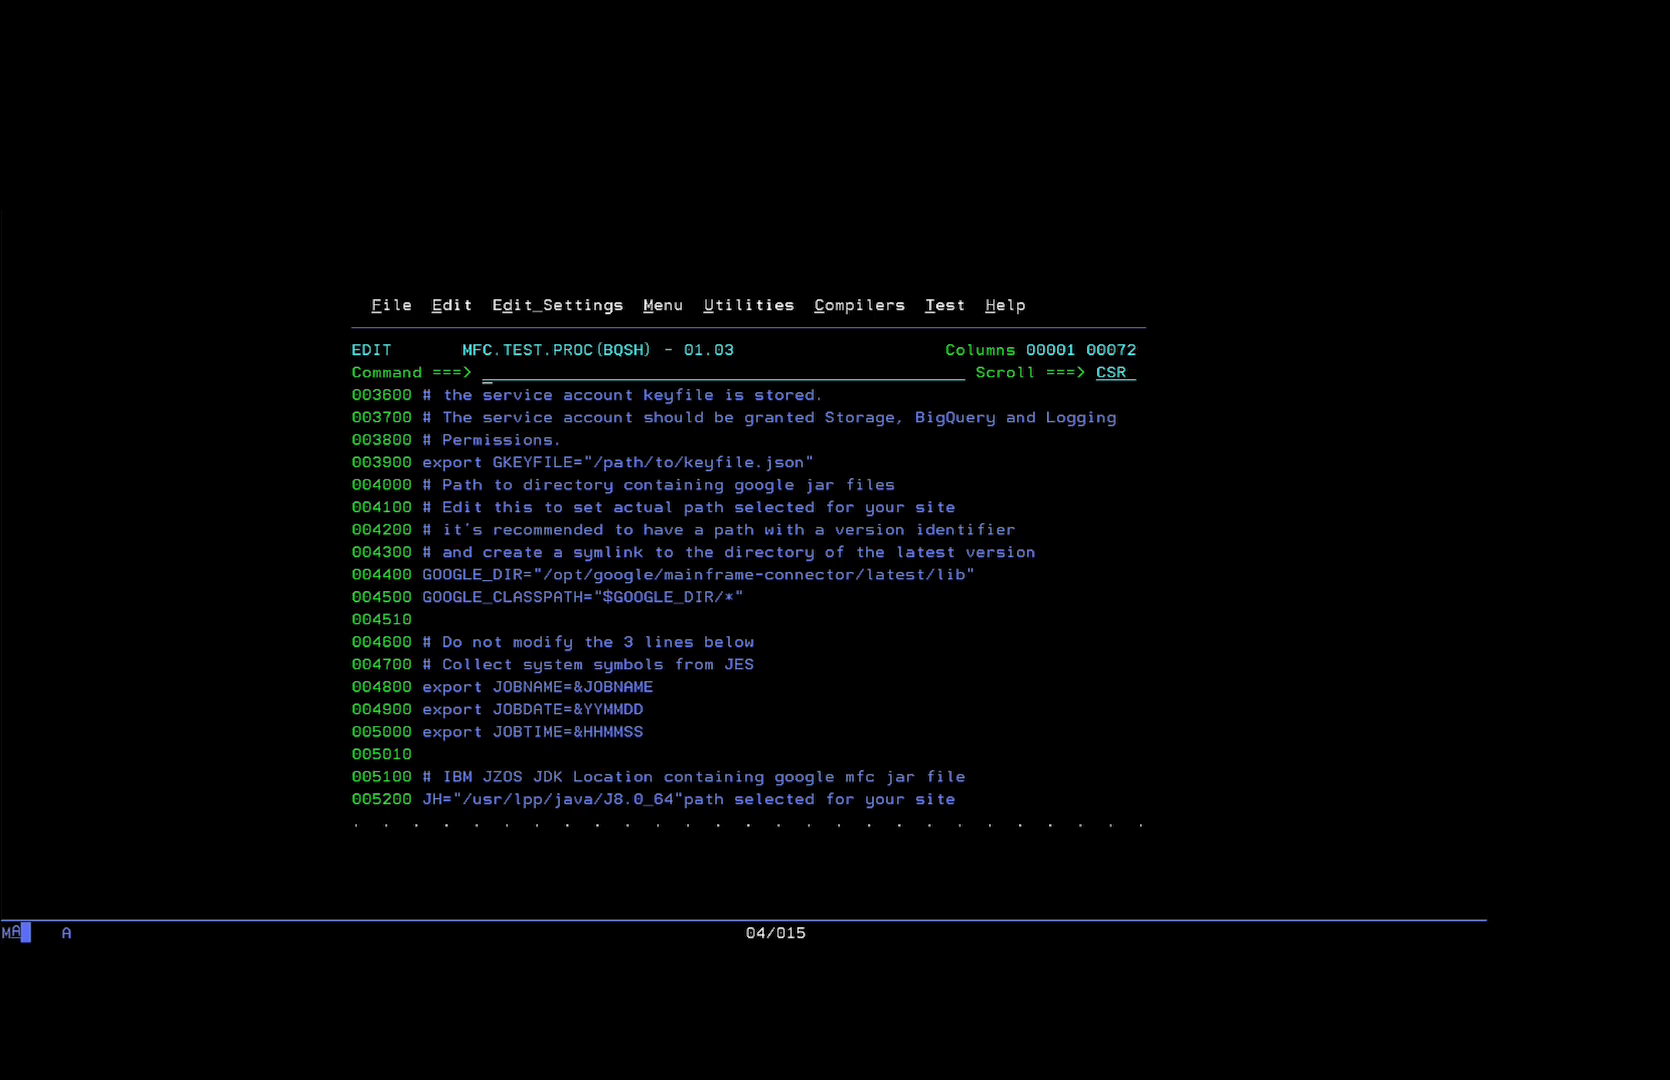
pyautogui.scroll(-3)
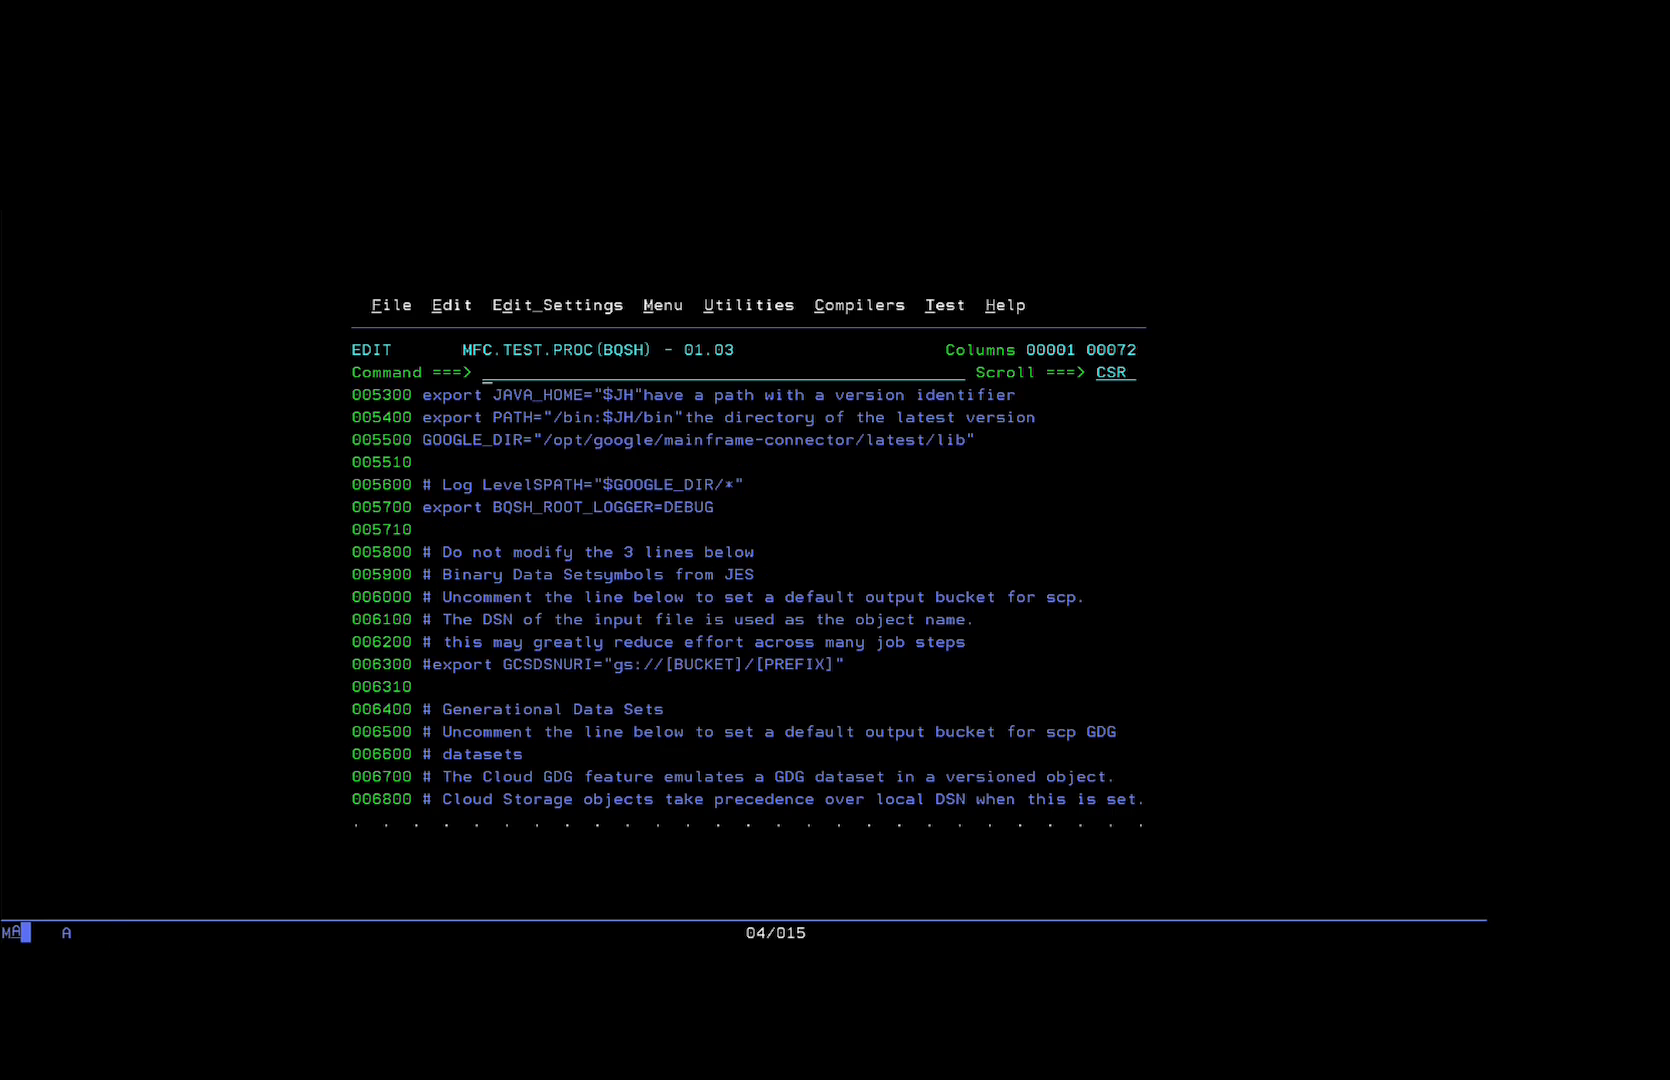
pyautogui.scroll(-3)
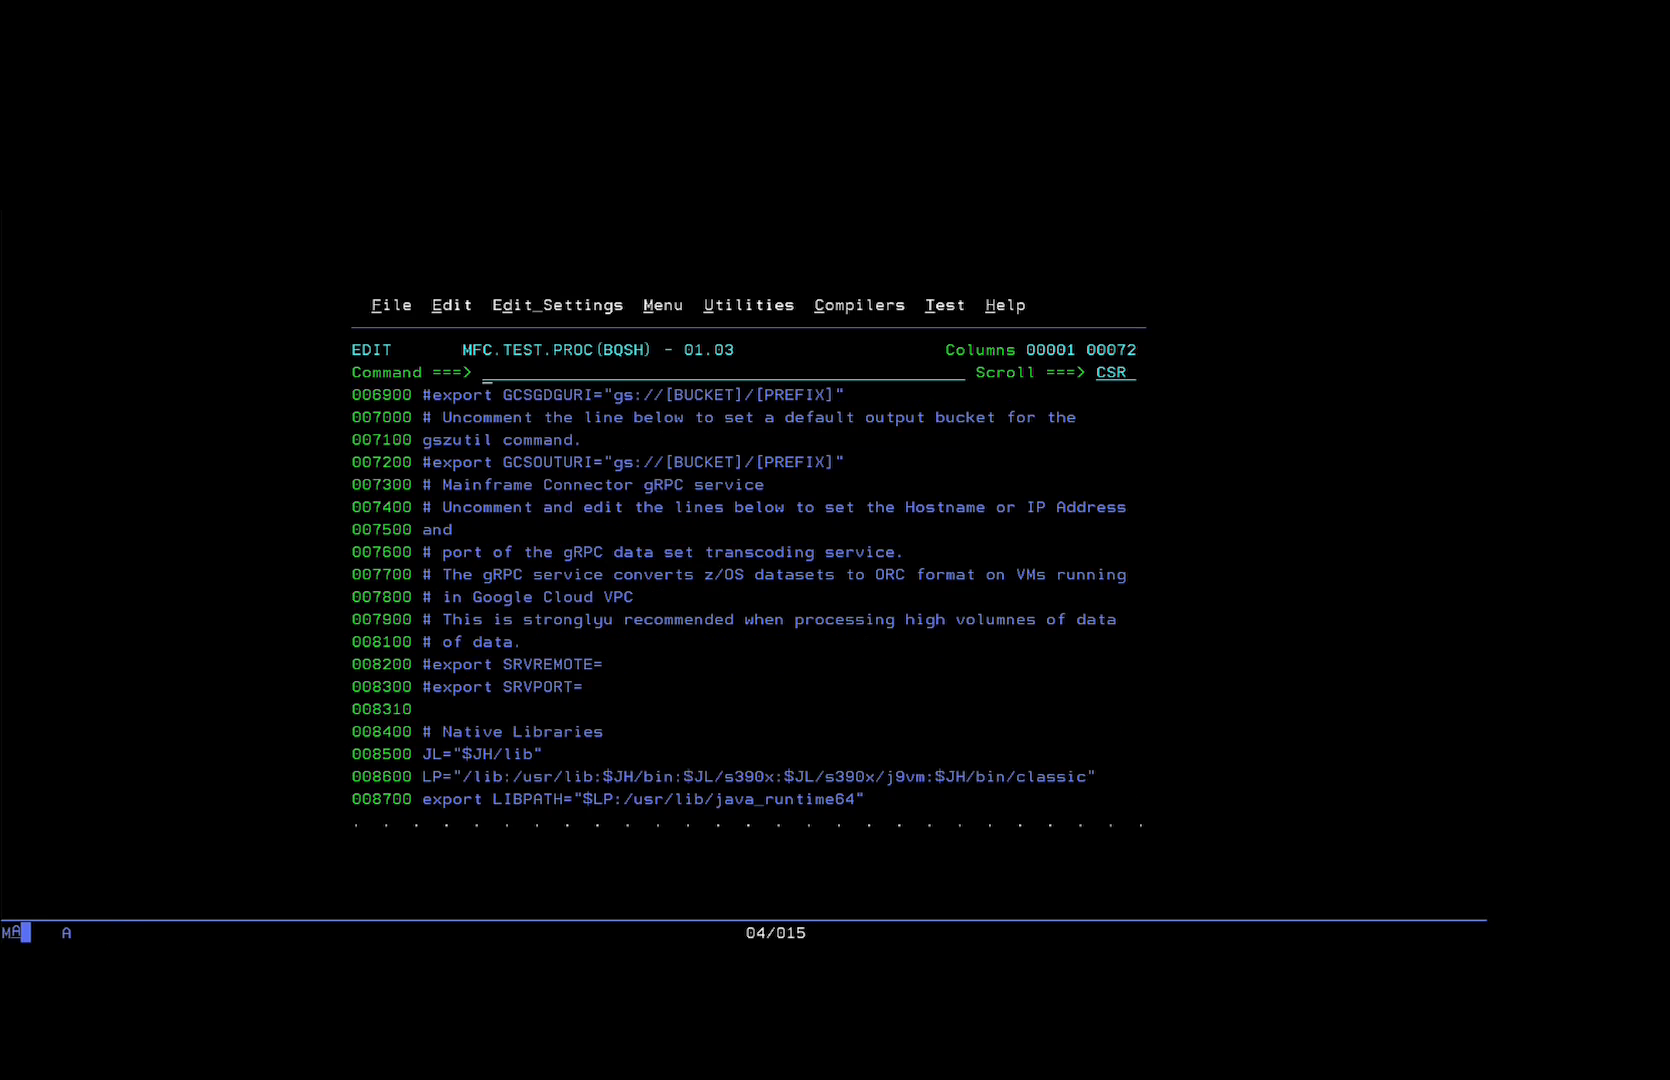
pyautogui.scroll(-3)
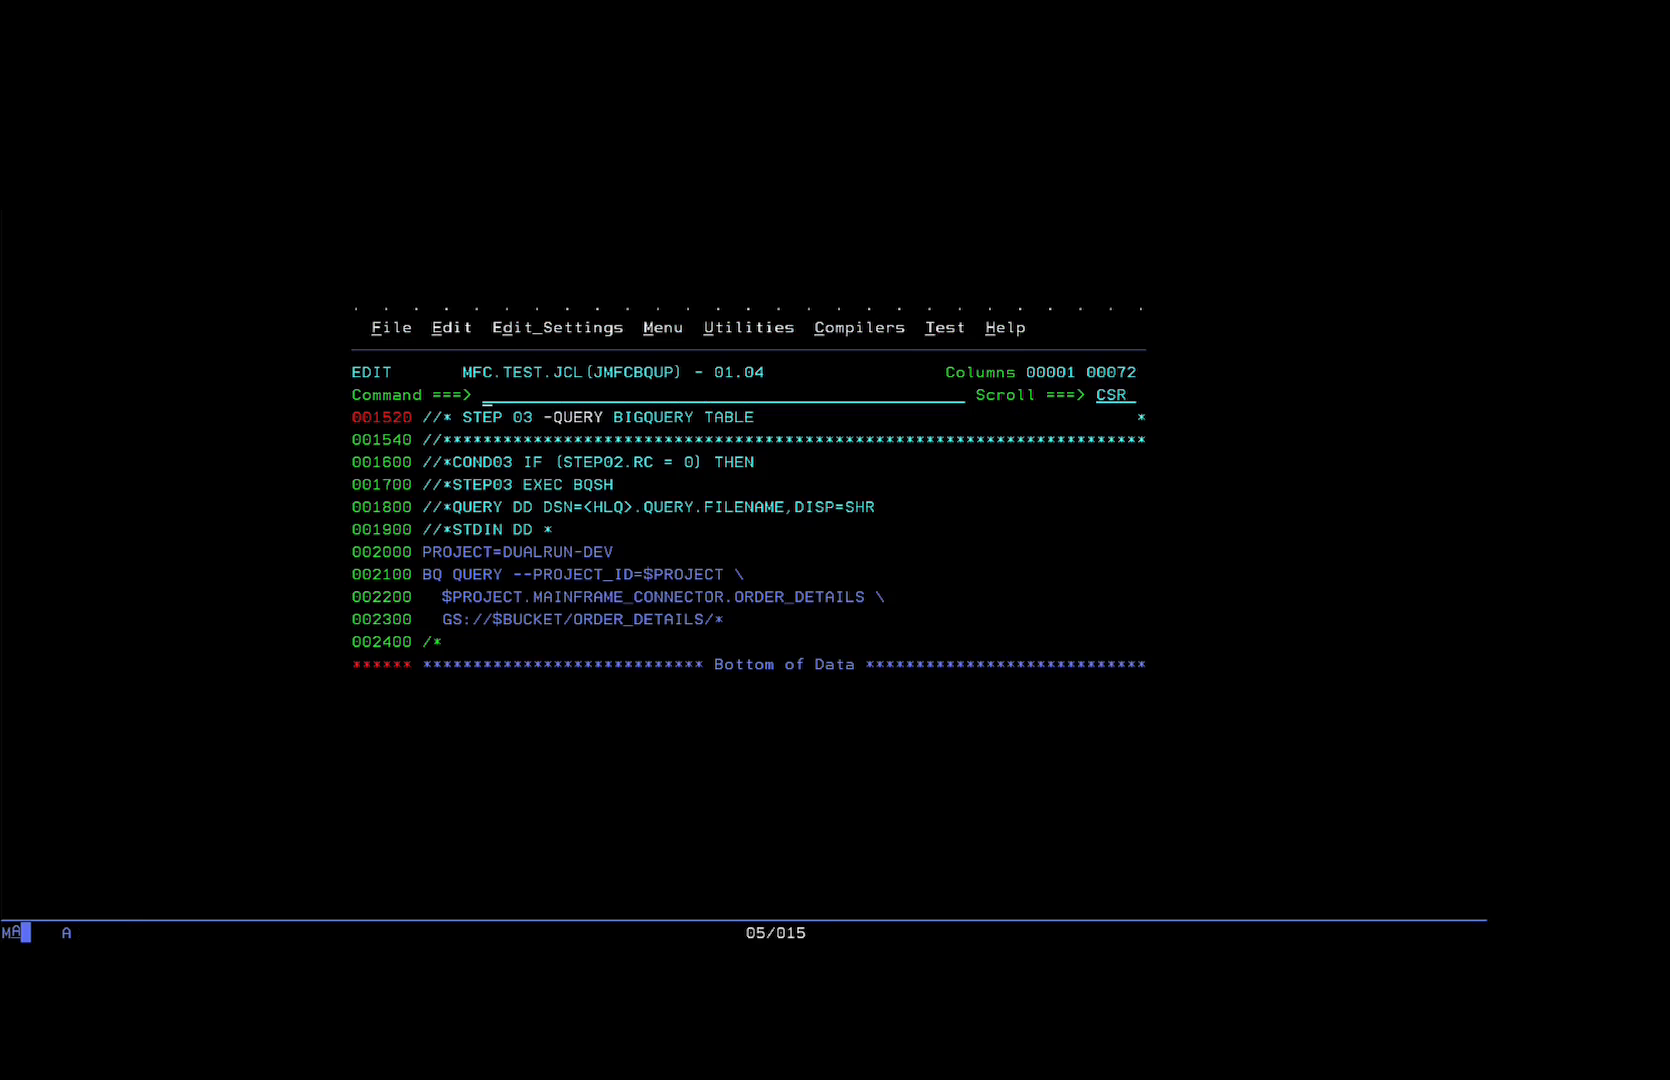
# - Submit JMFCBQUP with SUB, landing in the MFC.JCL.OUTPUT connector log
pyautogui.write('sub')
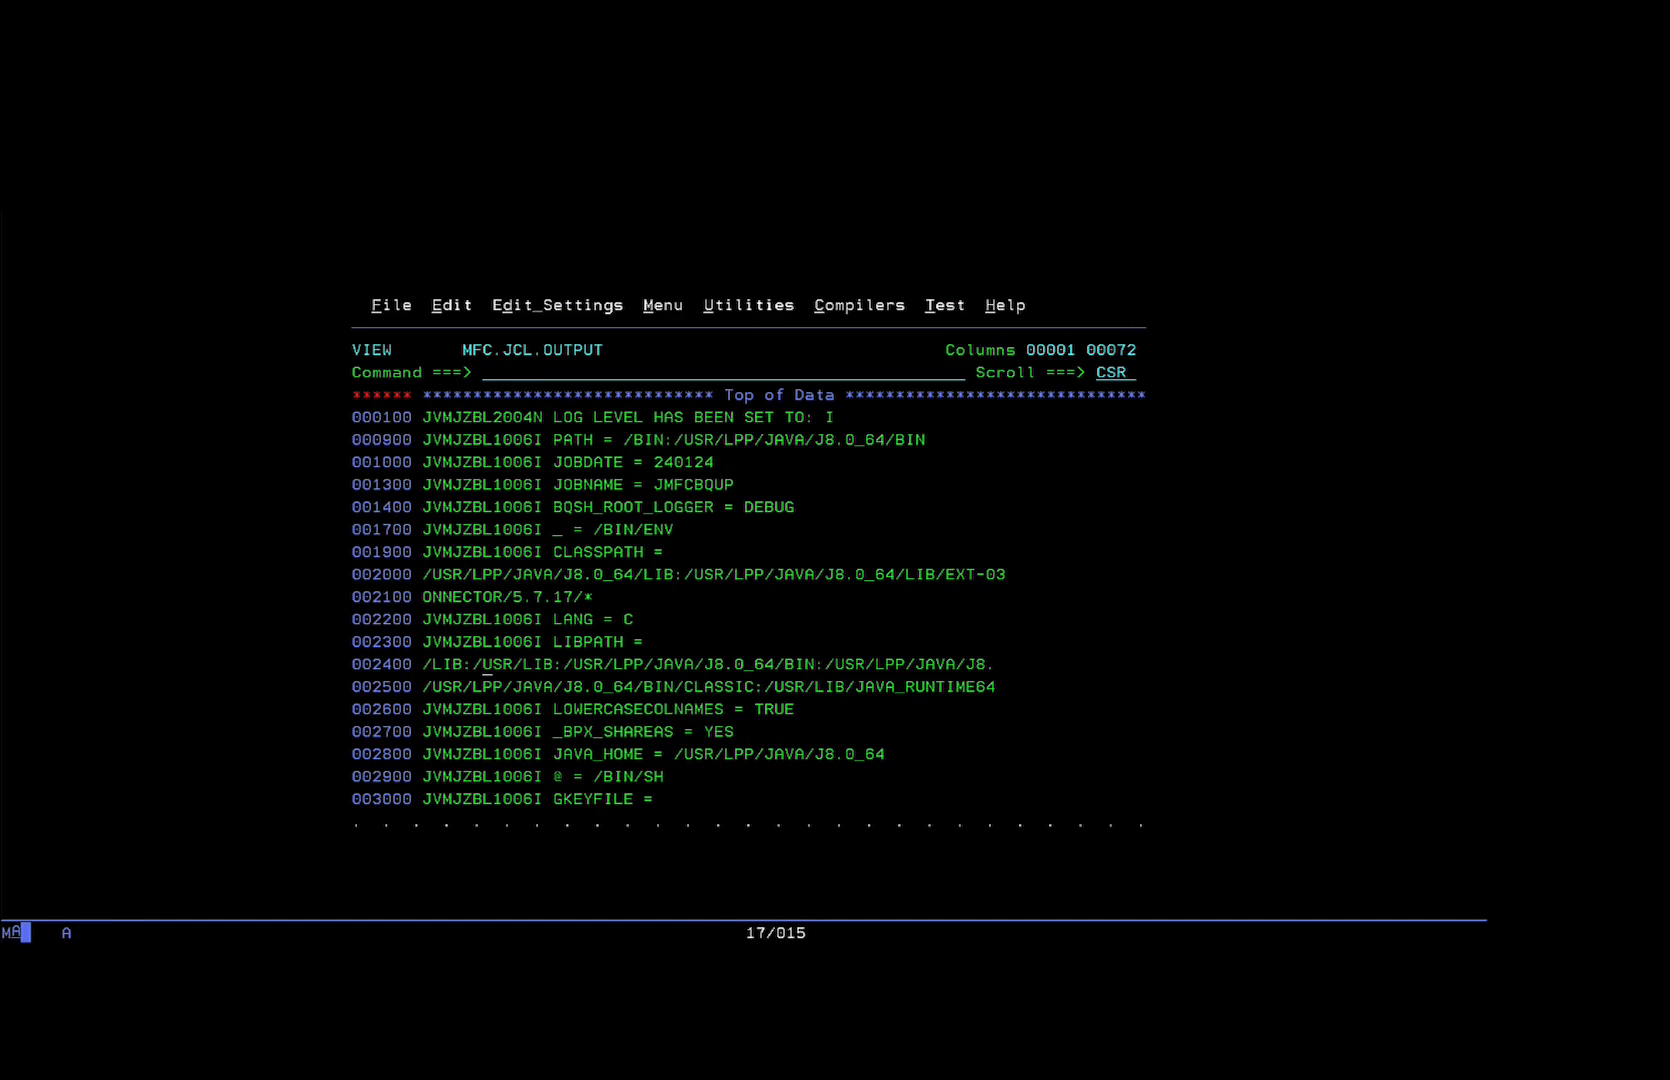
# - Scroll through the JVM startup and STEP01 gsutil cp lines and mark the service account keyfile name
pyautogui.scroll(-3)
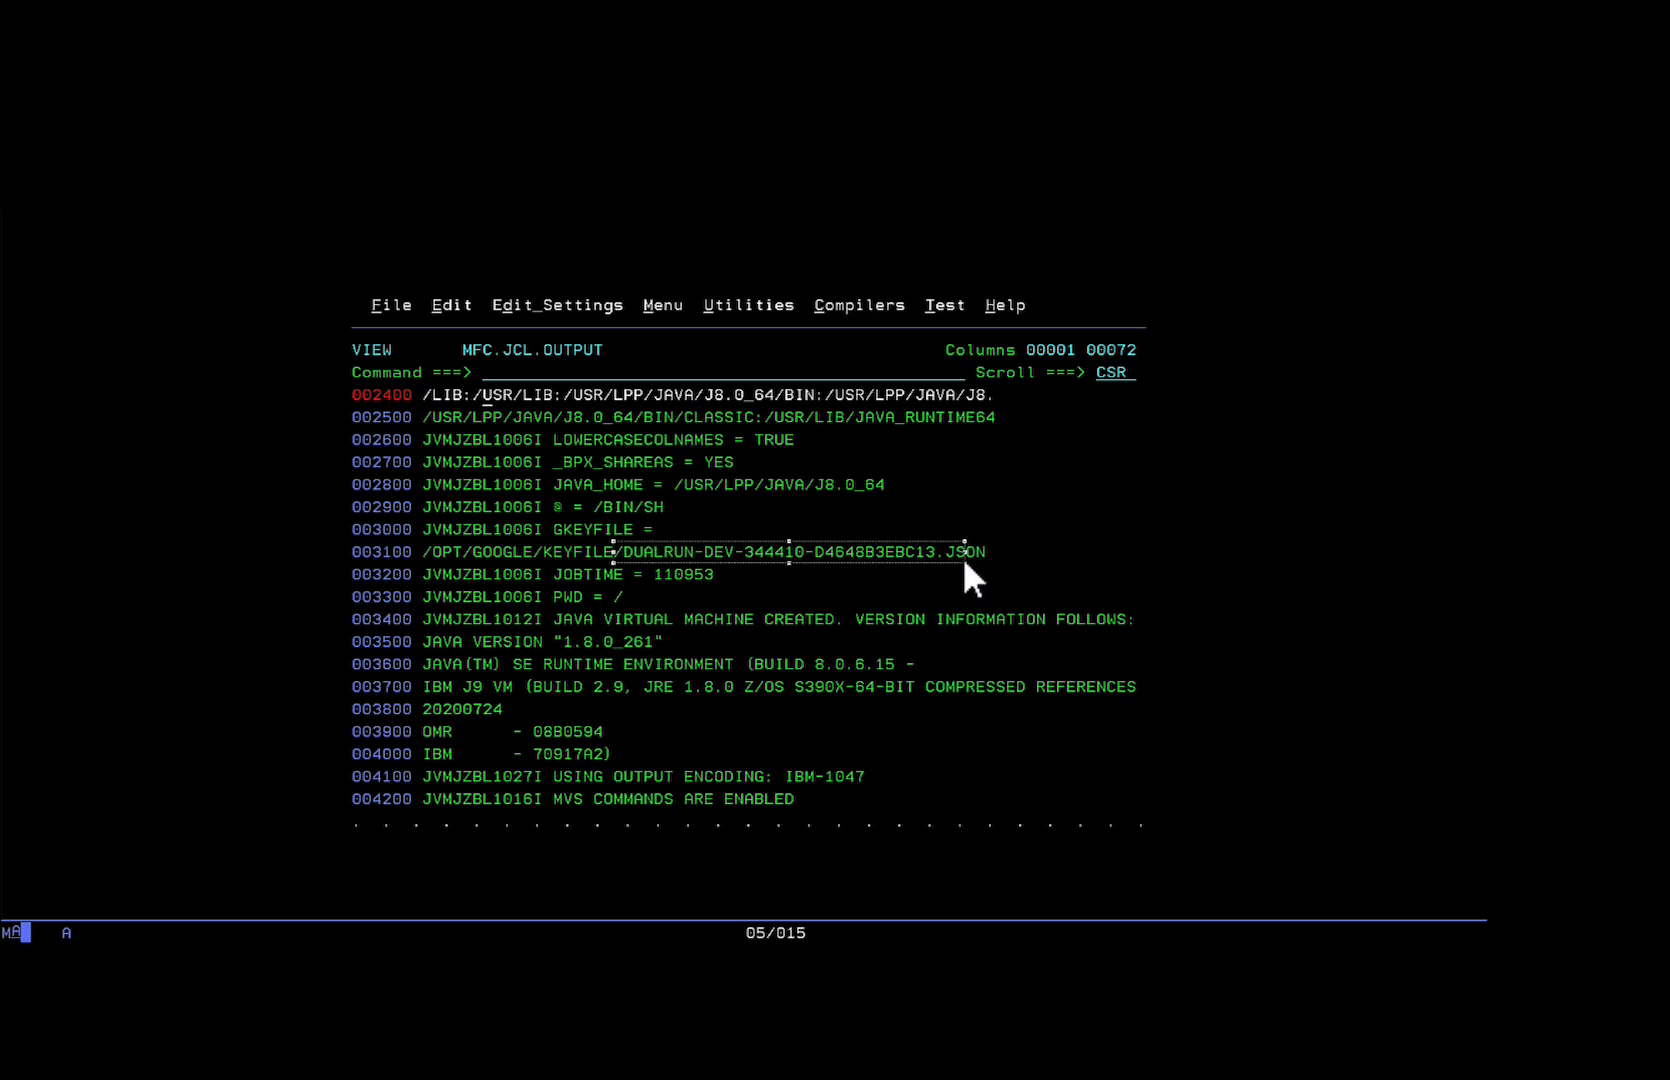
pyautogui.moveTo(924, 592)
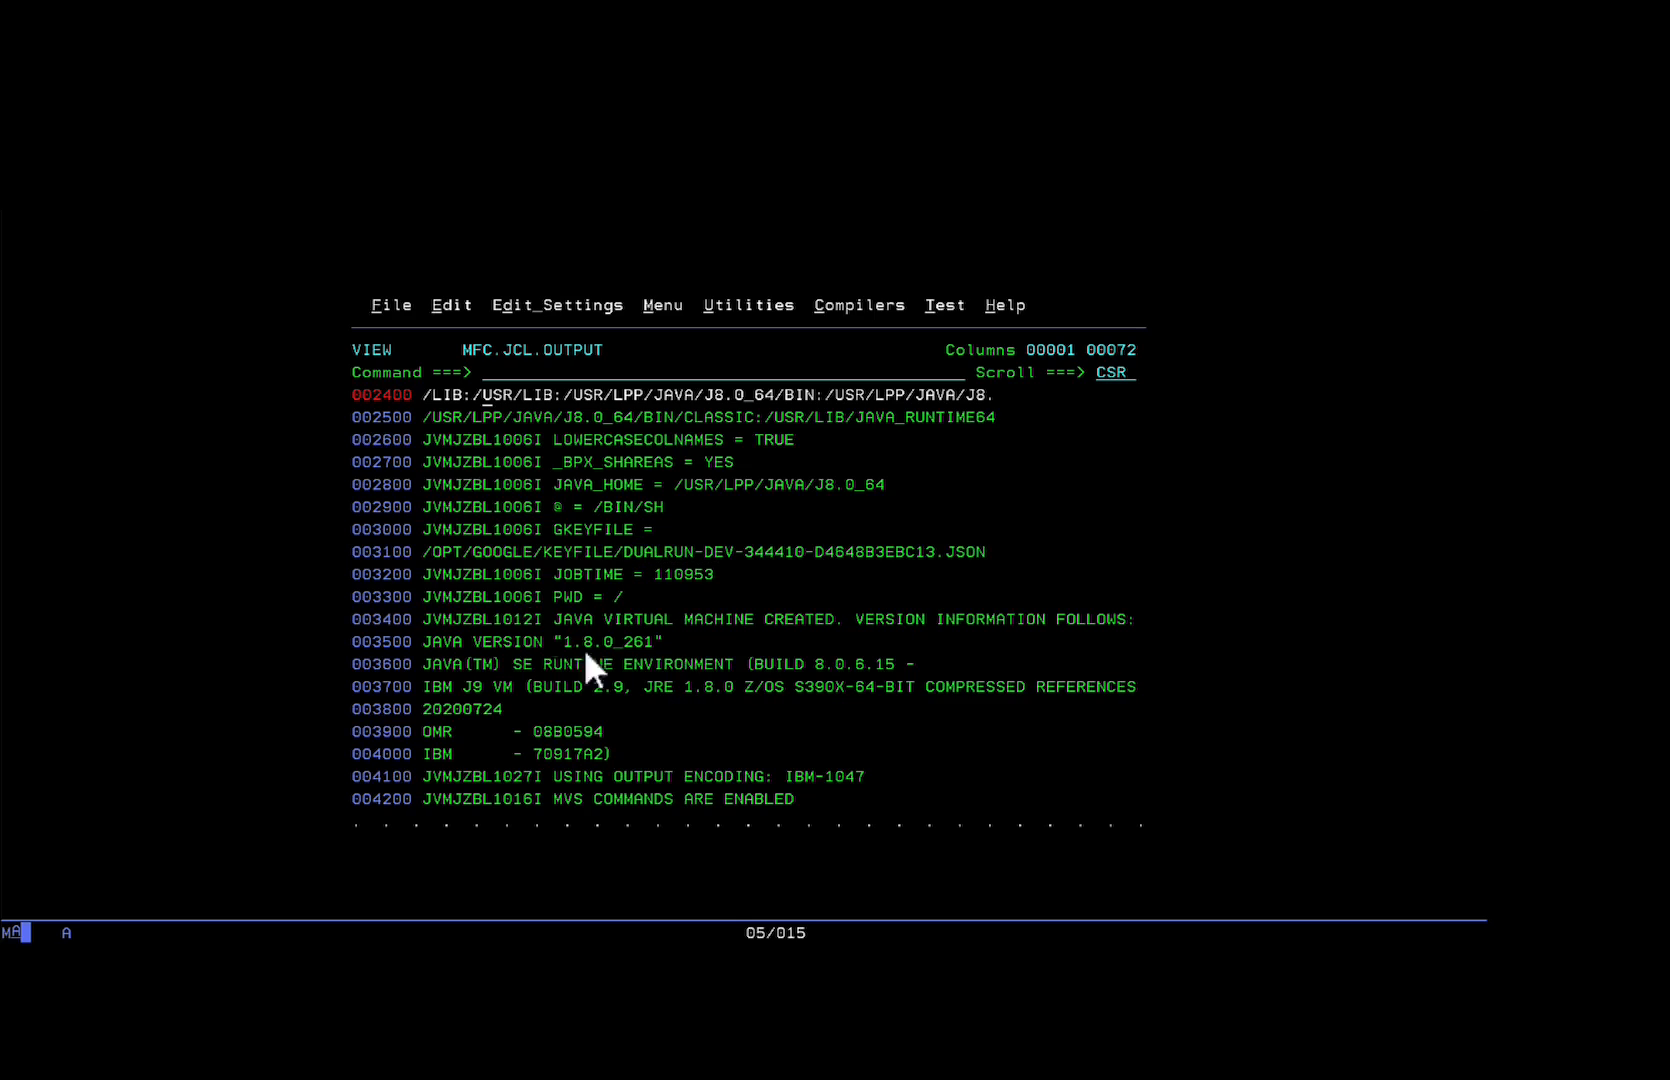
pyautogui.scroll(-3)
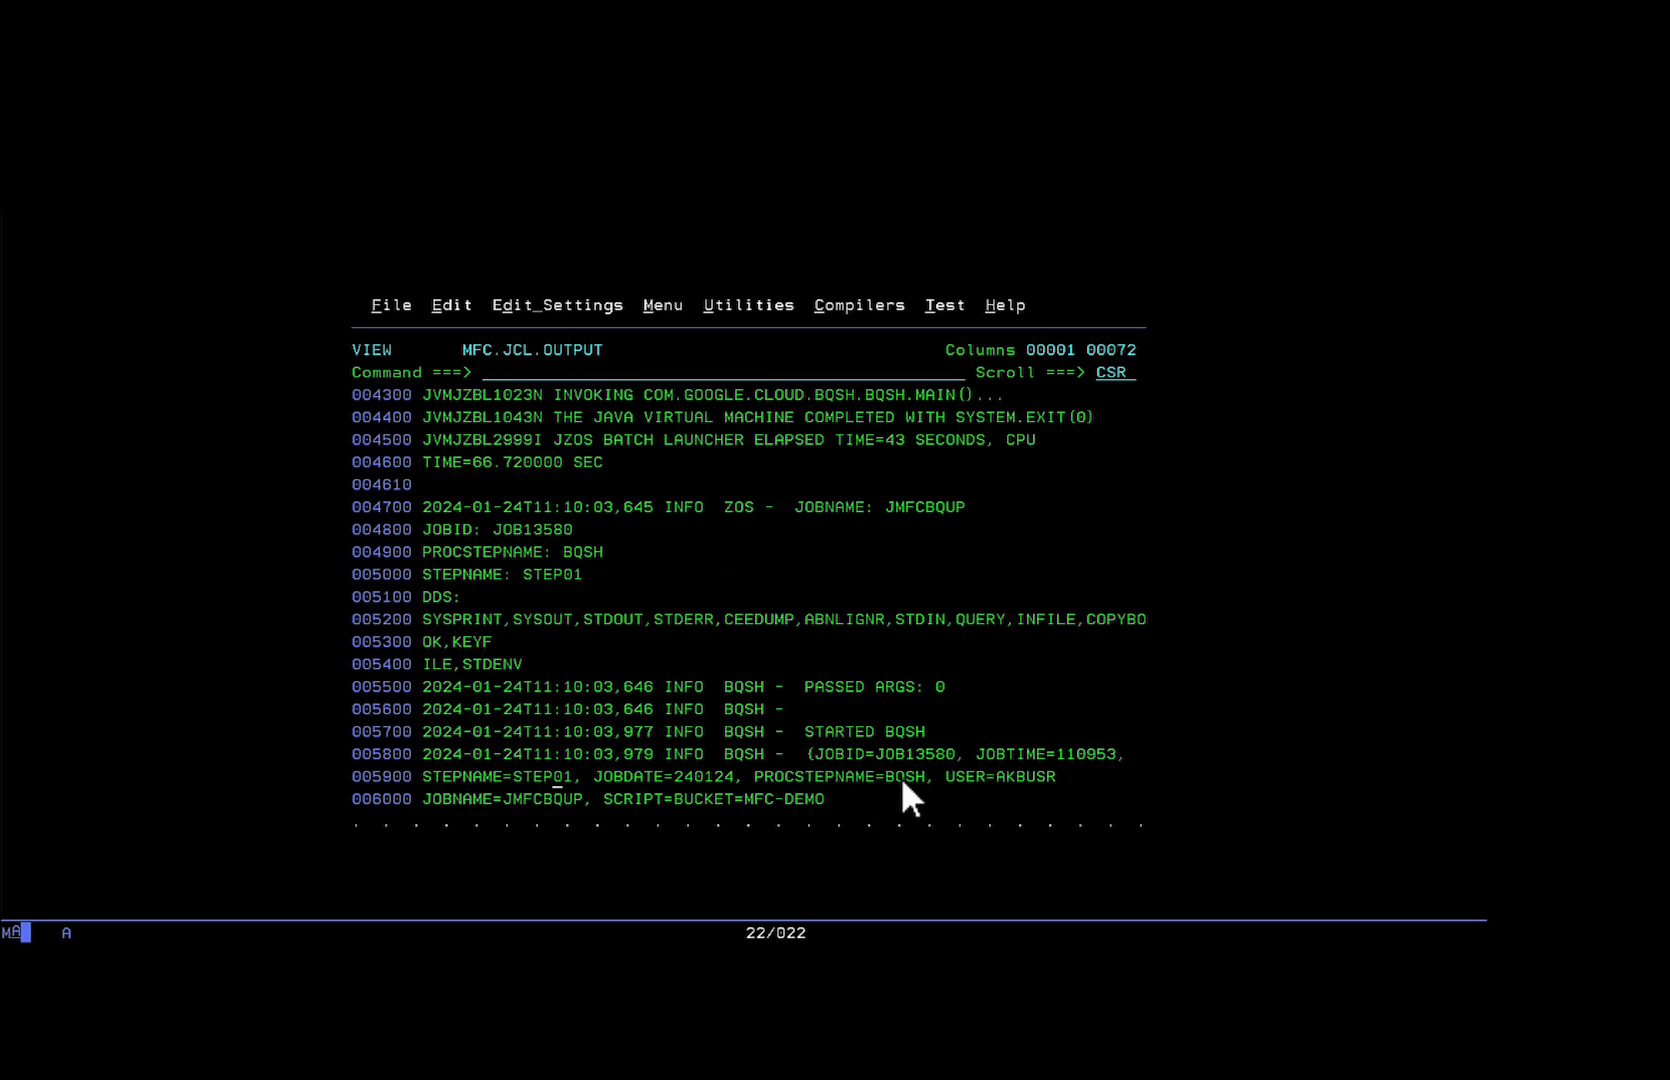
pyautogui.scroll(-3)
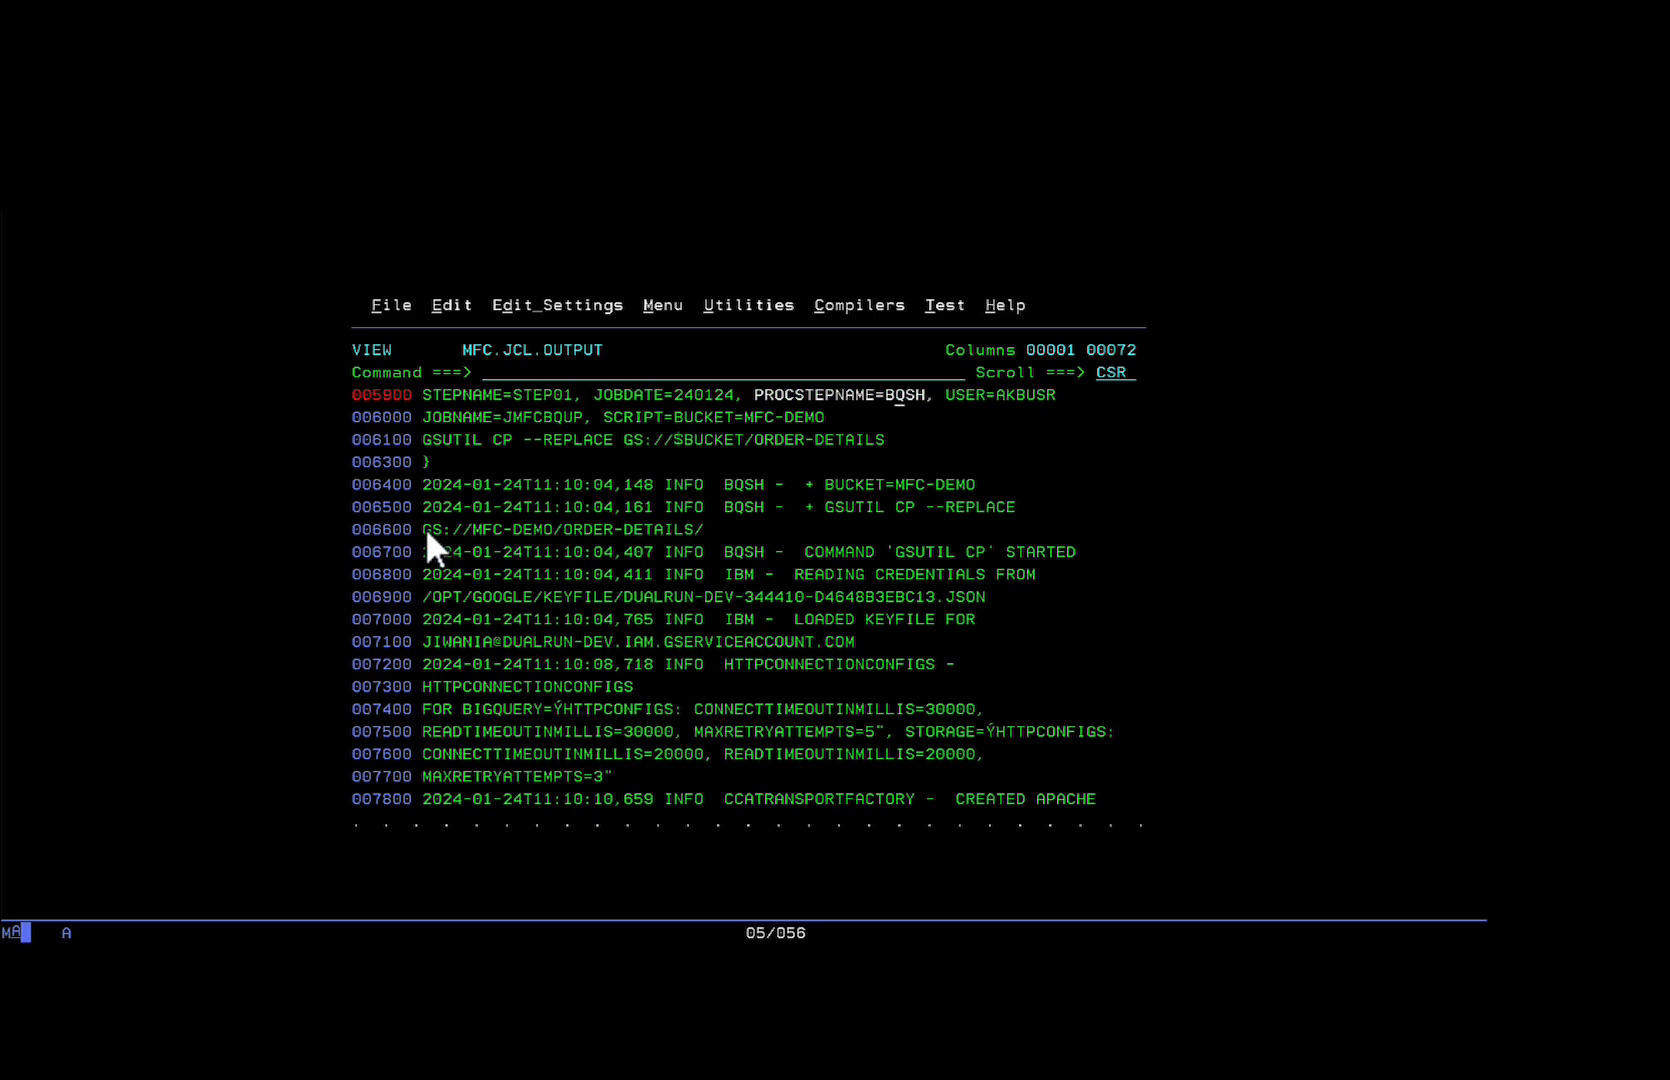
pyautogui.moveTo(426, 530); pyautogui.dragTo(708, 542)
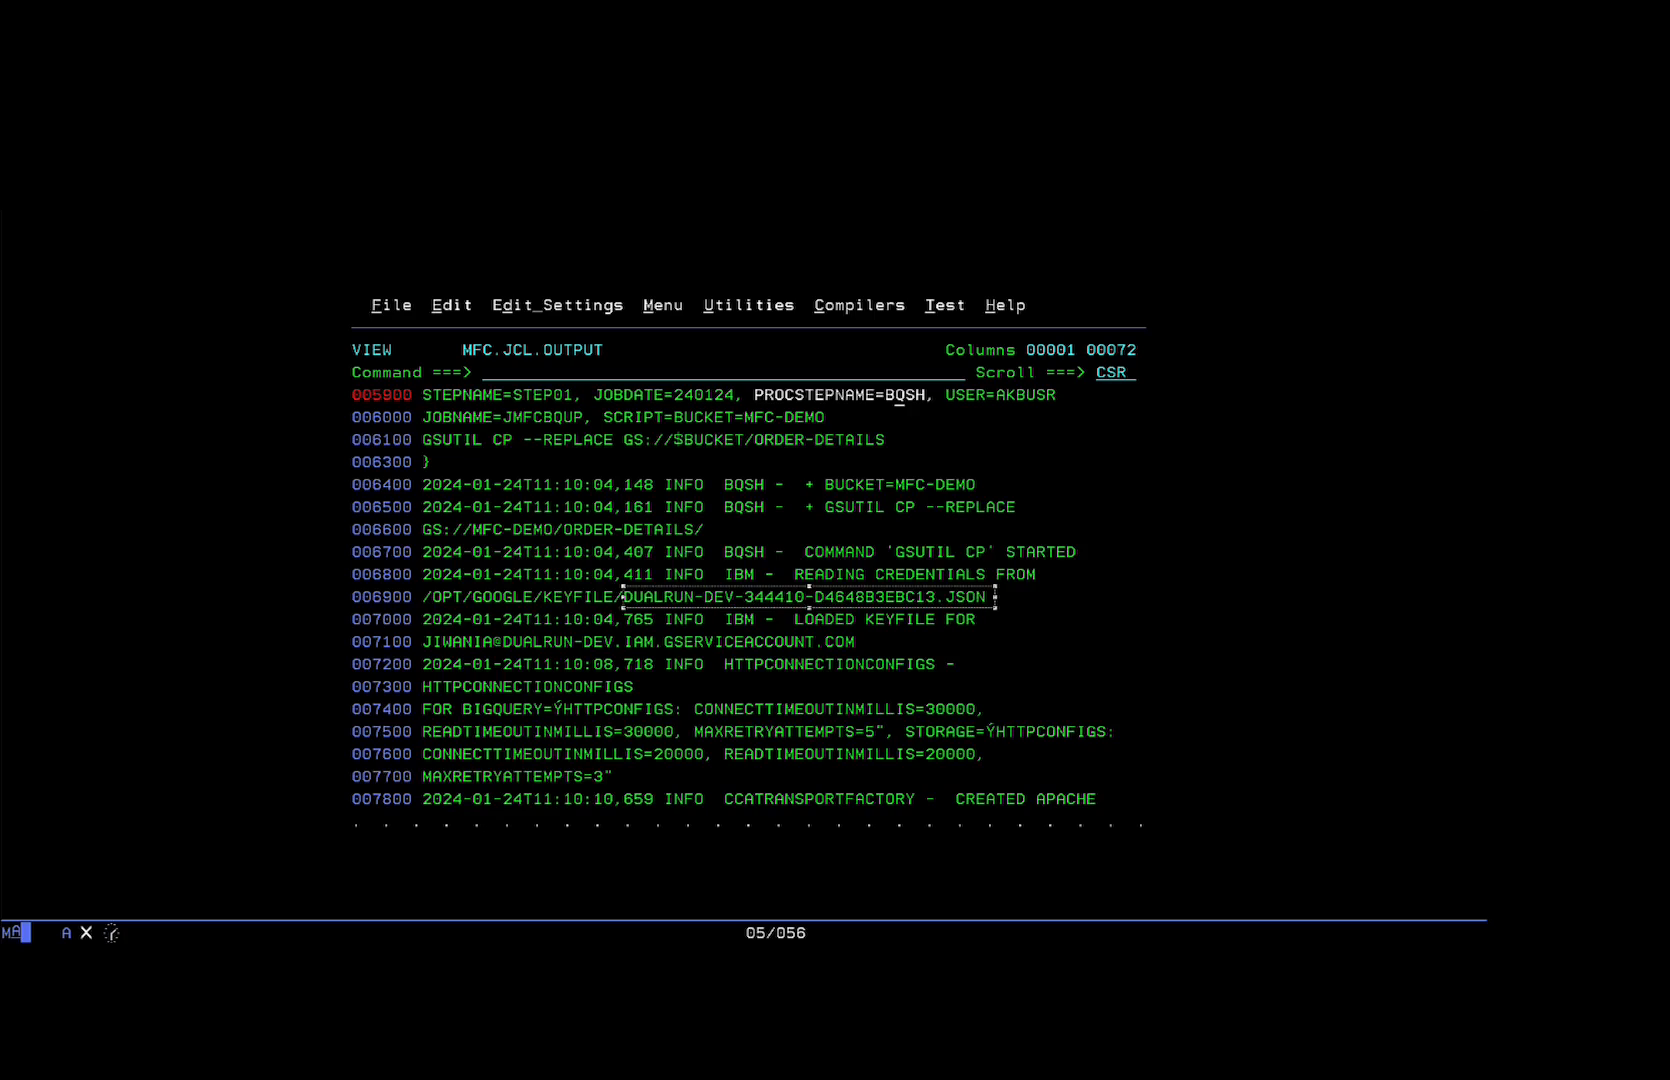
# - Mark the ORDERCPY copybook dataset name and scroll to the ORC writers opened for gs://mfc-demo/order-details
pyautogui.scroll(-3)
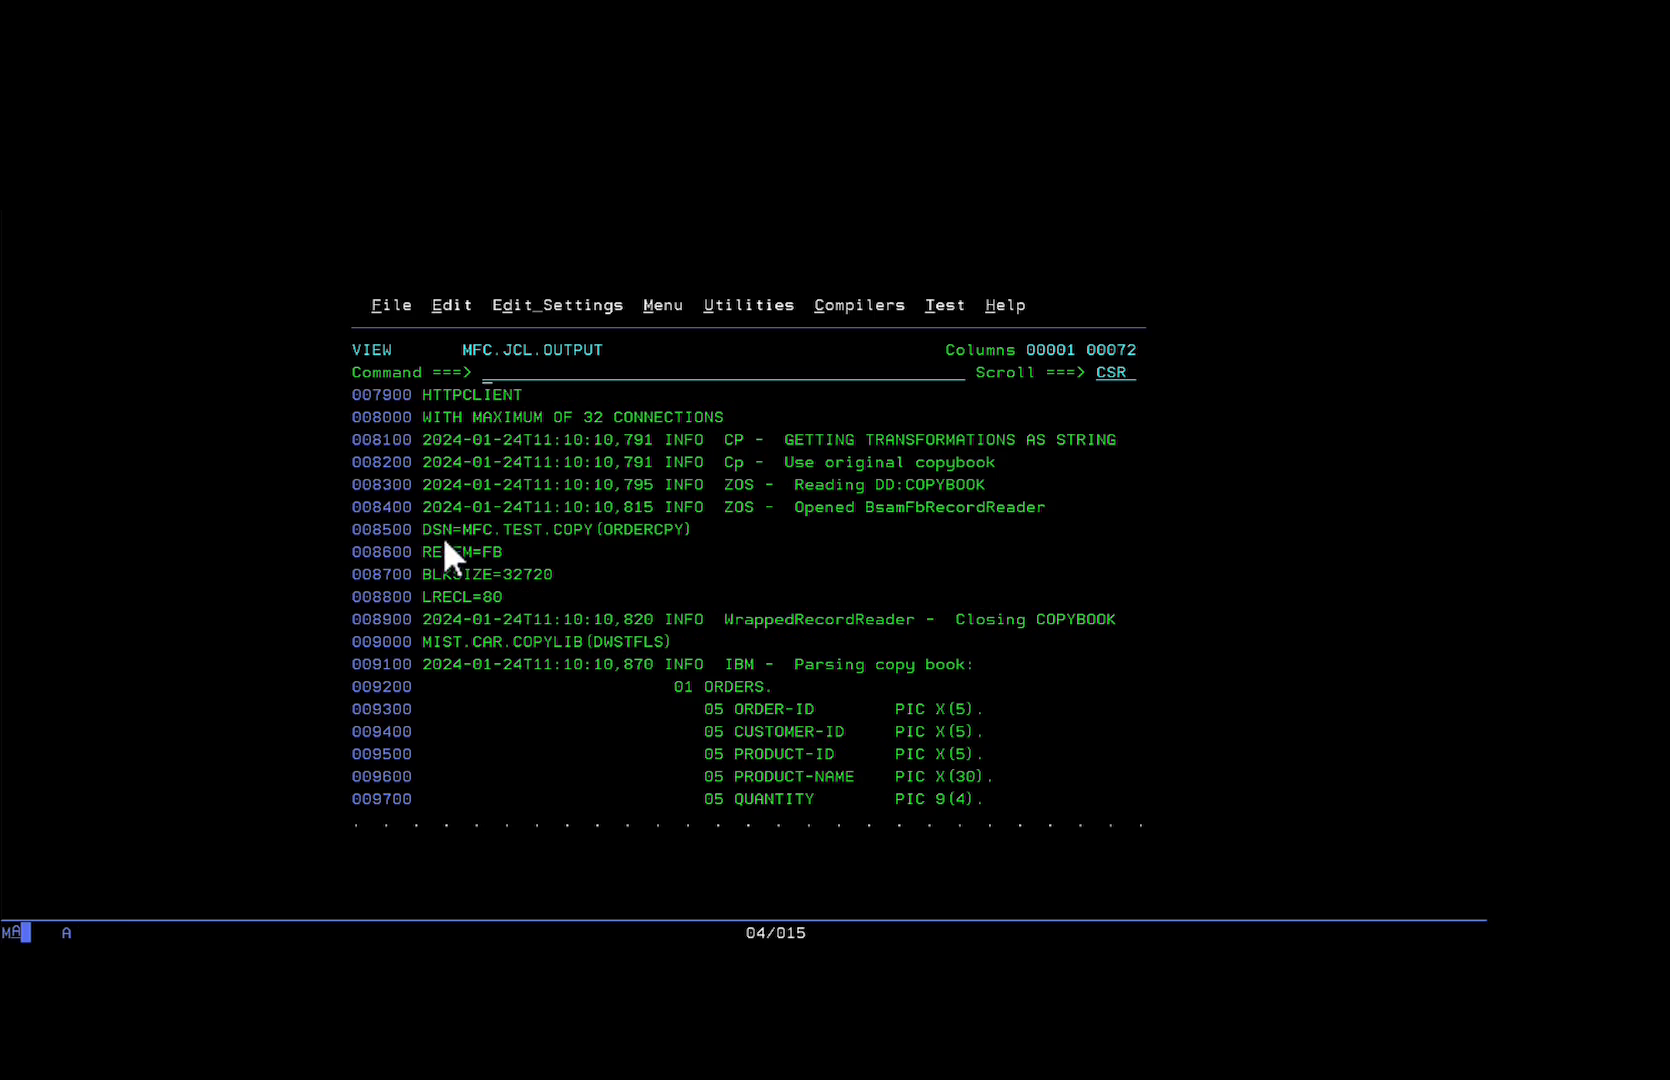
pyautogui.moveTo(448, 552); pyautogui.dragTo(698, 530)
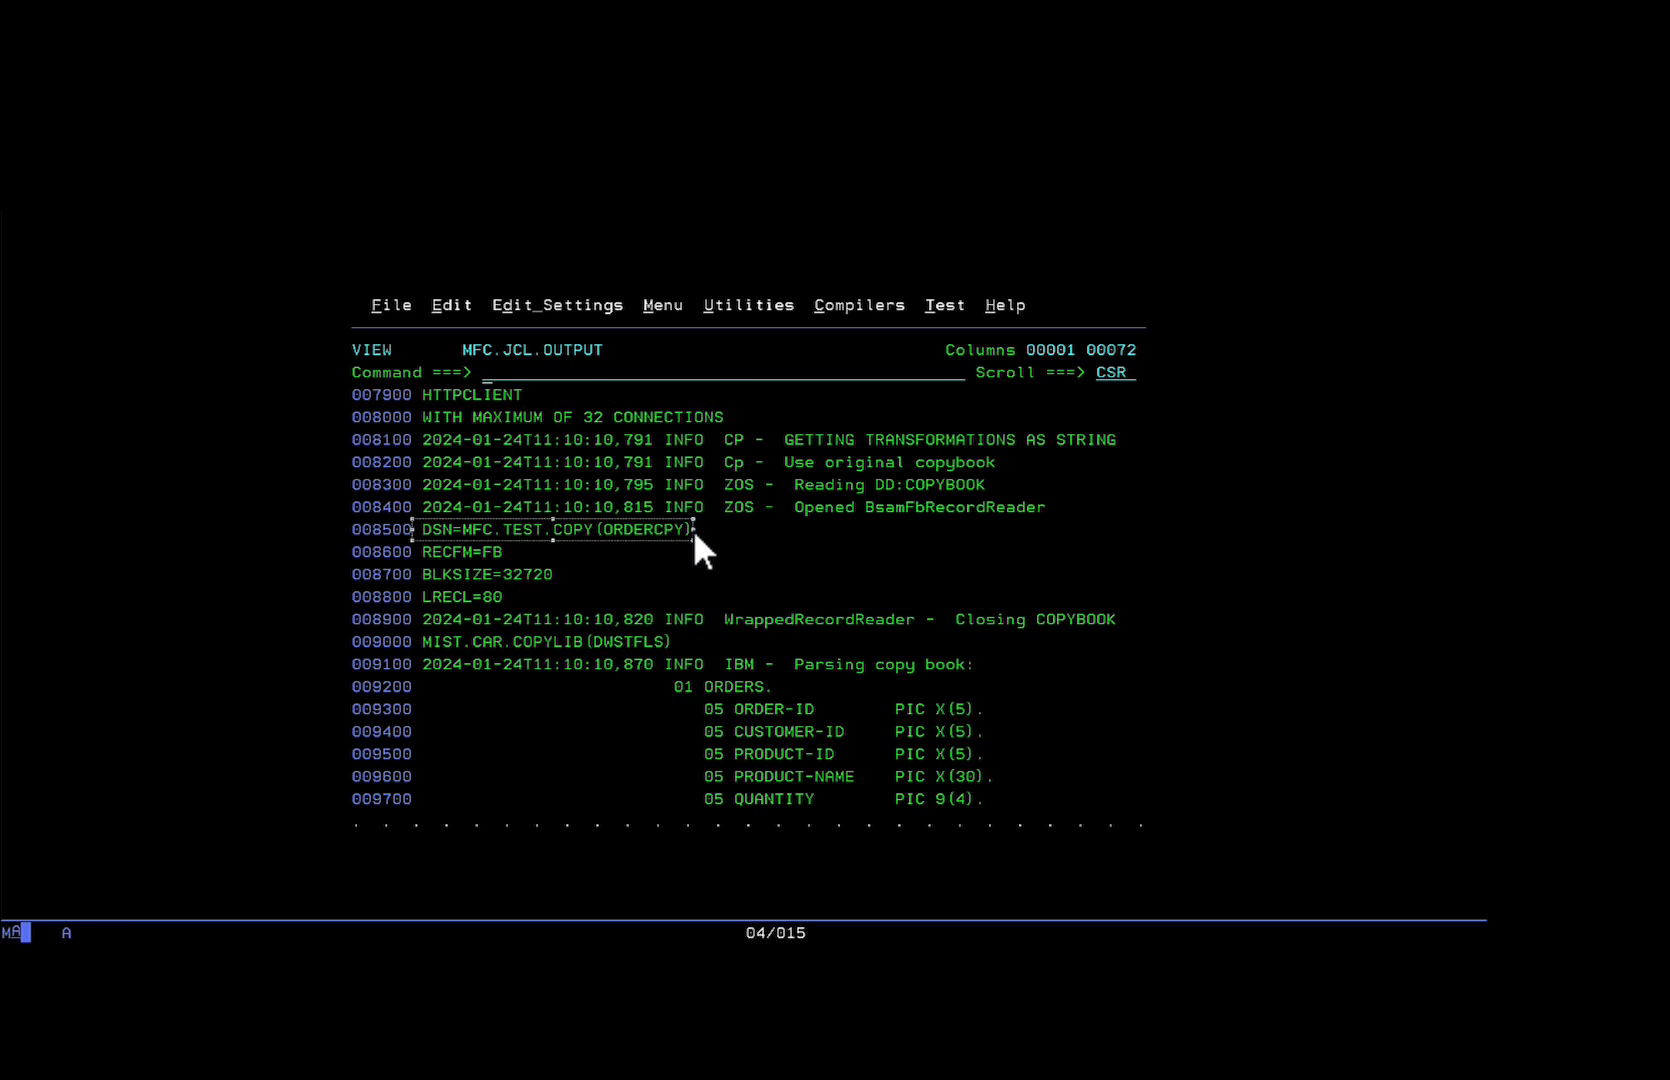
pyautogui.moveTo(650, 620)
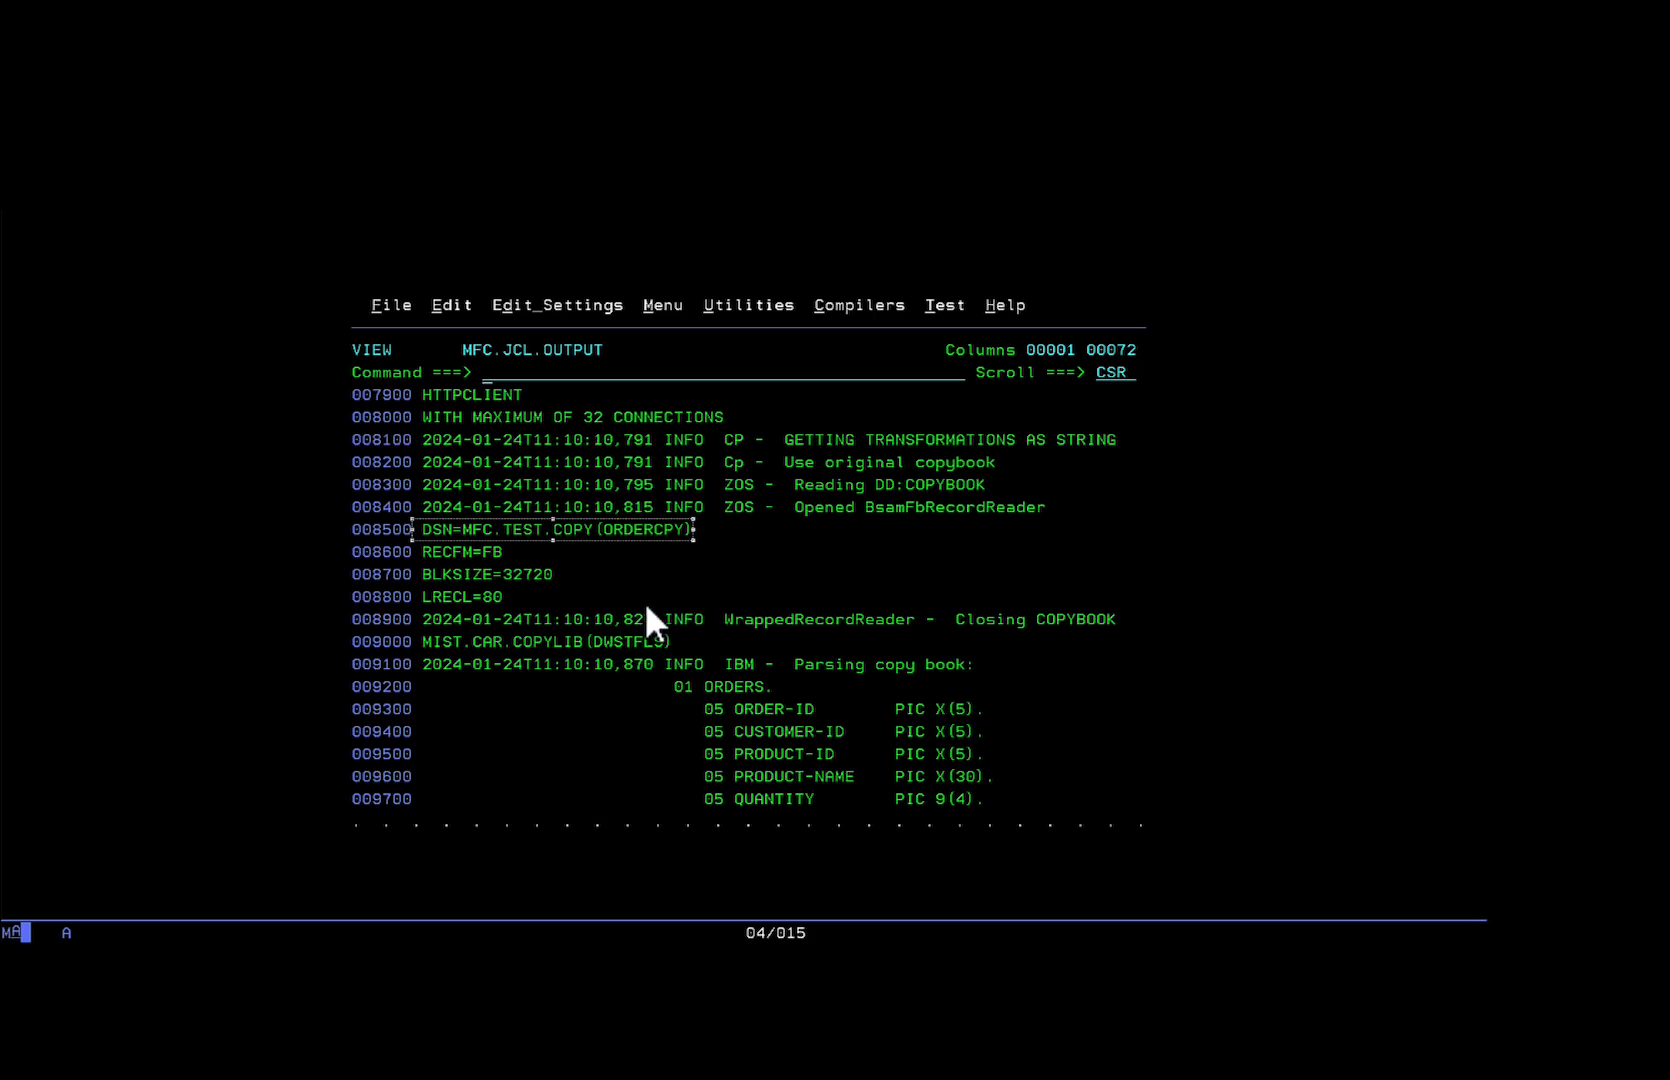
pyautogui.moveTo(764, 646)
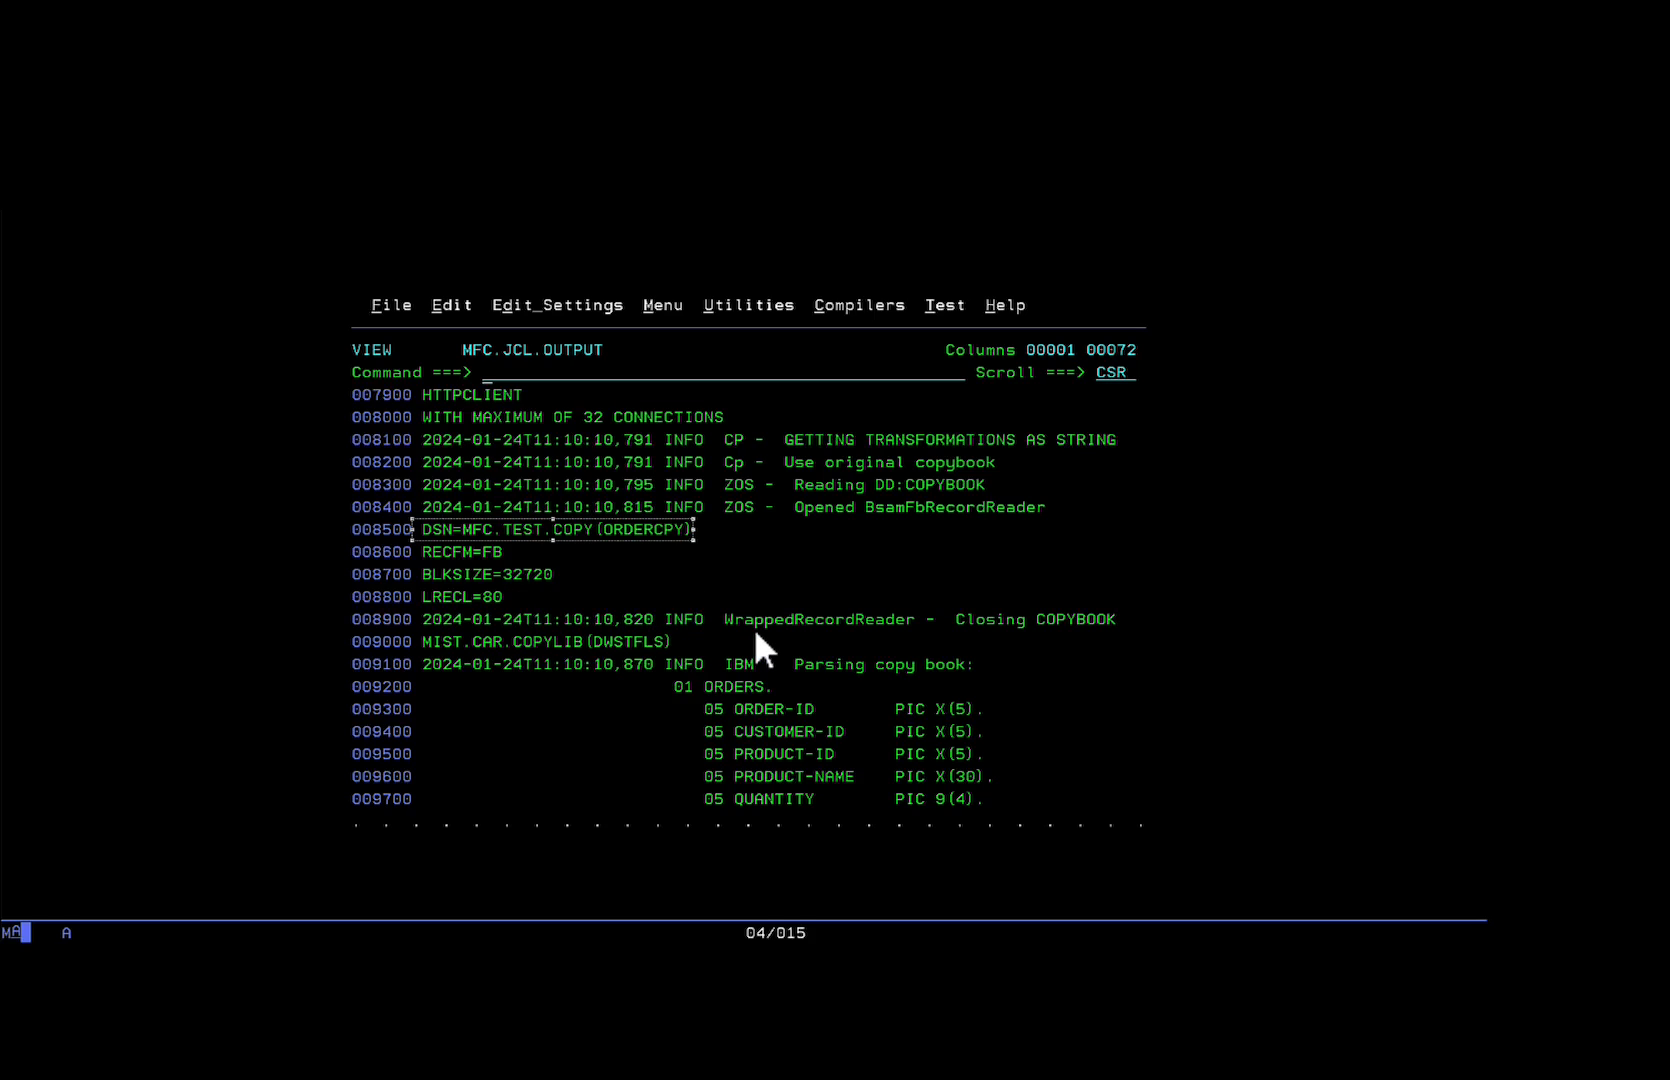
pyautogui.moveTo(514, 608)
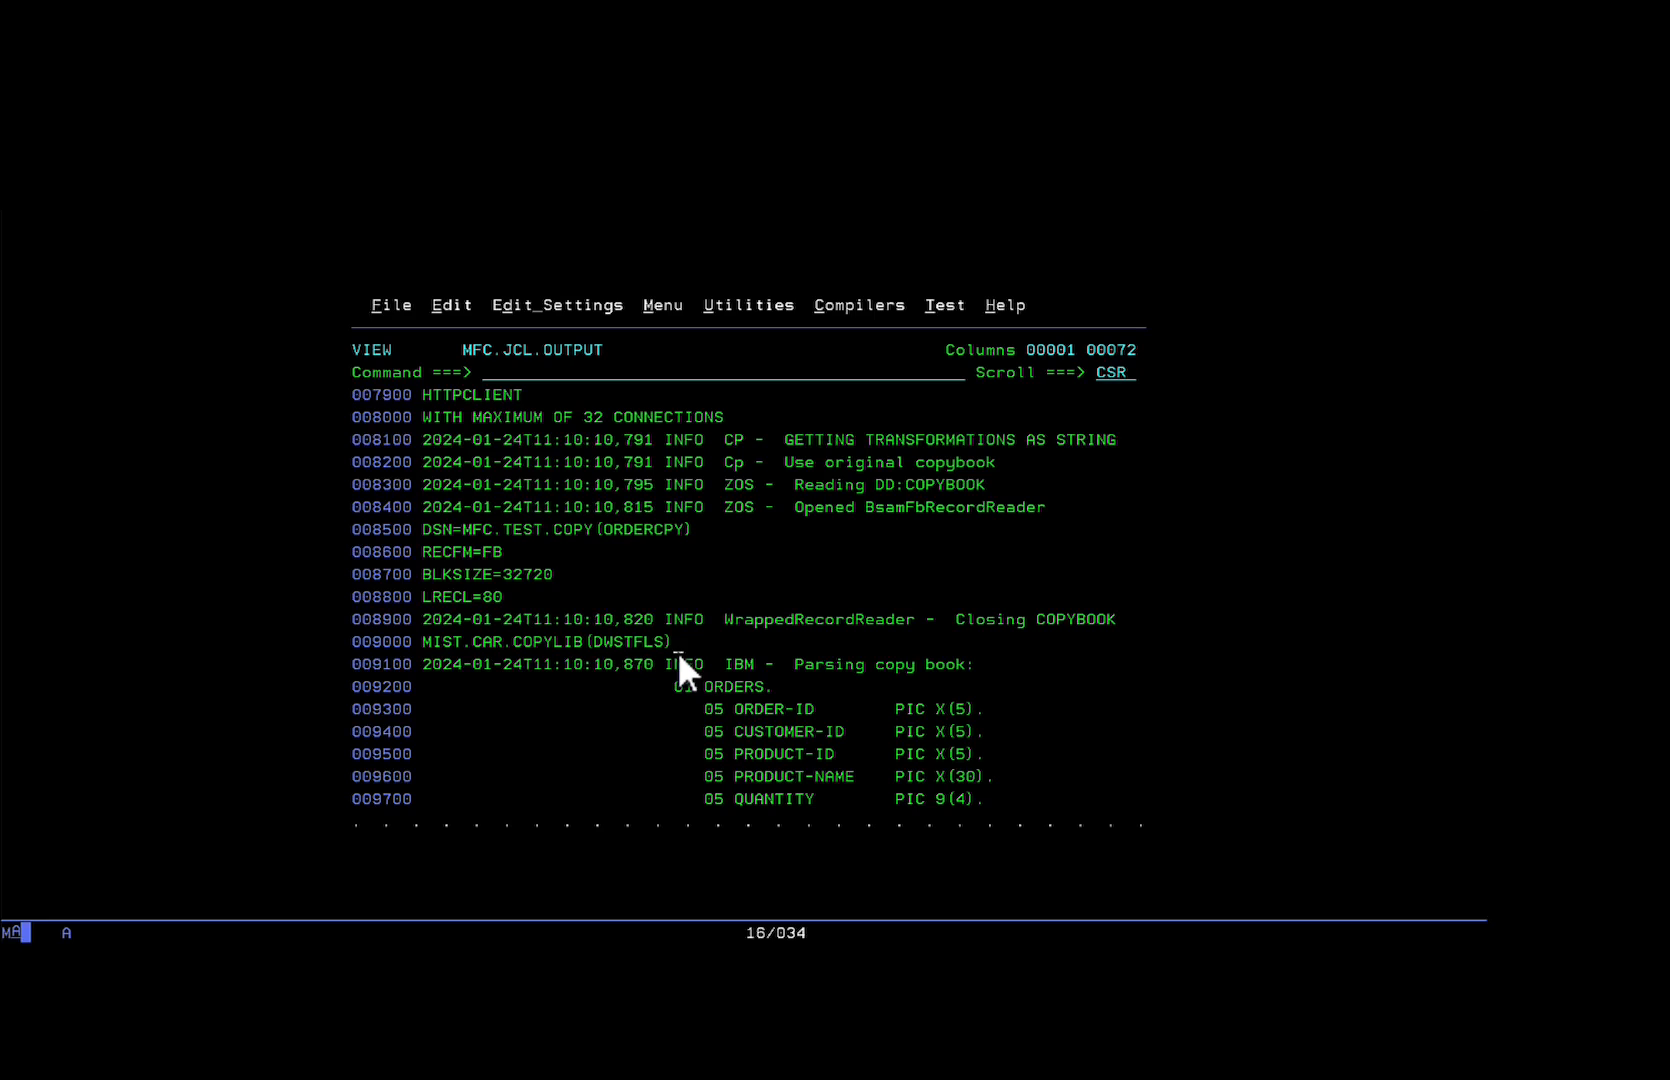
pyautogui.scroll(-3)
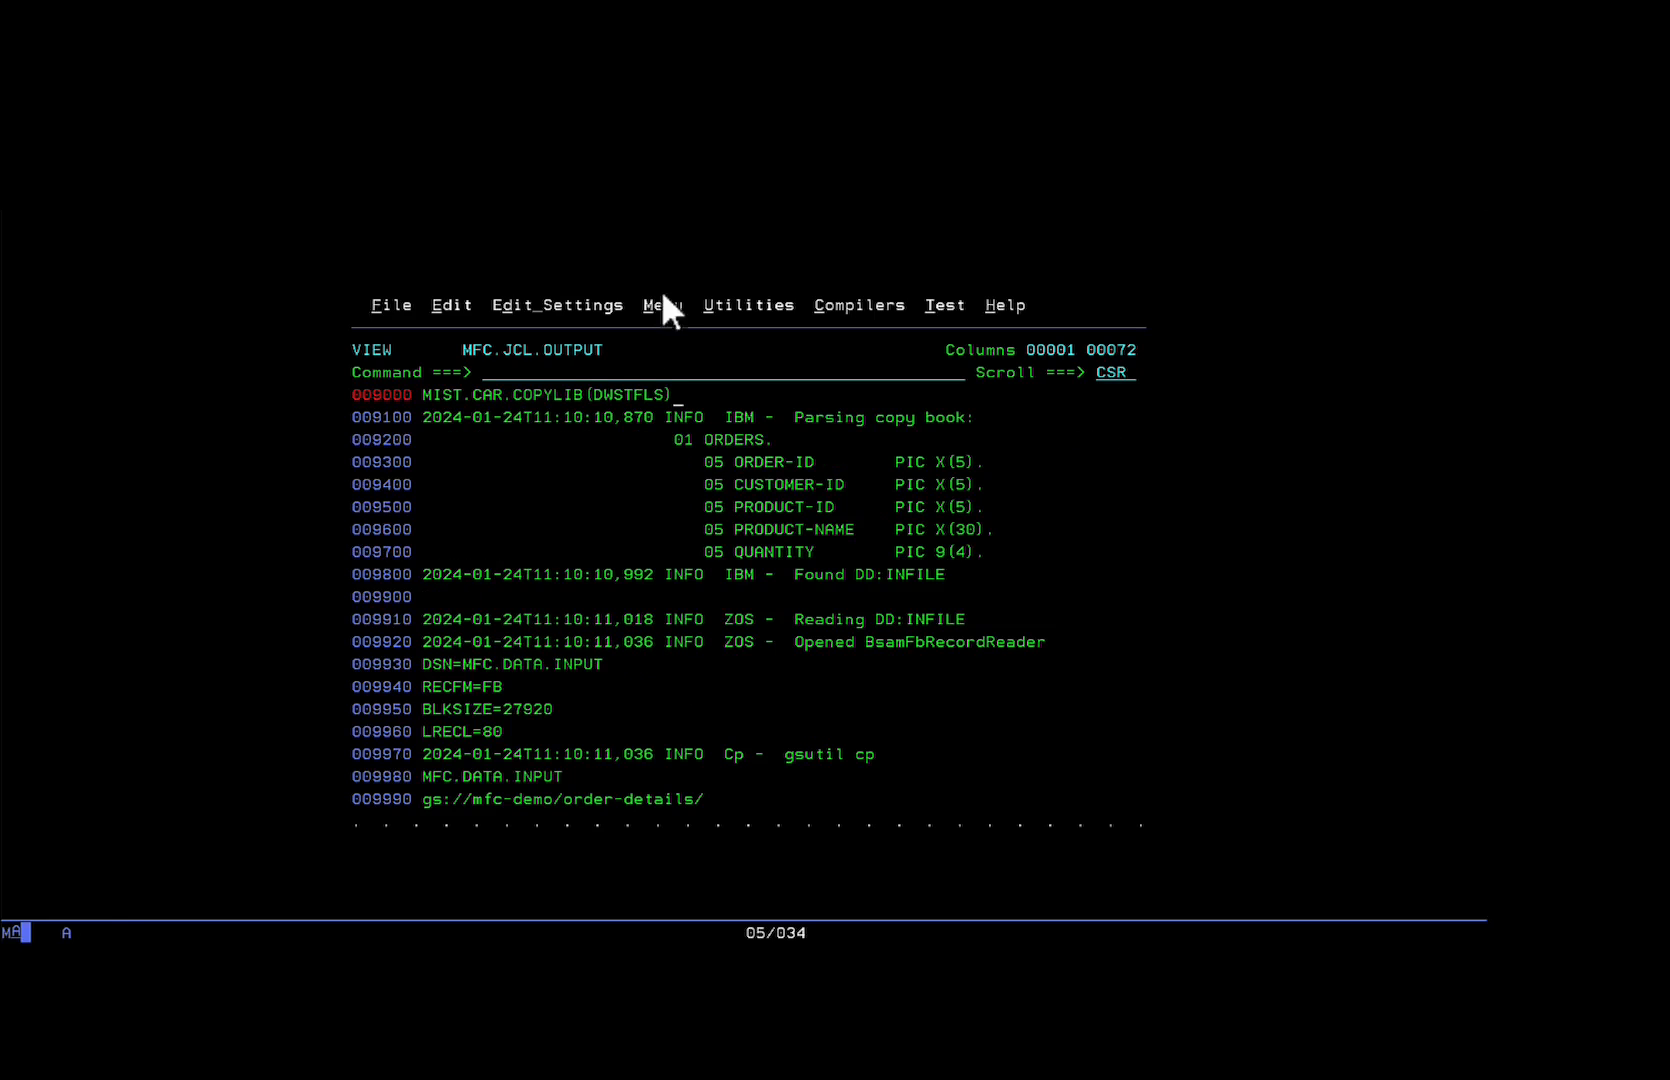
pyautogui.moveTo(702, 710)
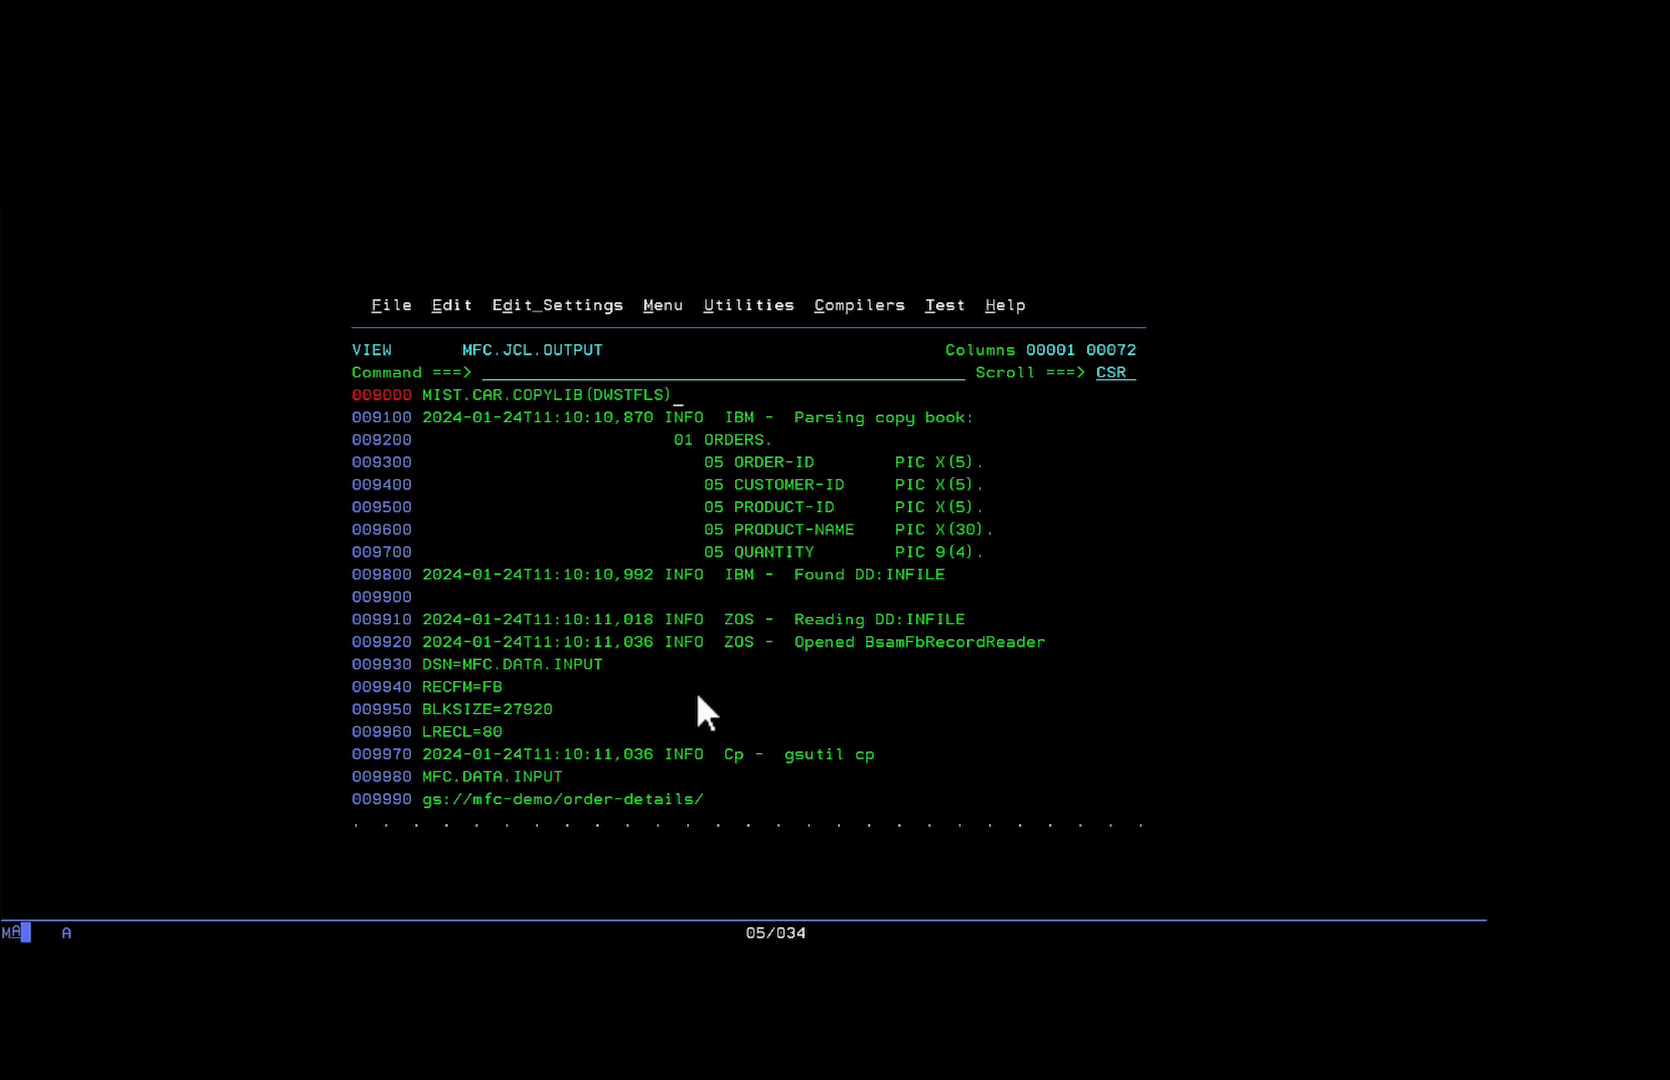
pyautogui.scroll(-3)
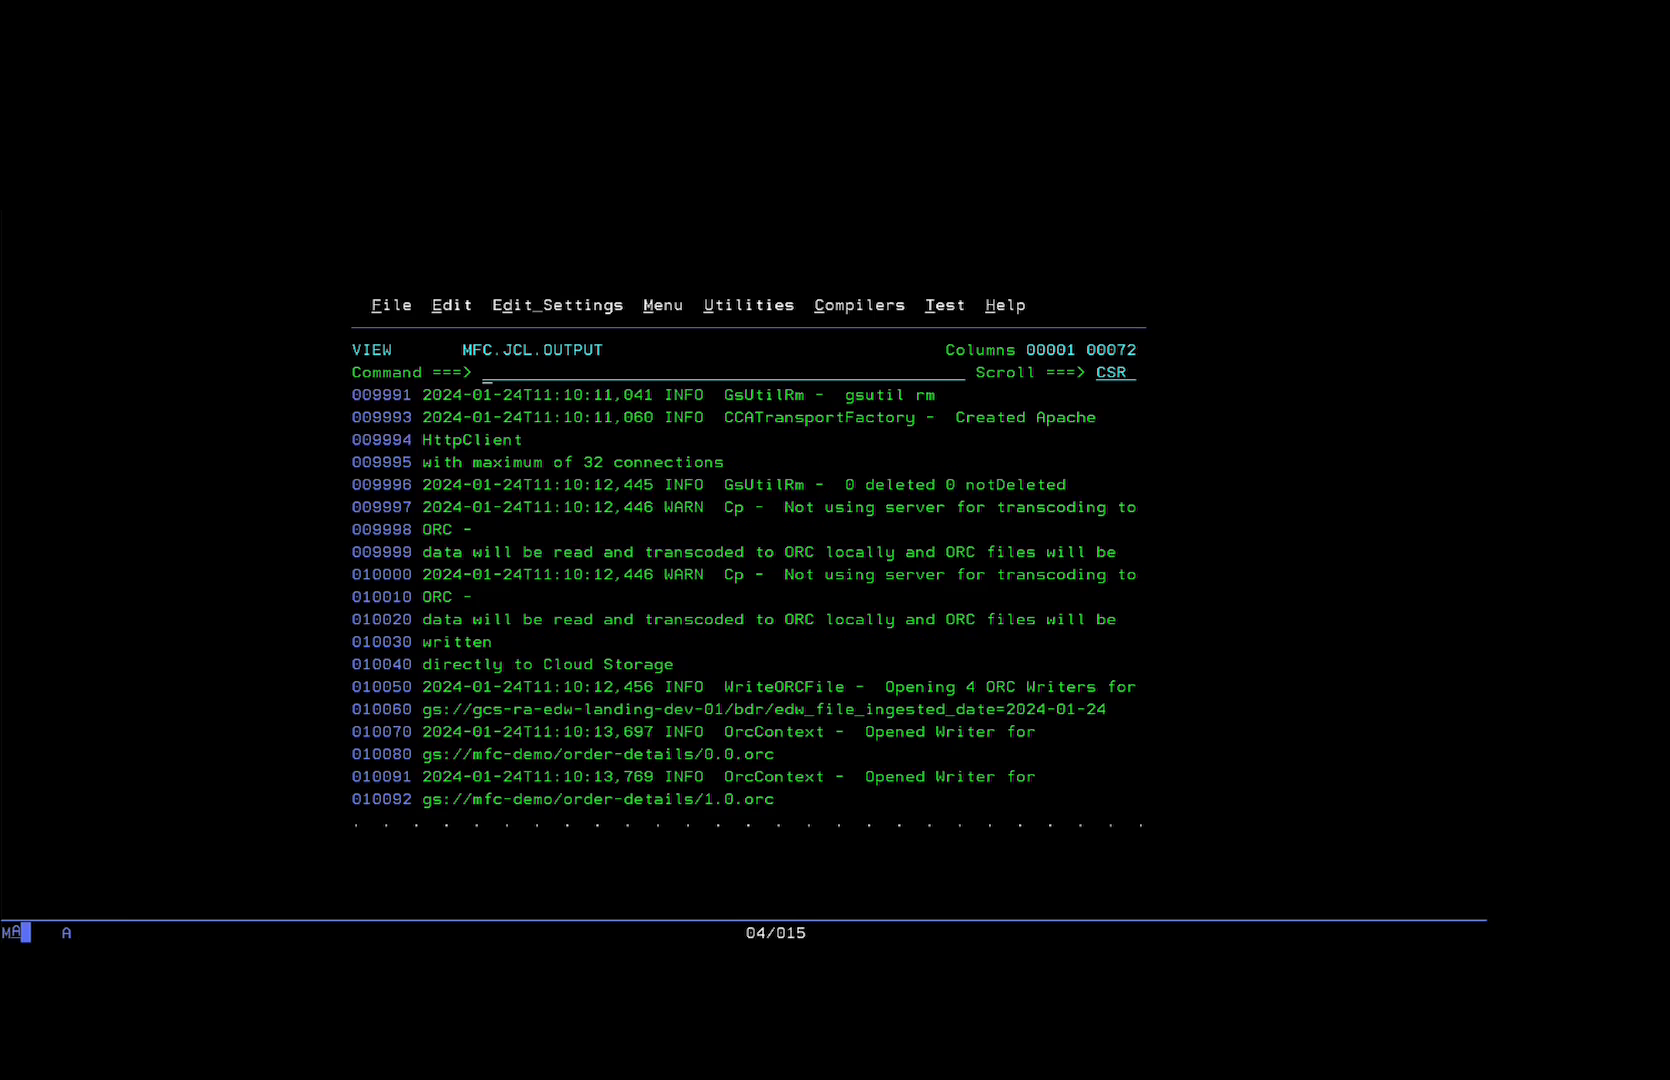
pyautogui.moveTo(734, 616)
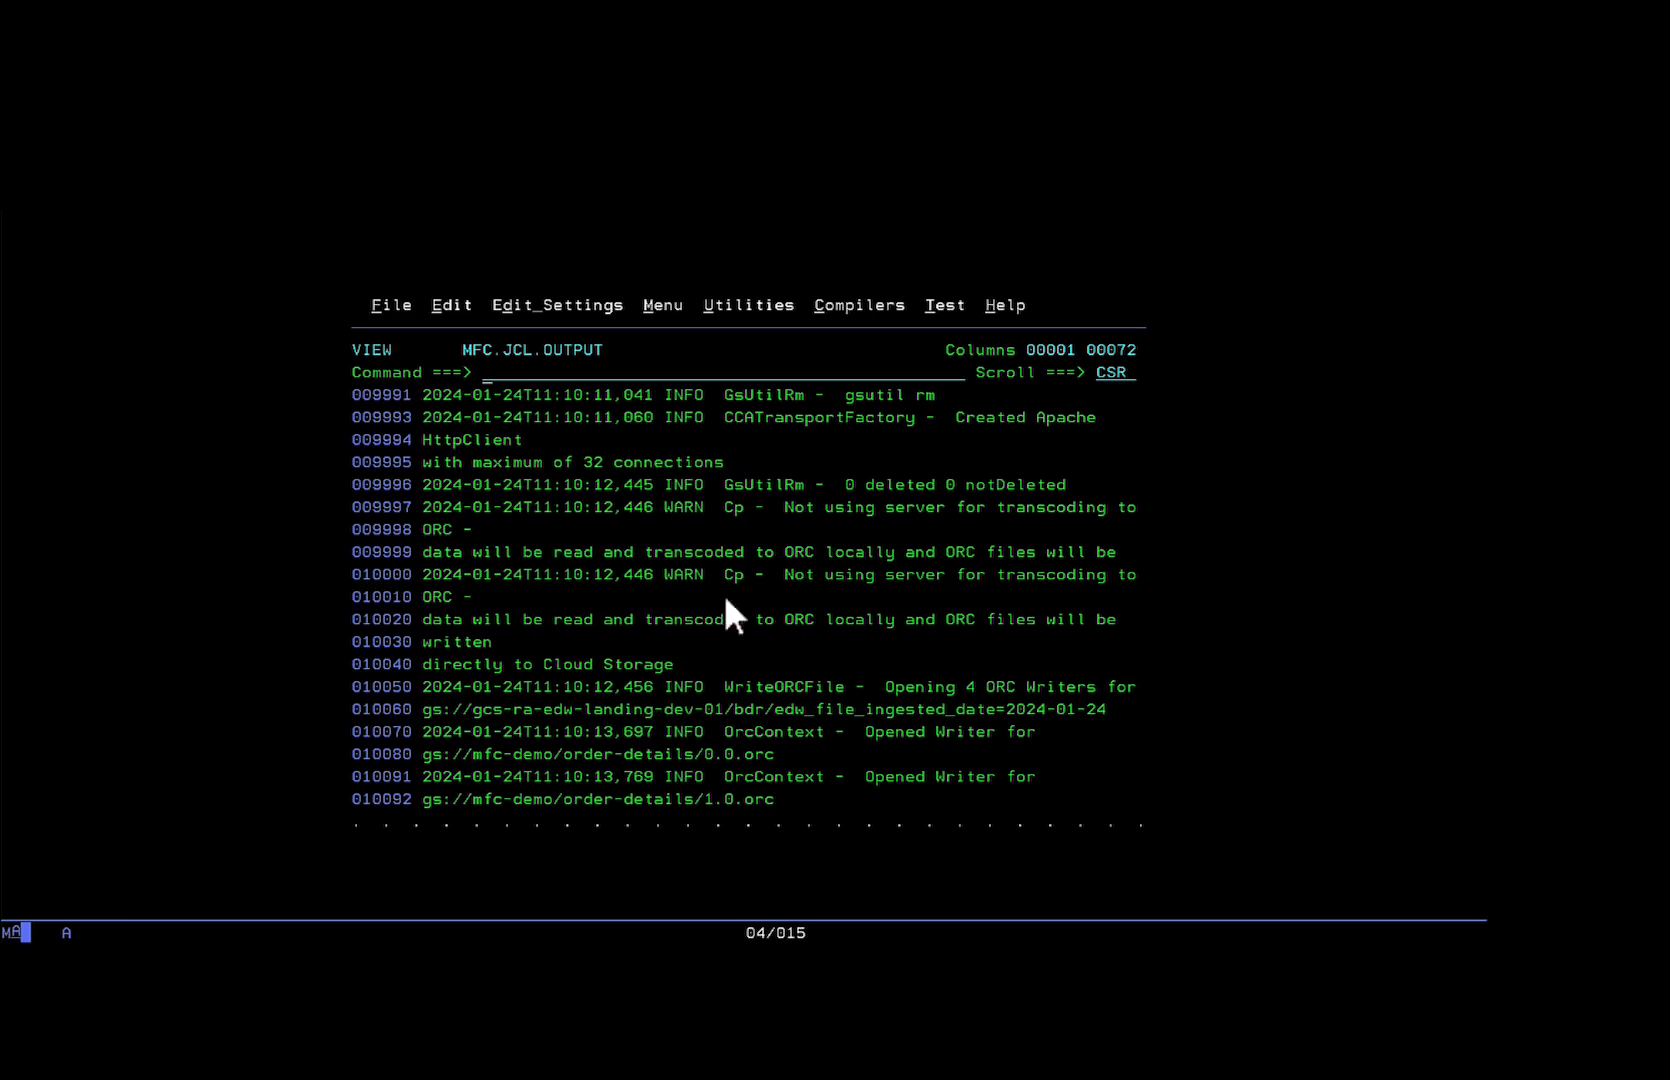
pyautogui.moveTo(844, 676)
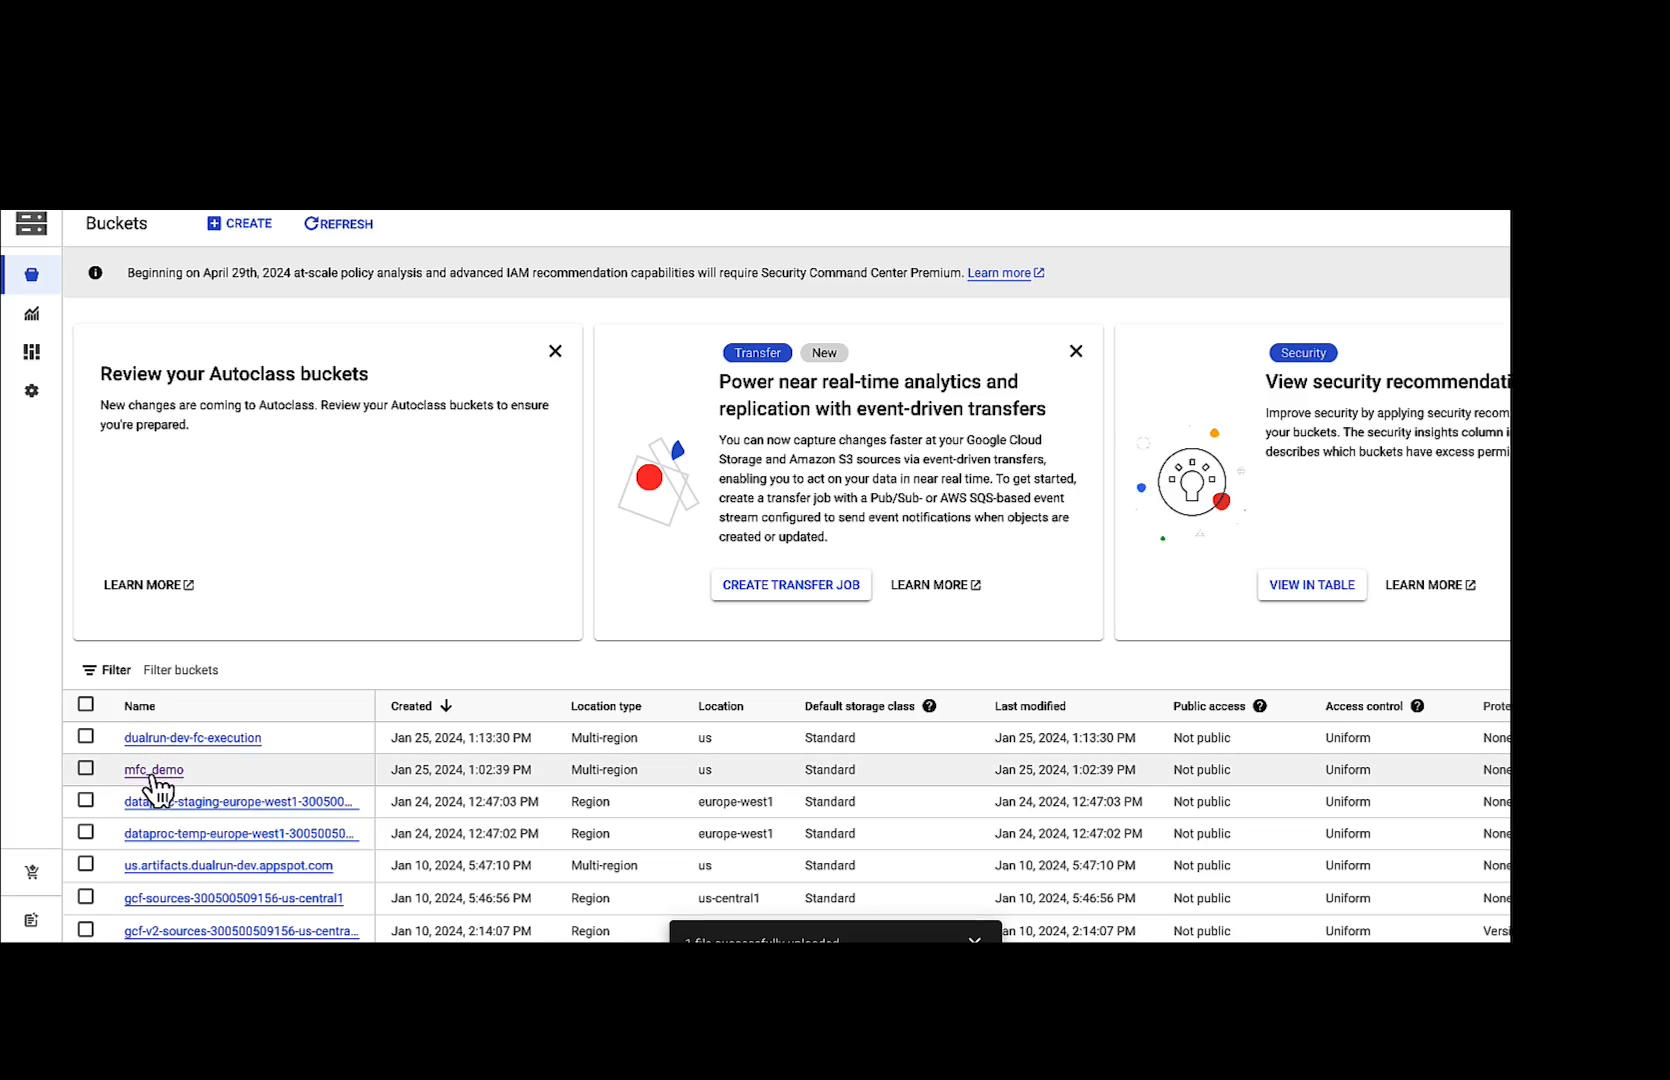
# - Navigate into mfc_demo's order_details/ folder showing order_details.orc, 1.7 KB
pyautogui.click(154, 768)
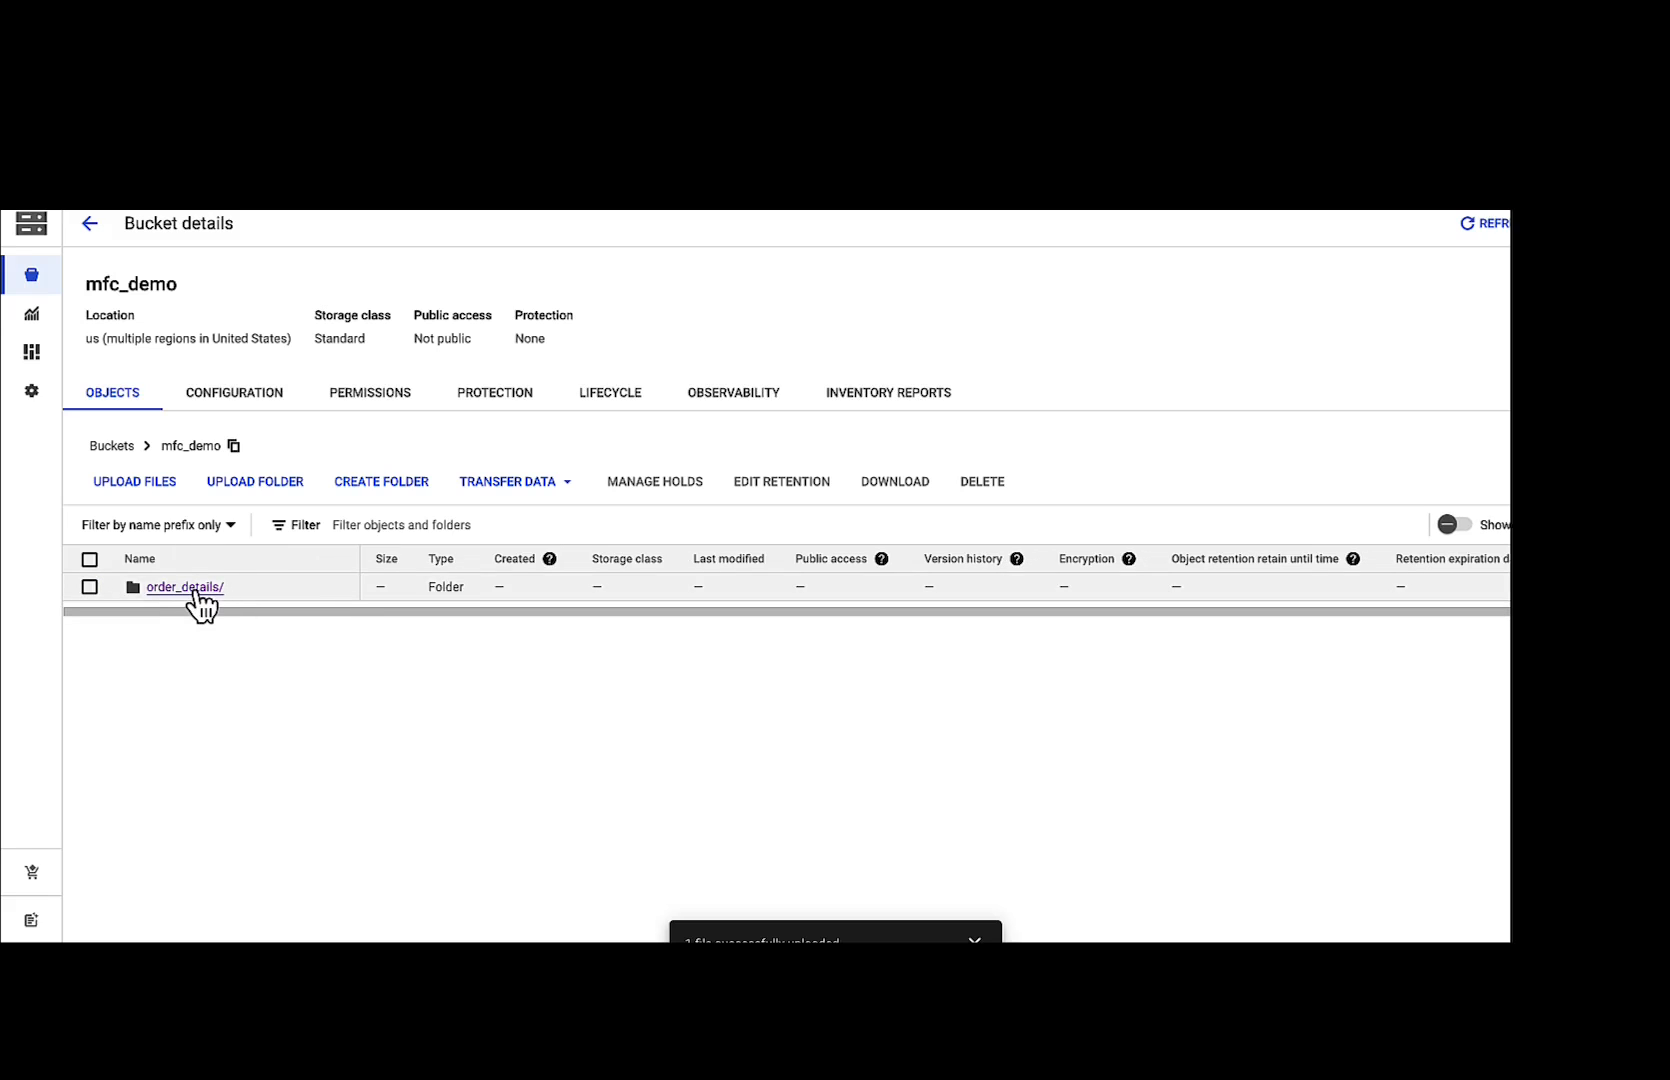
pyautogui.click(184, 586)
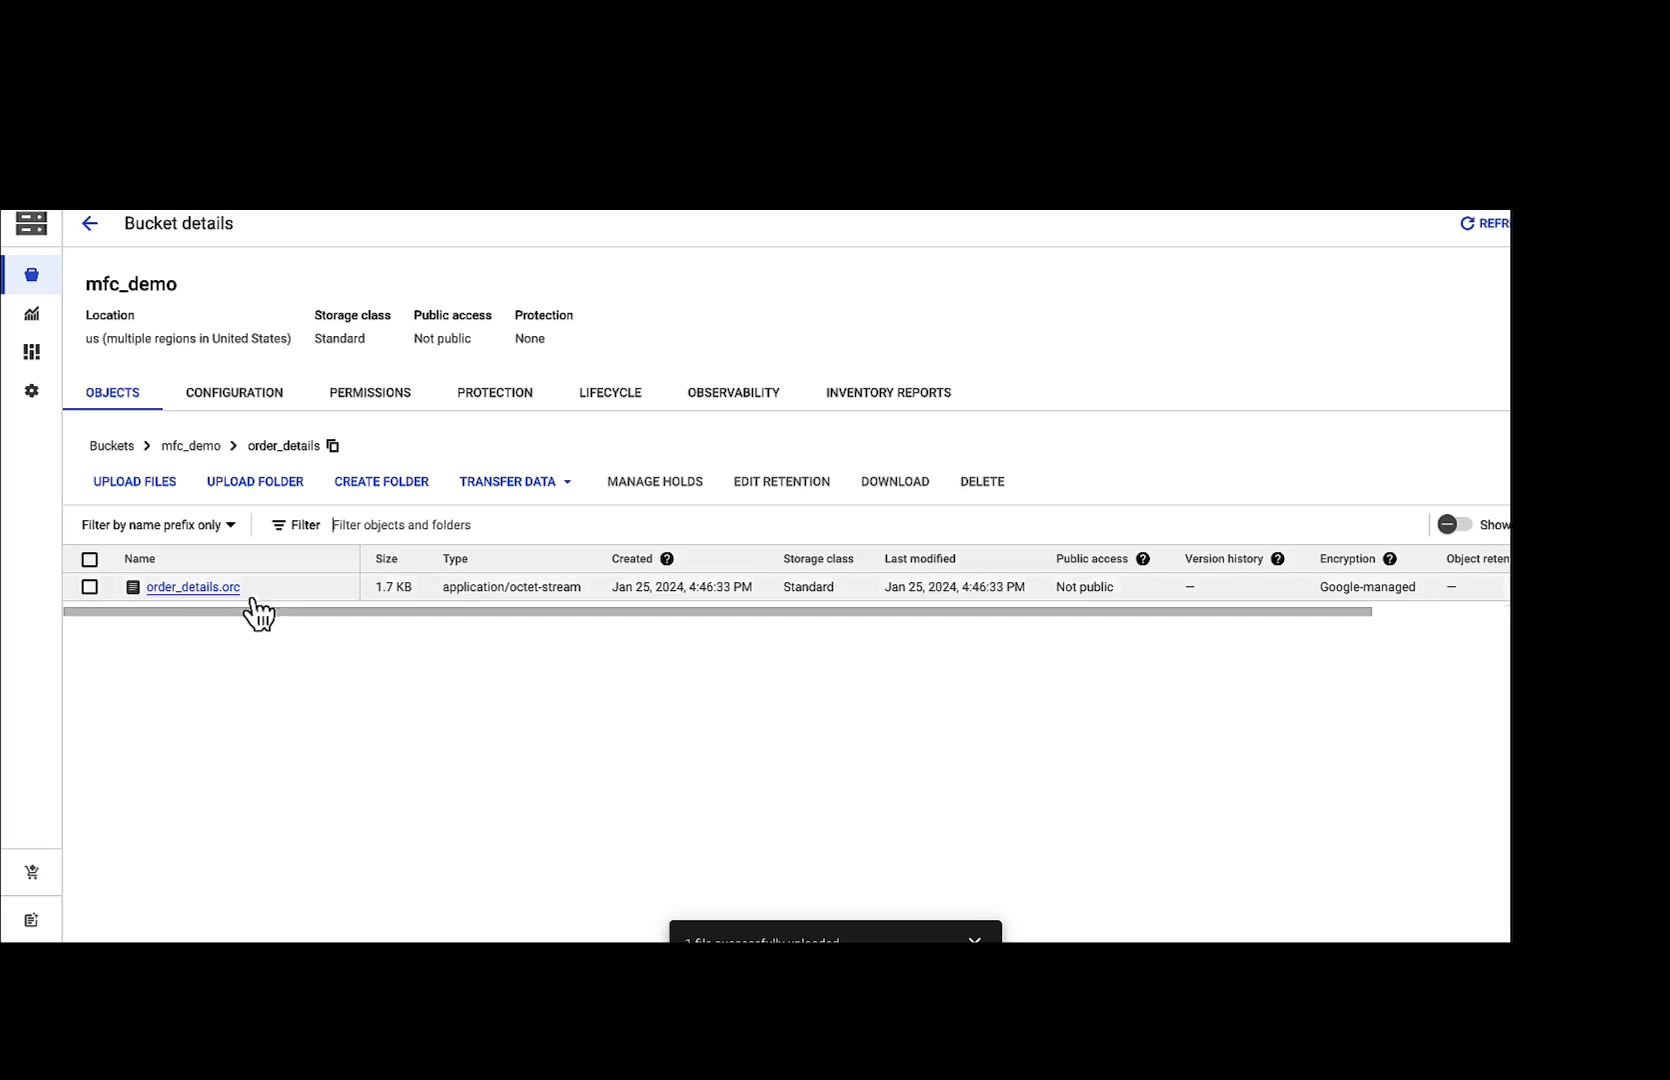
pyautogui.moveTo(272, 620)
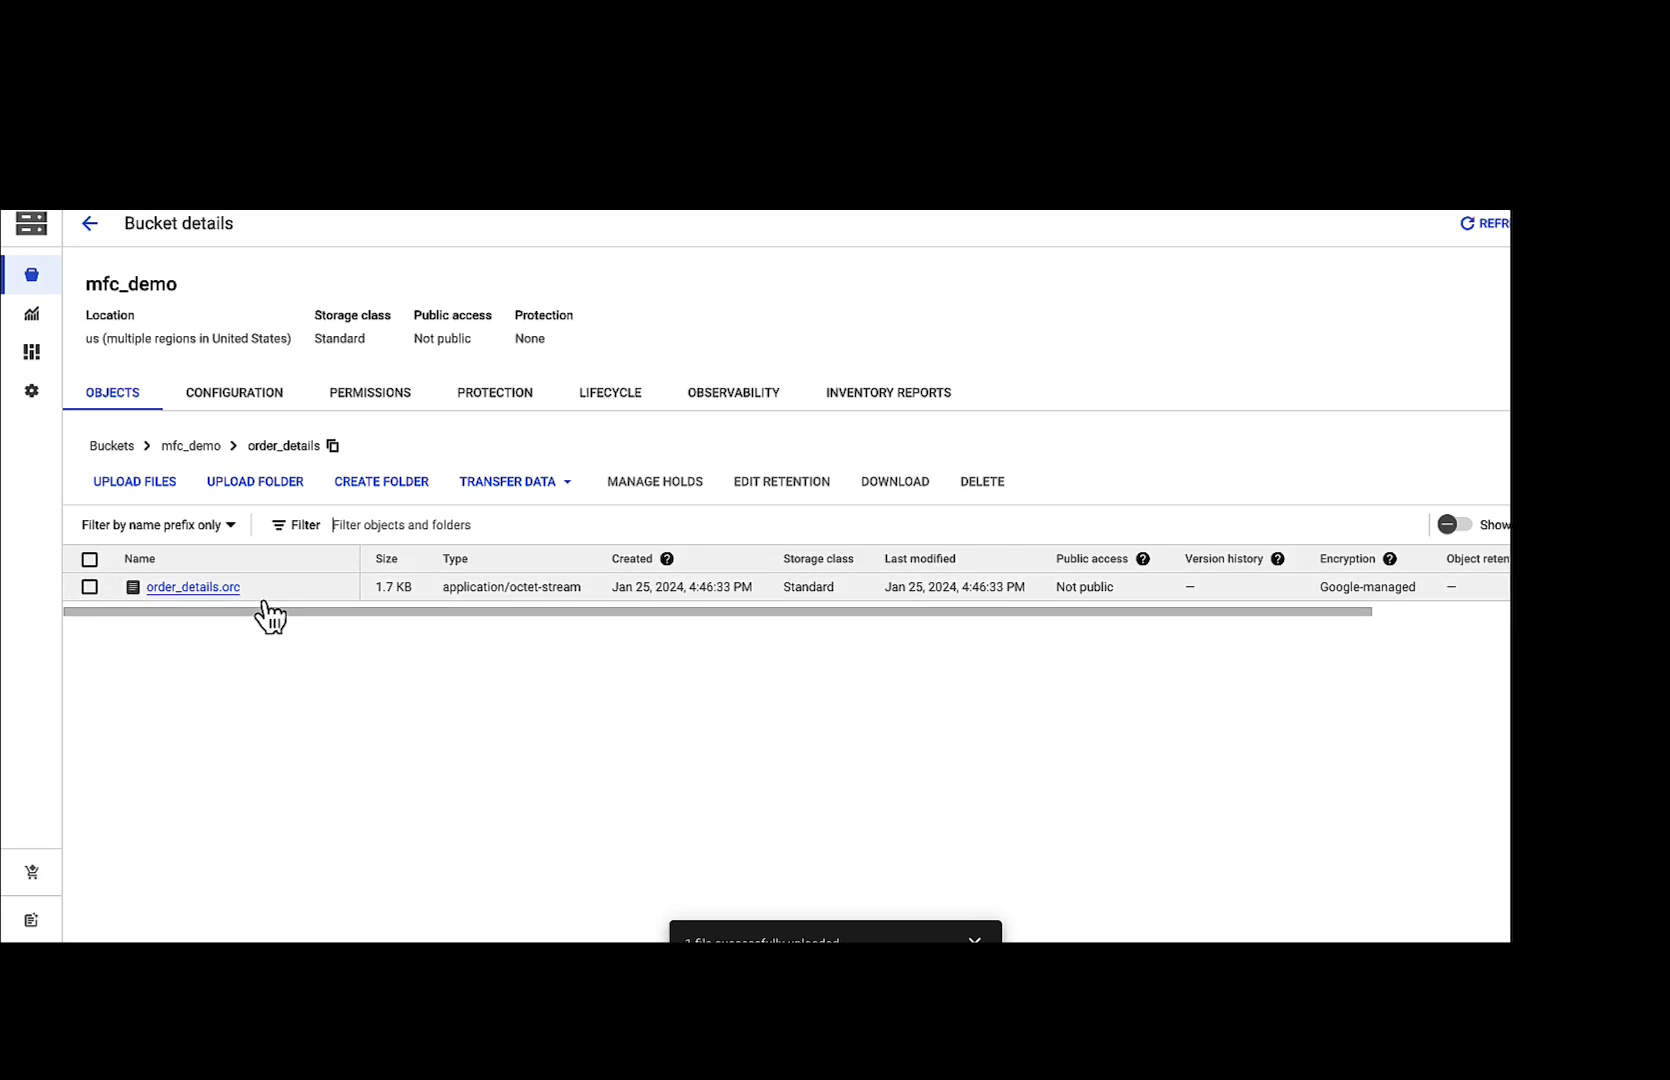
pyautogui.moveTo(278, 604)
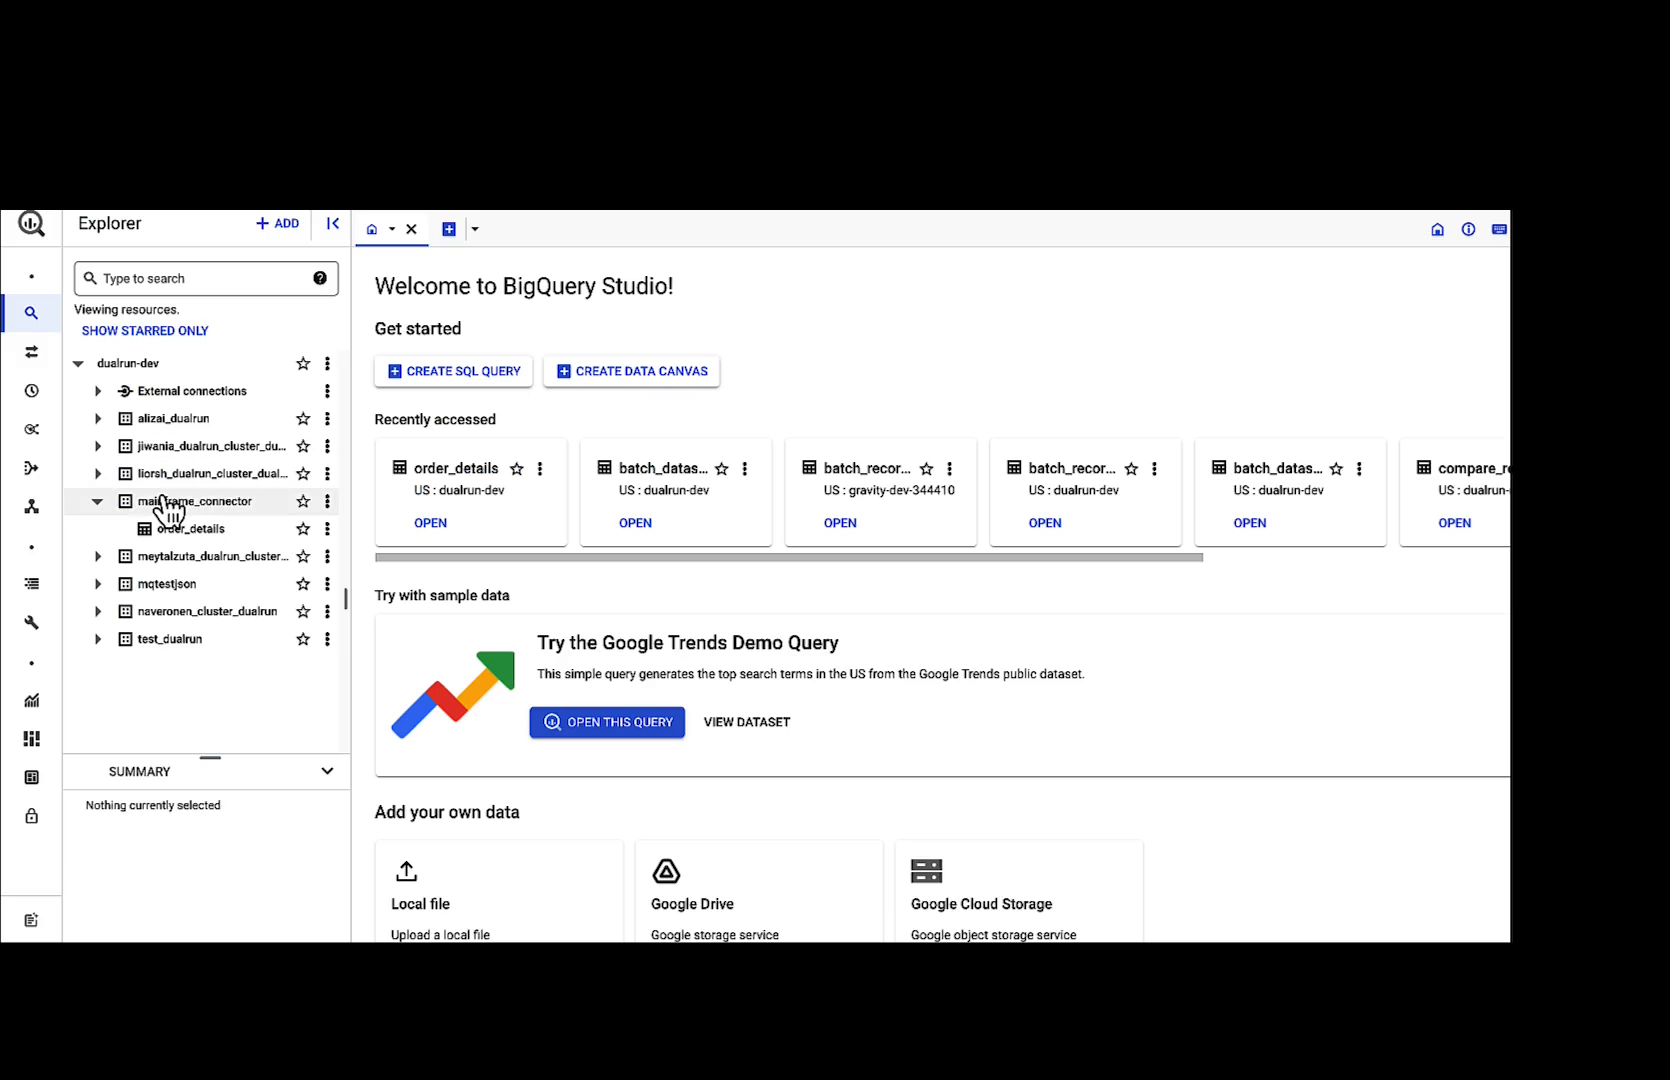
pyautogui.moveTo(254, 526)
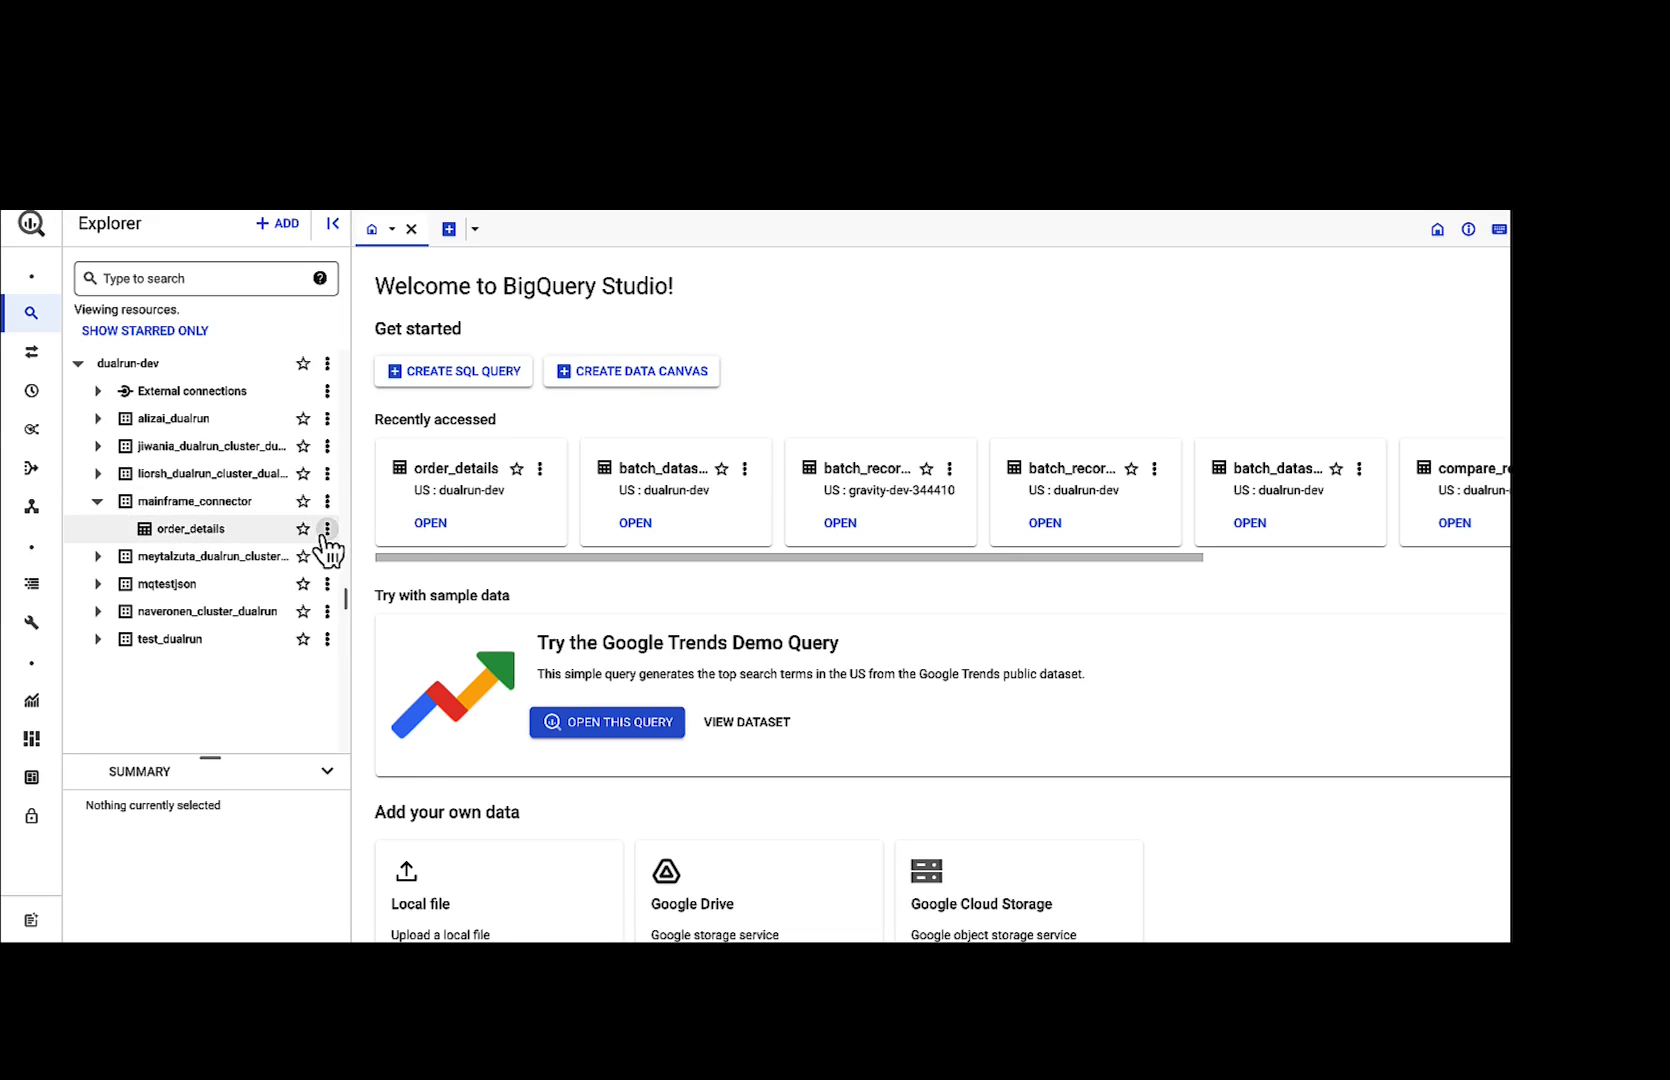
# - Run SELECT * on mainframe_connector.order_details and show its 15 result rows
pyautogui.click(326, 528)
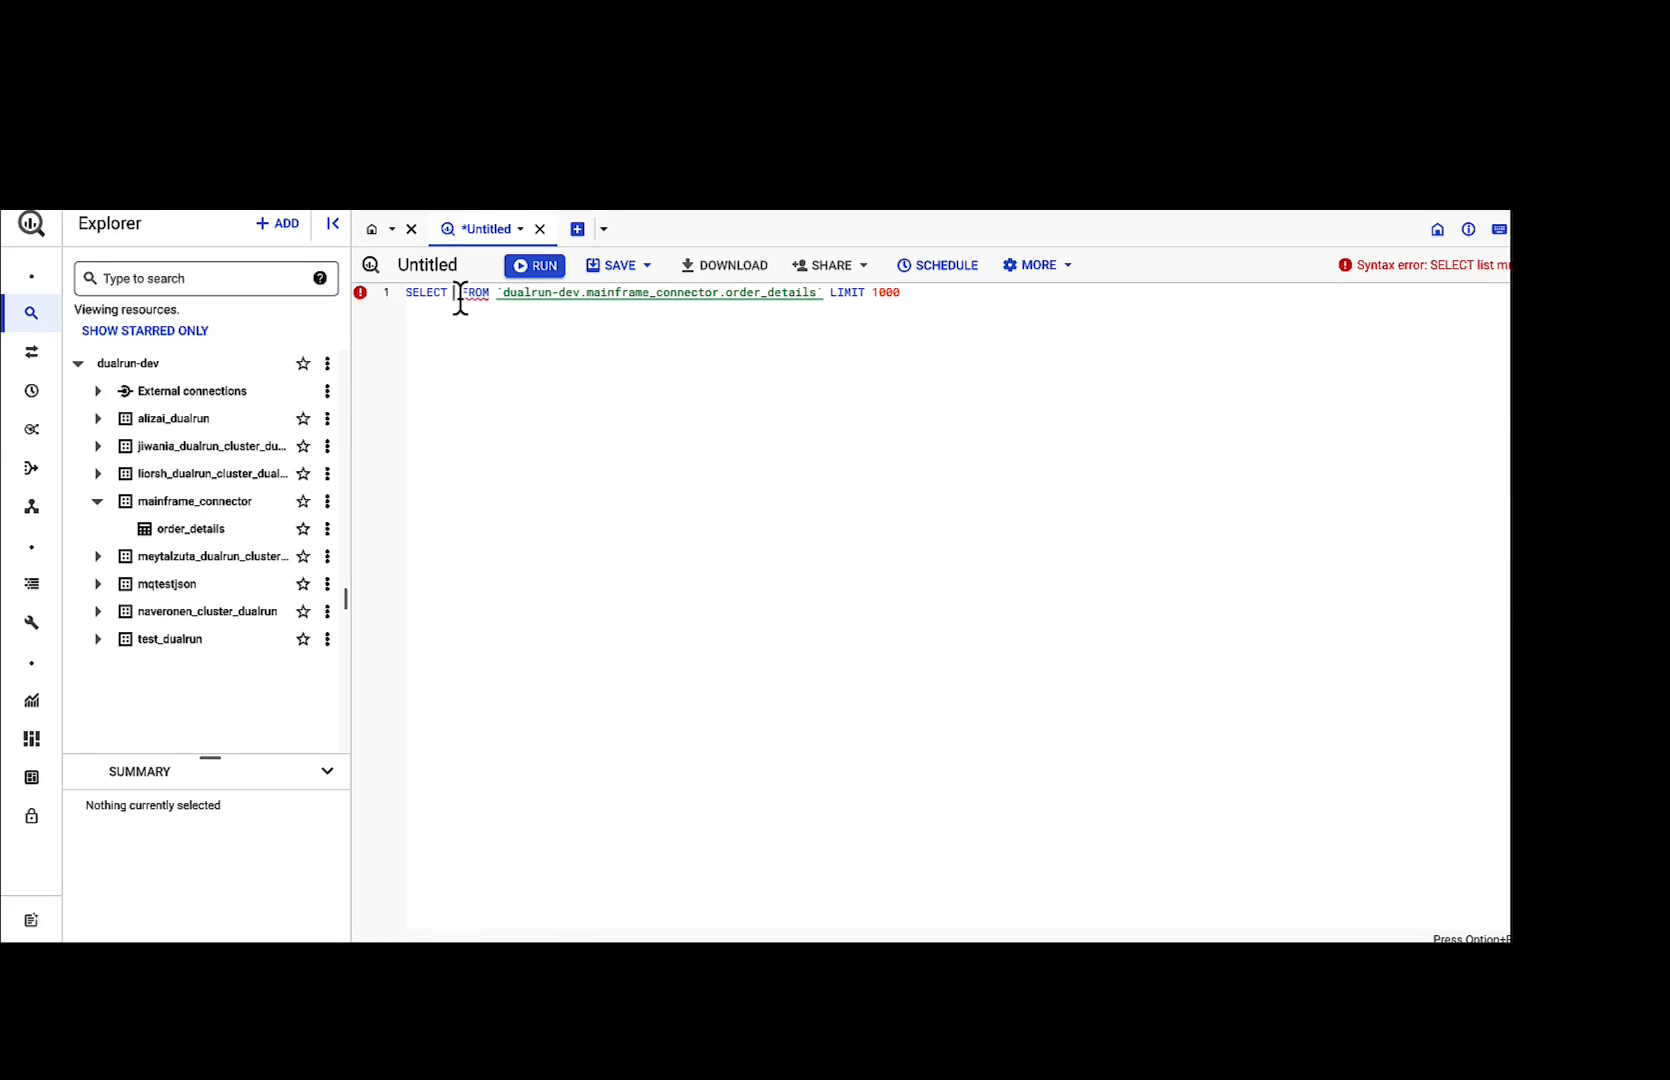
pyautogui.write('*')
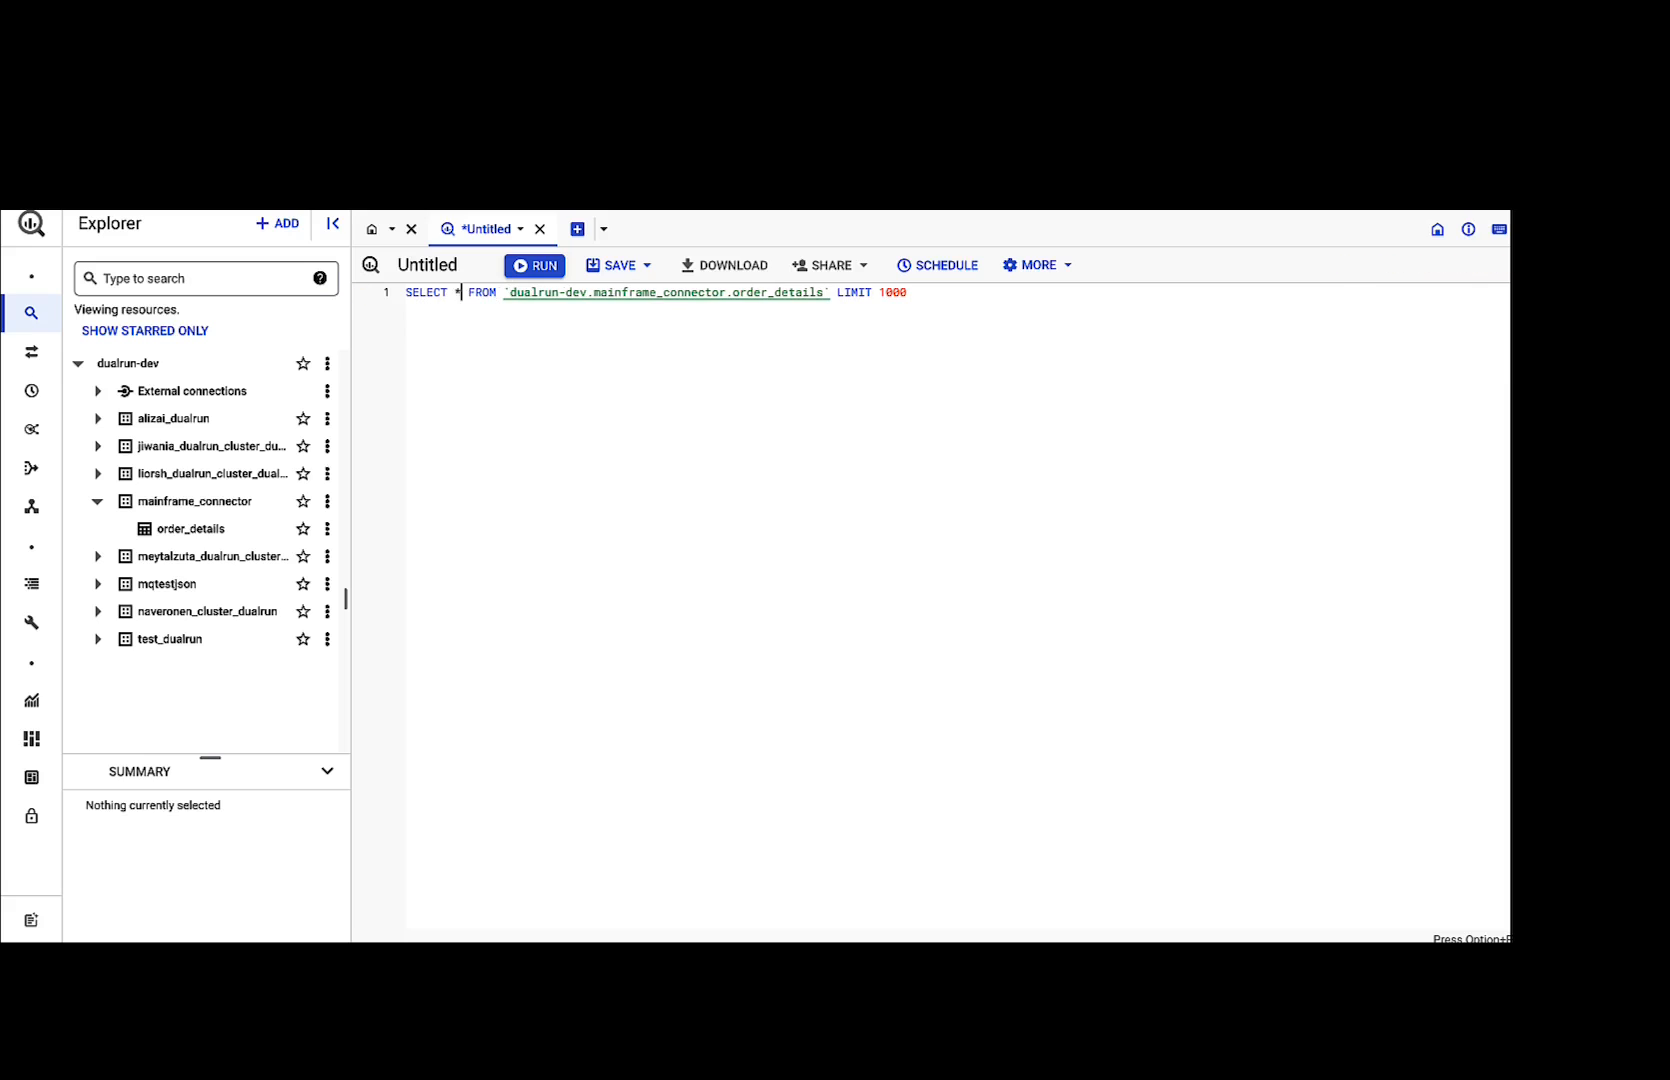
pyautogui.click(534, 264)
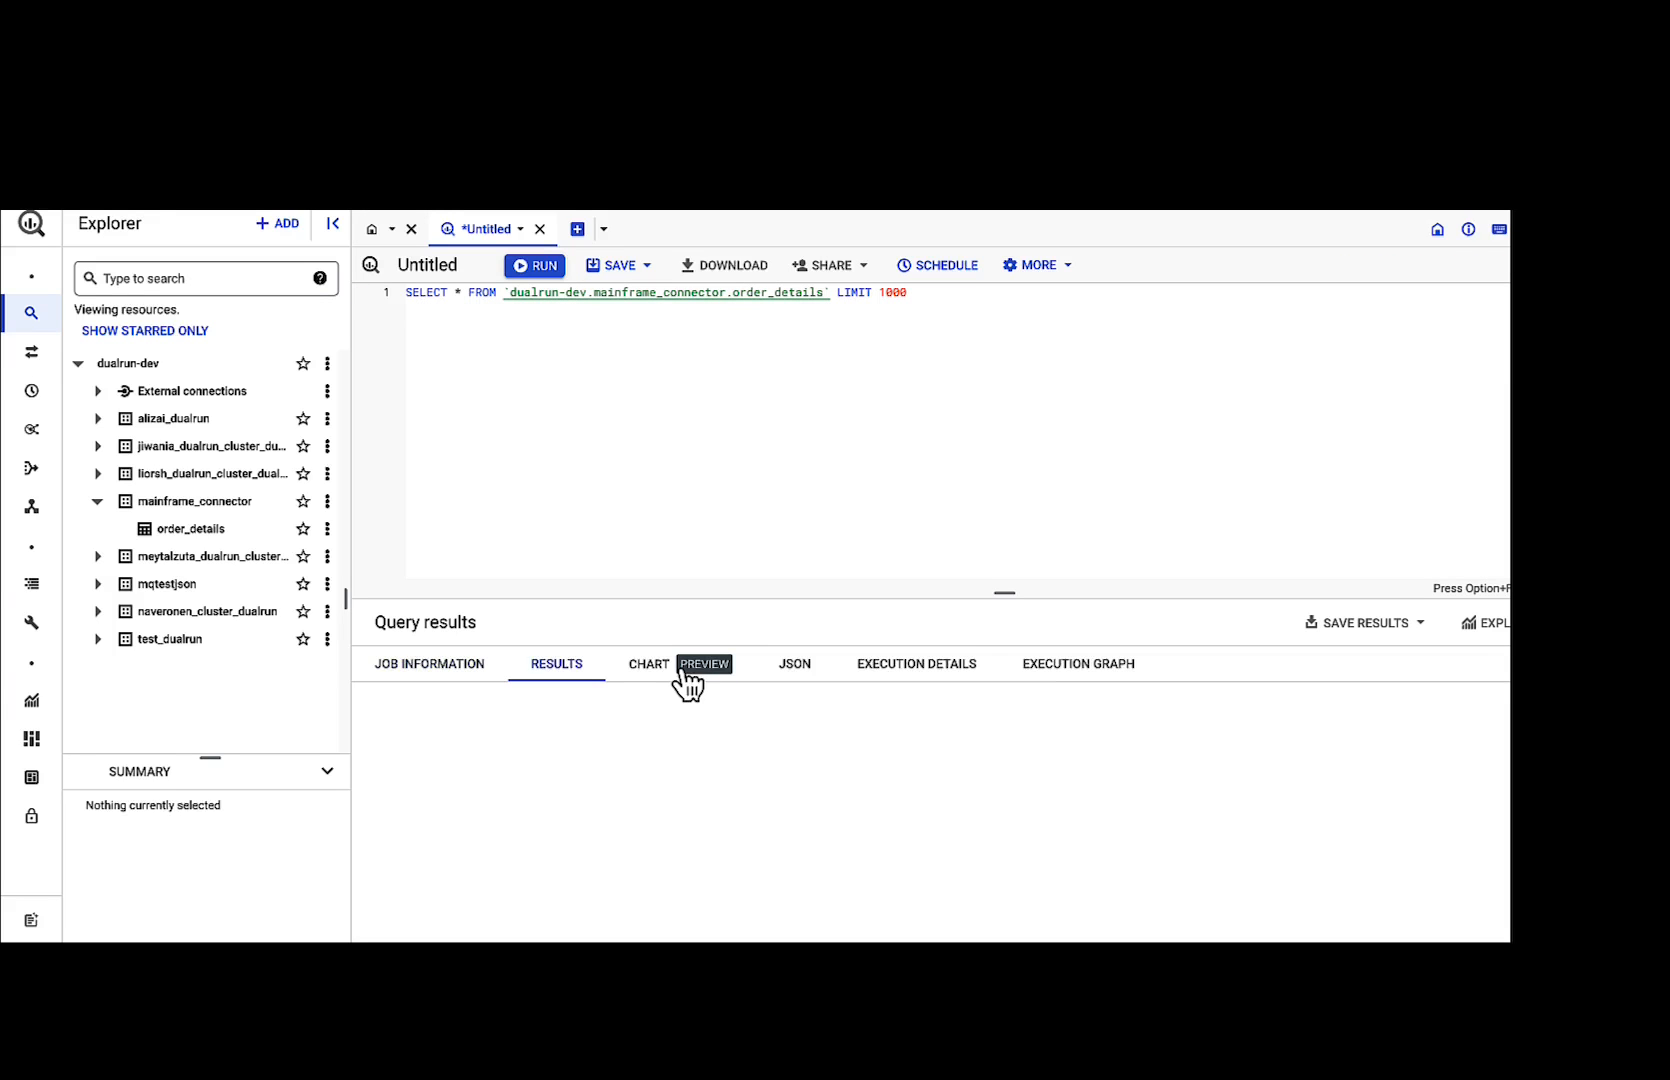
pyautogui.click(534, 266)
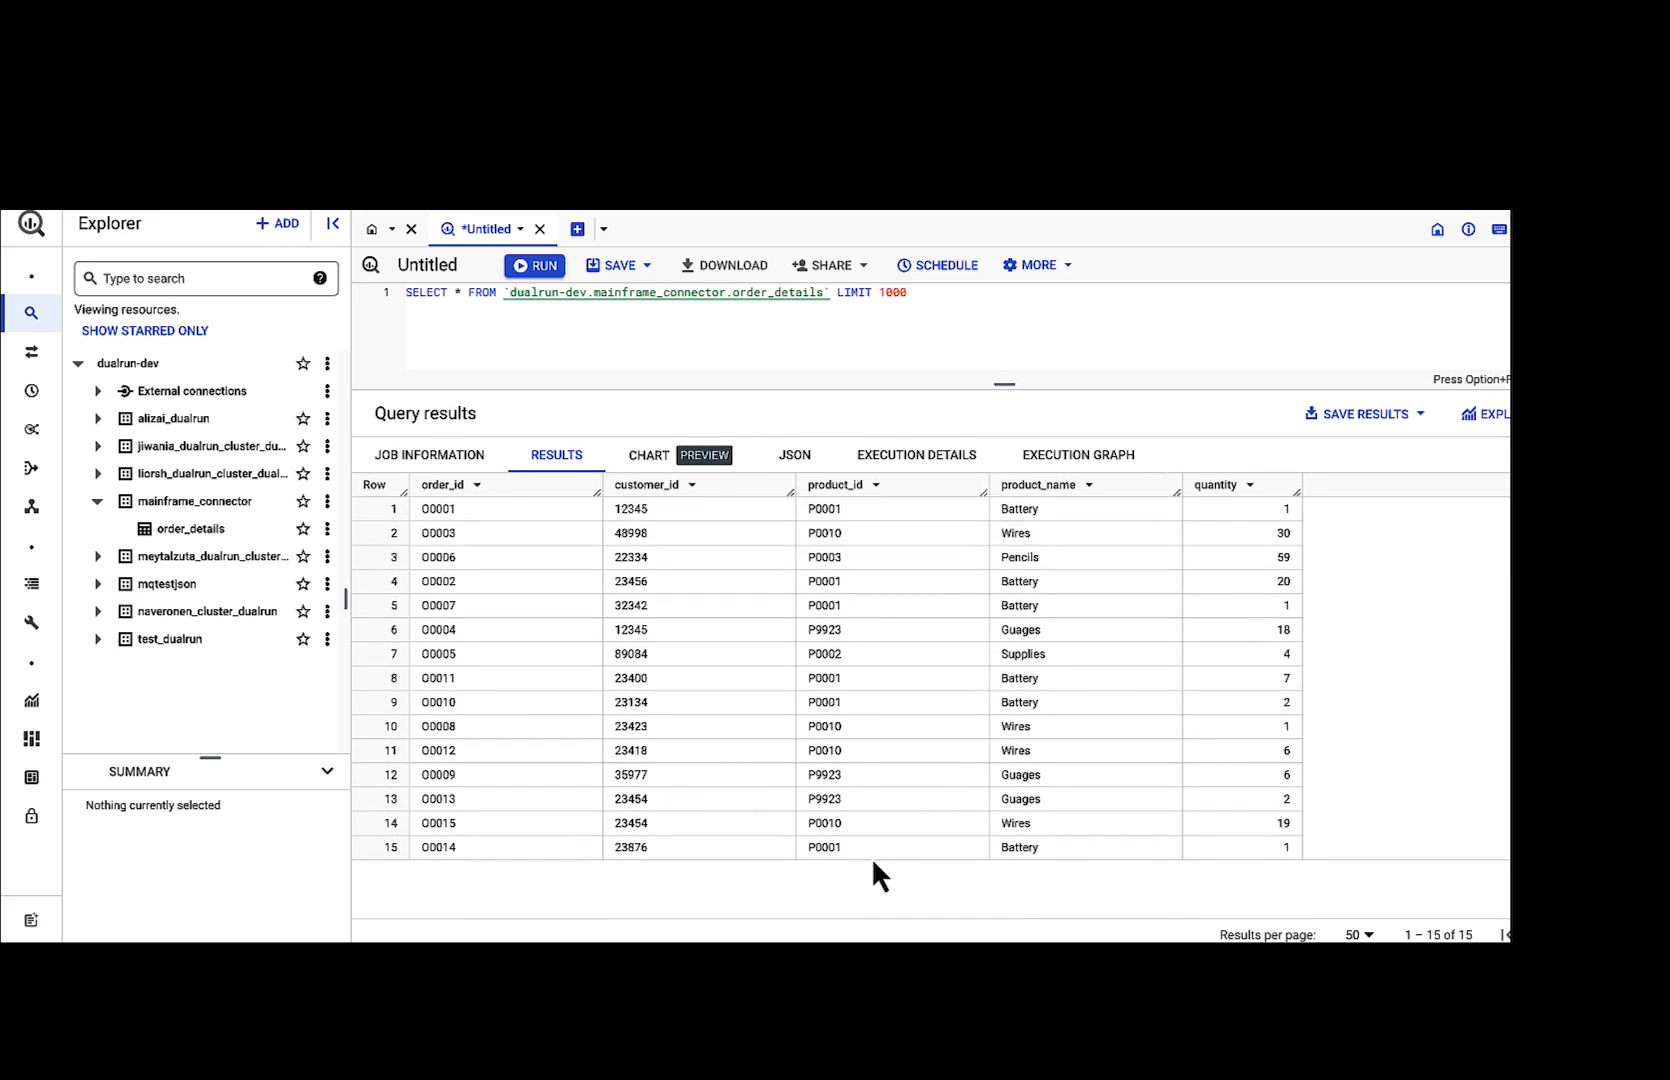
pyautogui.moveTo(476, 540)
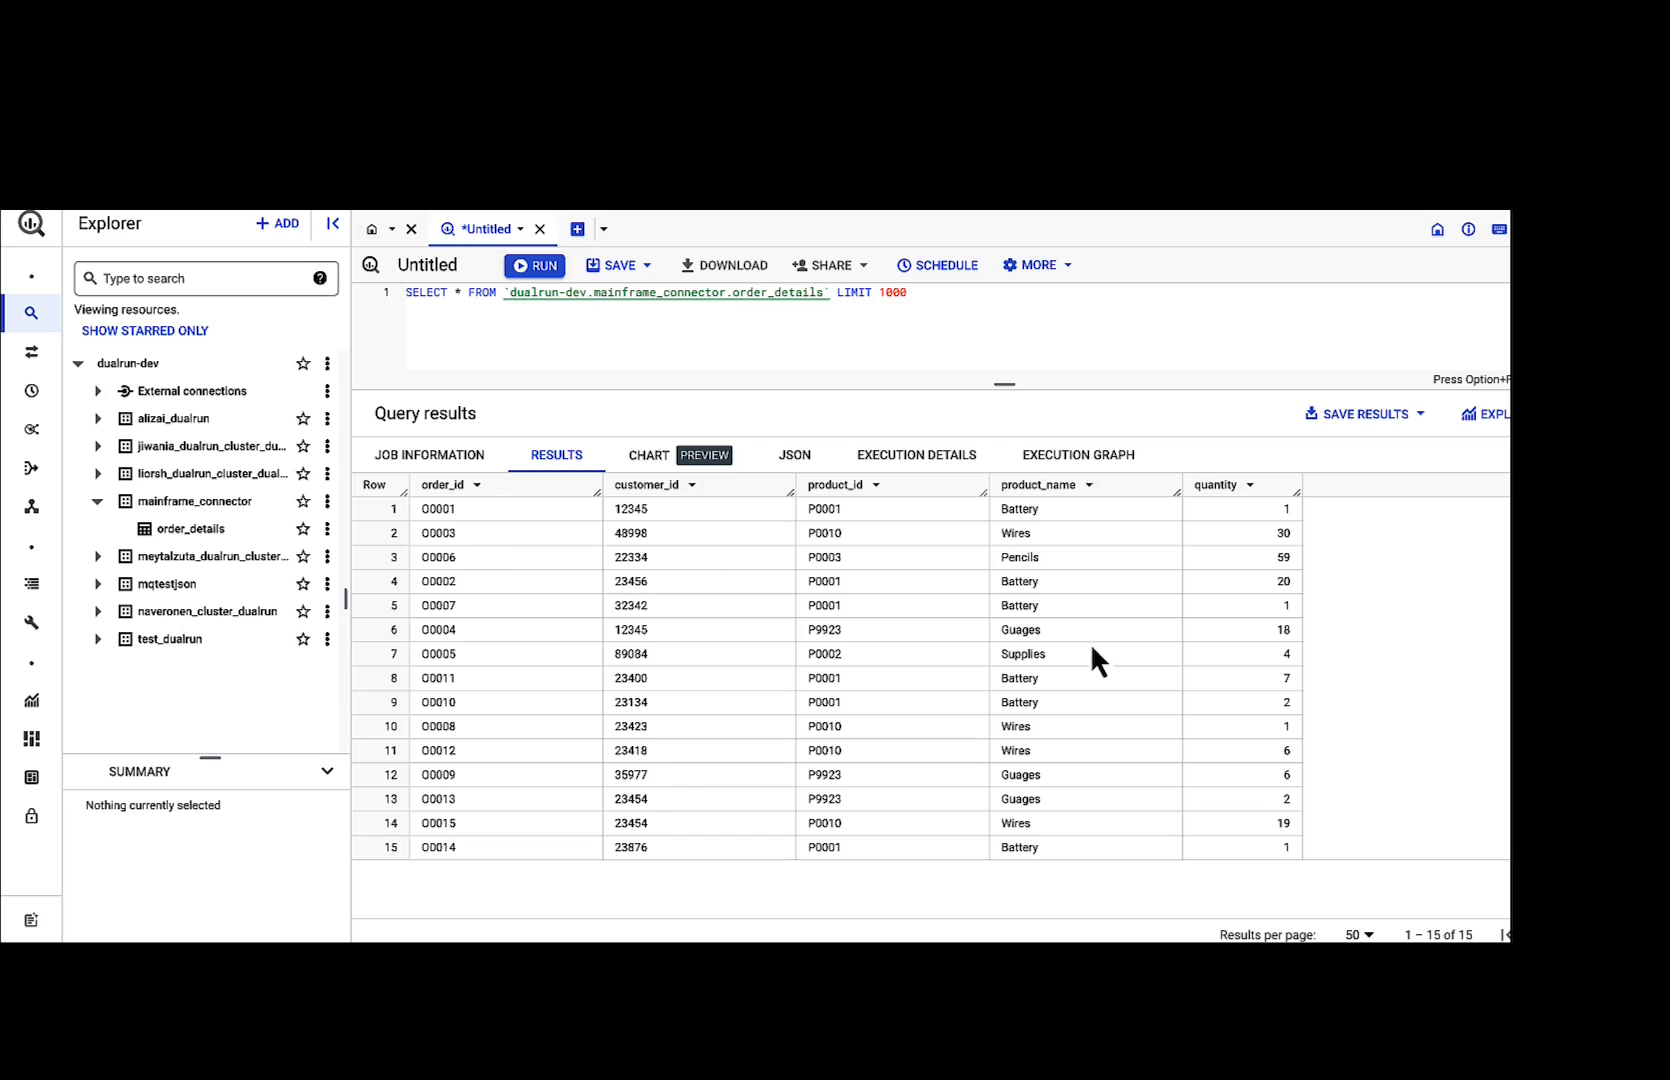
pyautogui.moveTo(1426, 594)
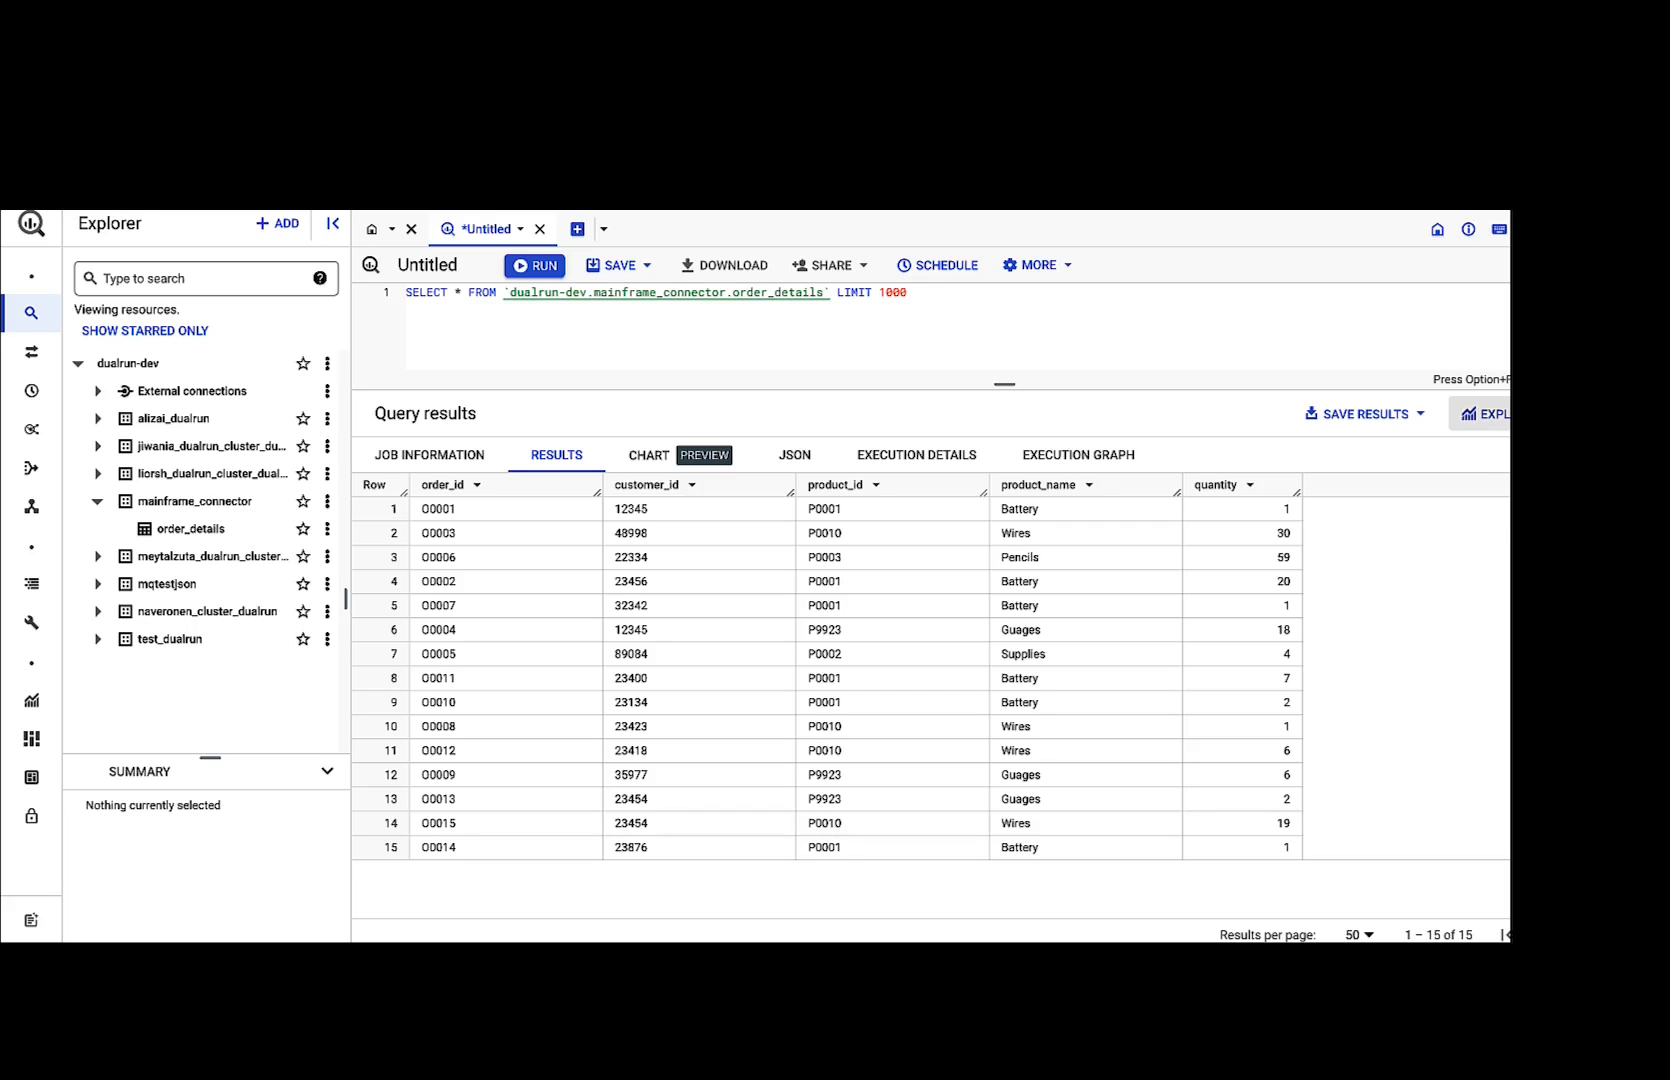
# - Explore the results with Looker Studio as an order_details report with quantity table and bar chart
pyautogui.click(1490, 414)
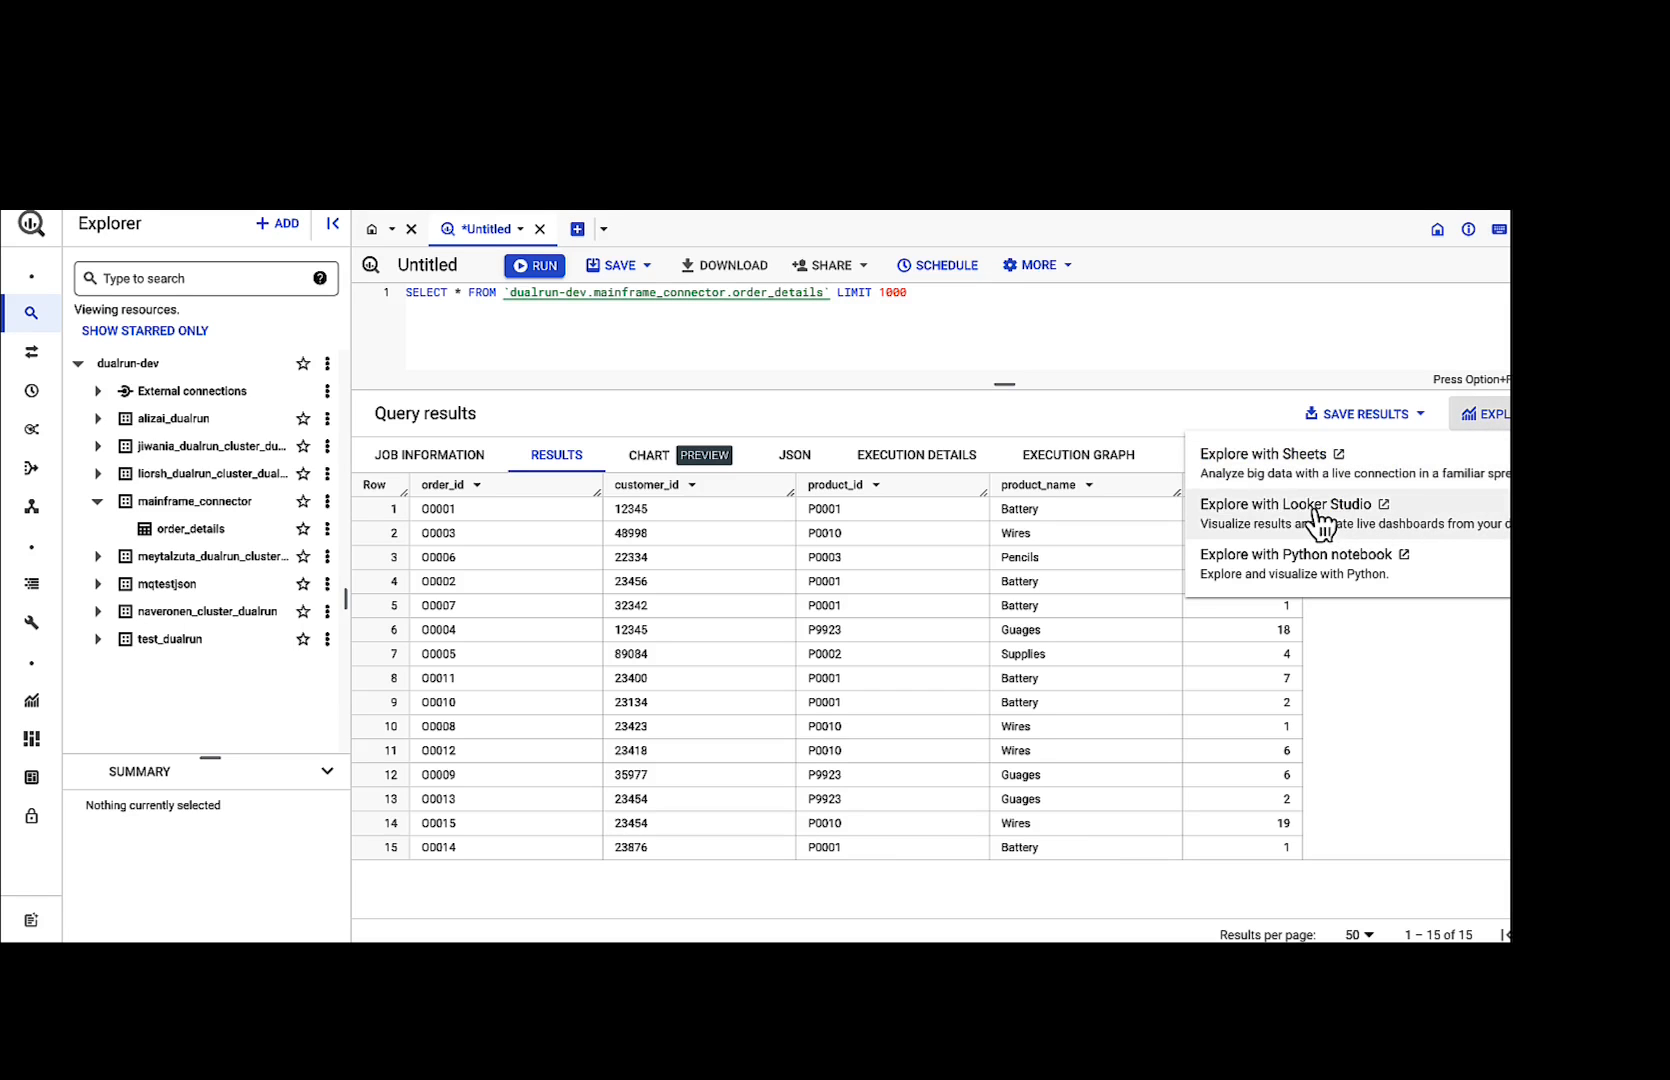
pyautogui.click(1286, 504)
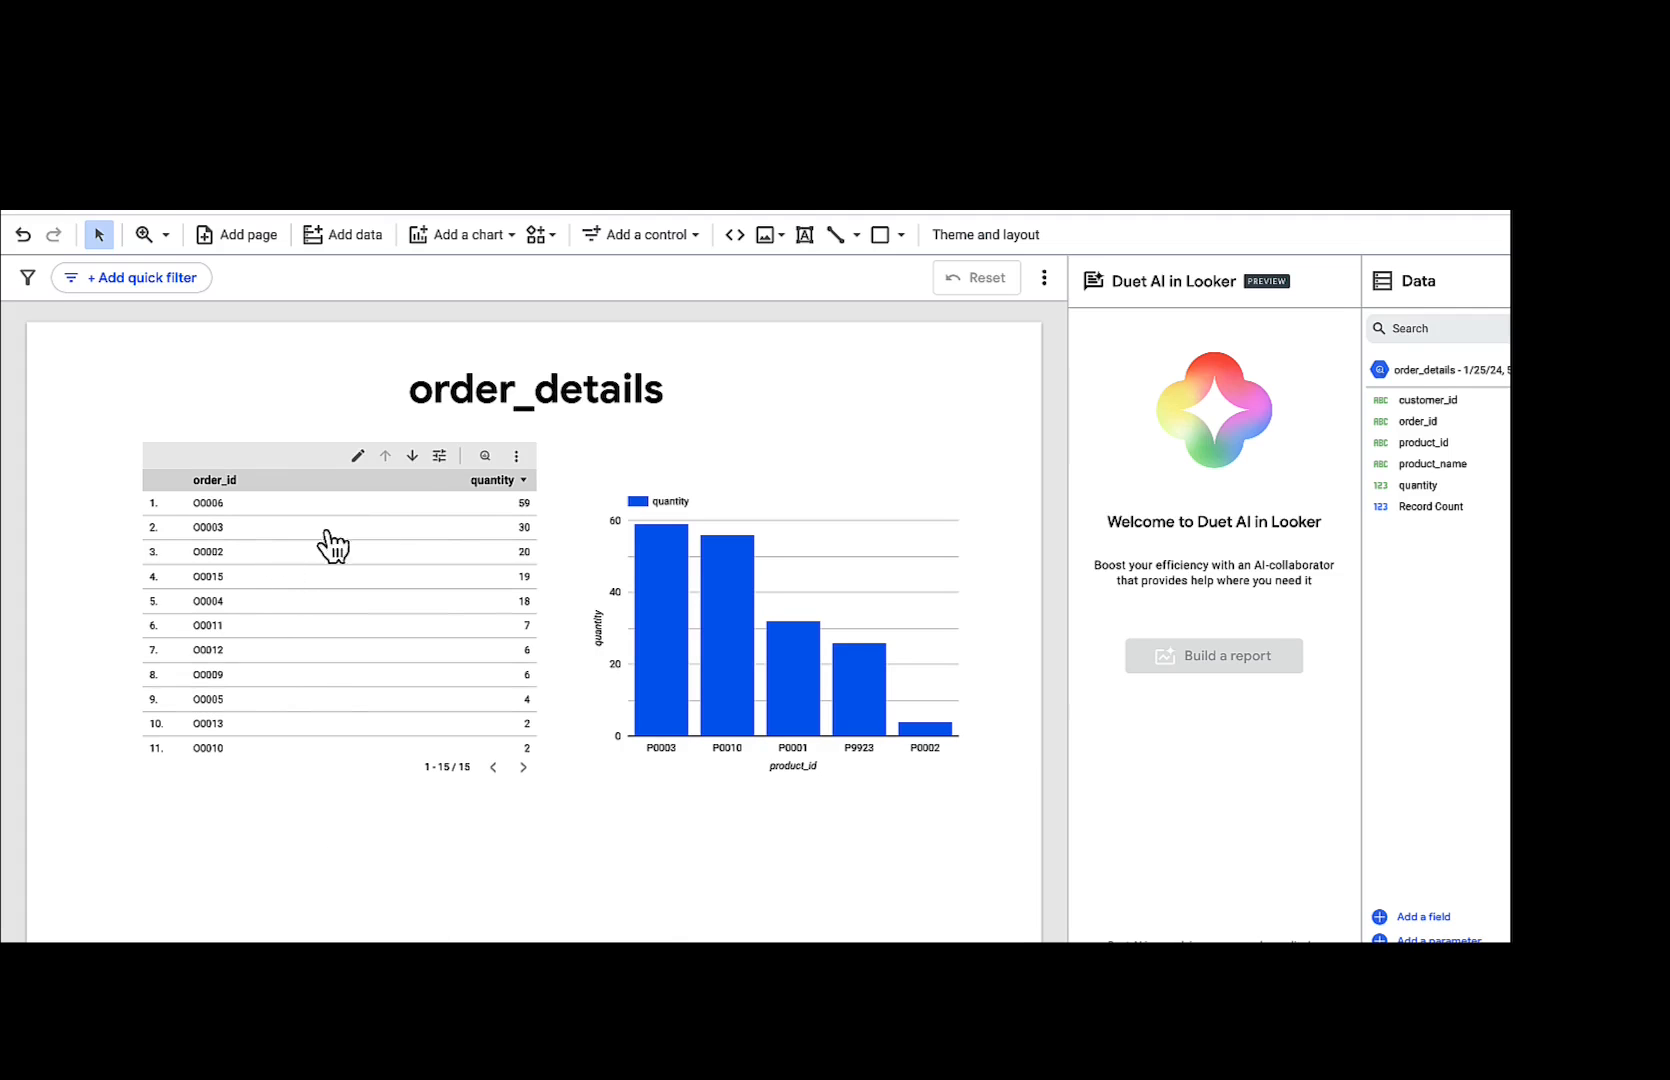
pyautogui.moveTo(768, 884)
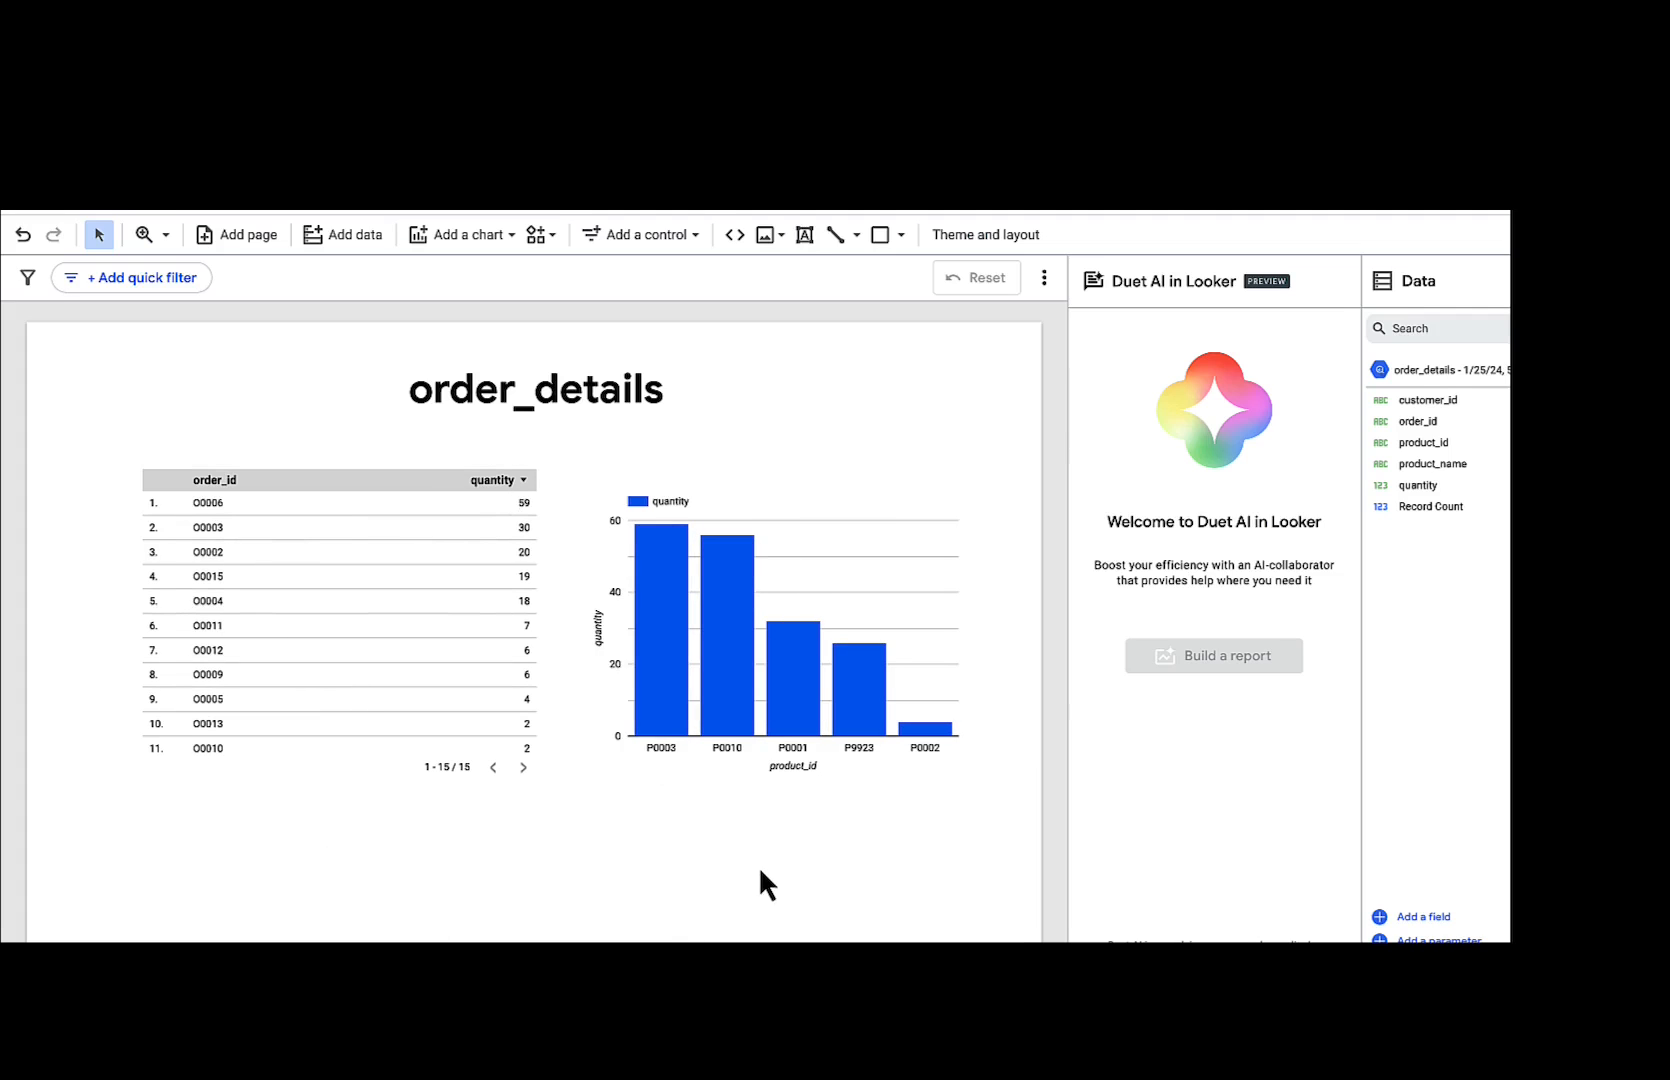
pyautogui.moveTo(860, 862)
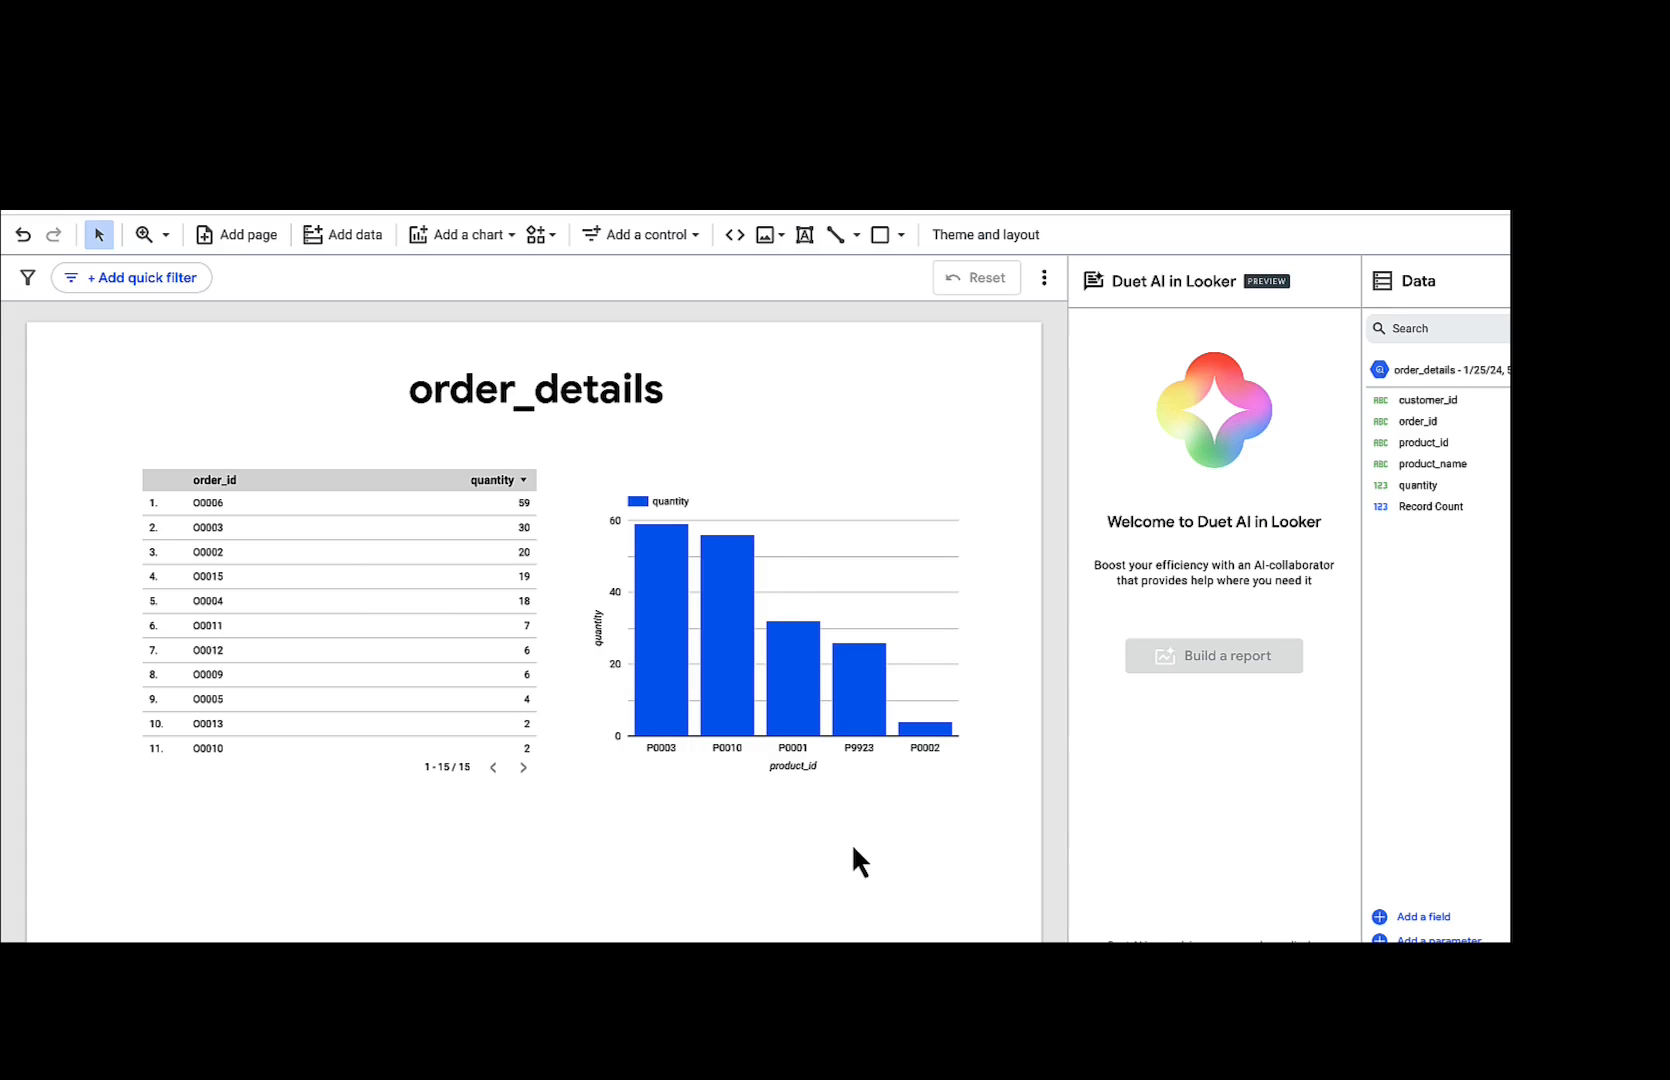